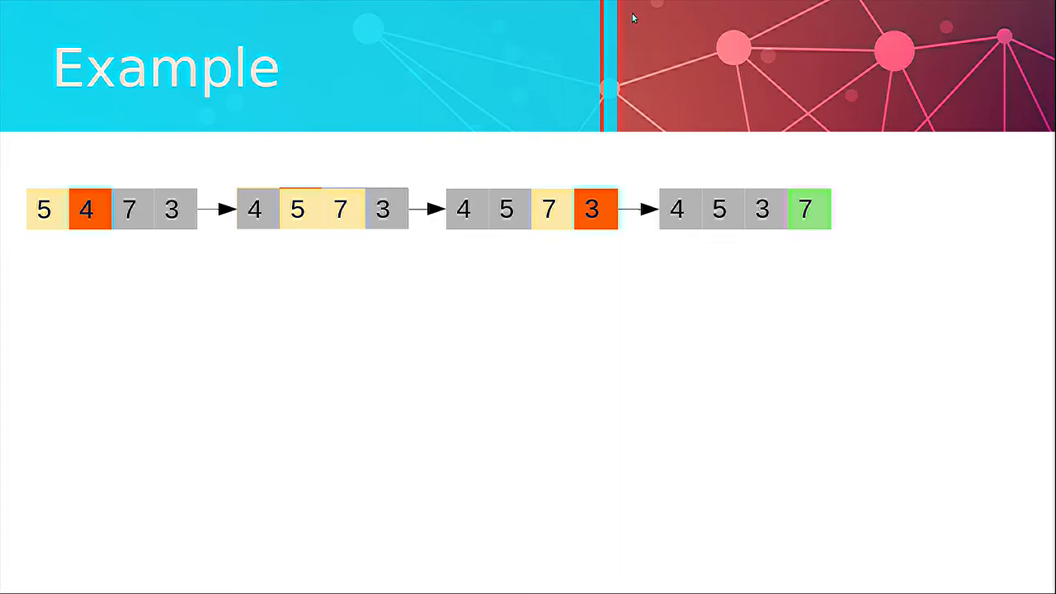
mouse_move(102, 221)
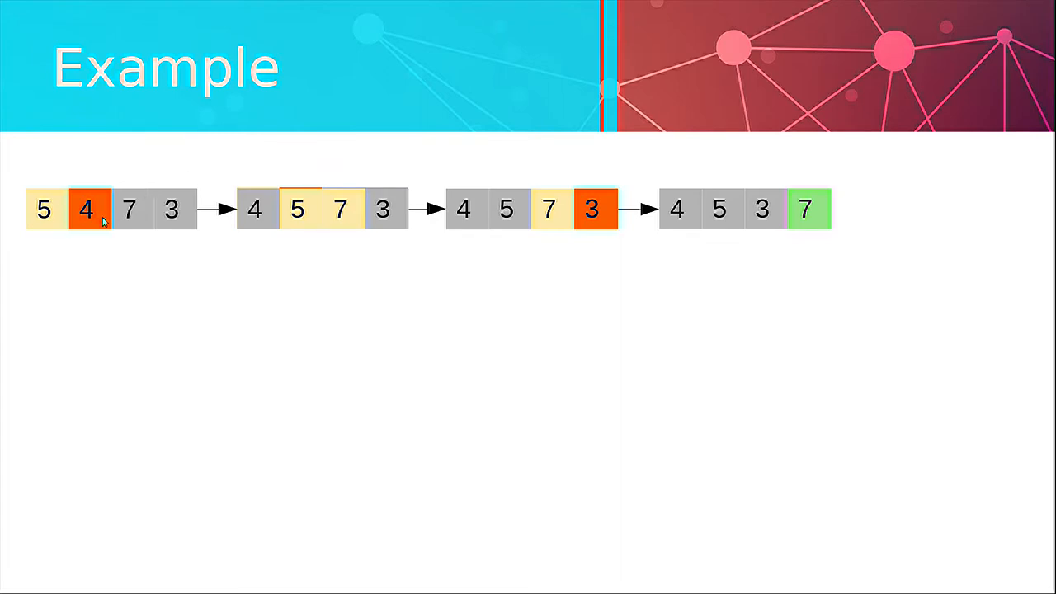
mouse_move(68, 180)
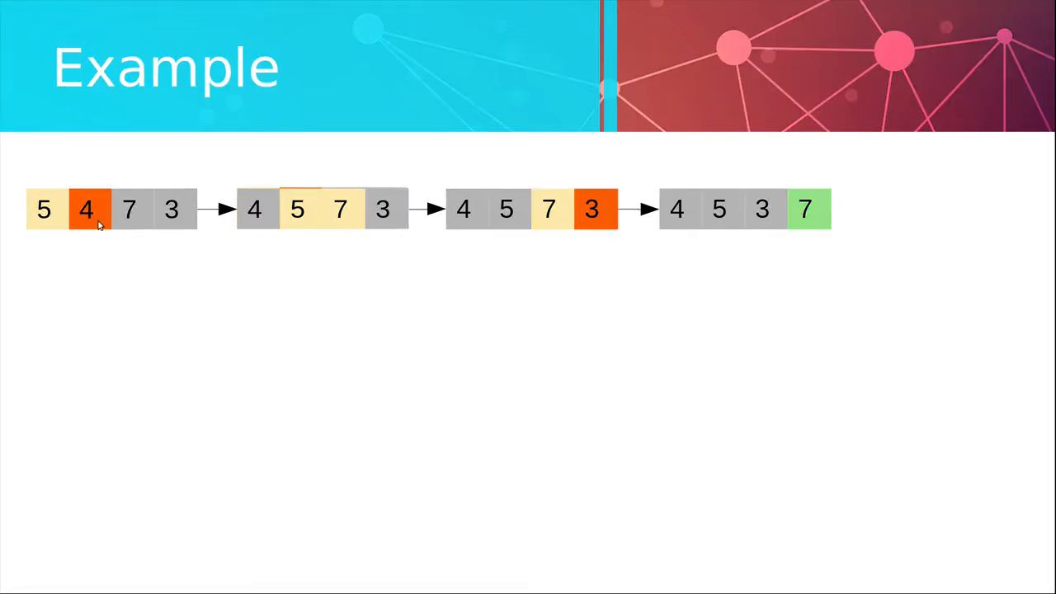
mouse_move(102, 190)
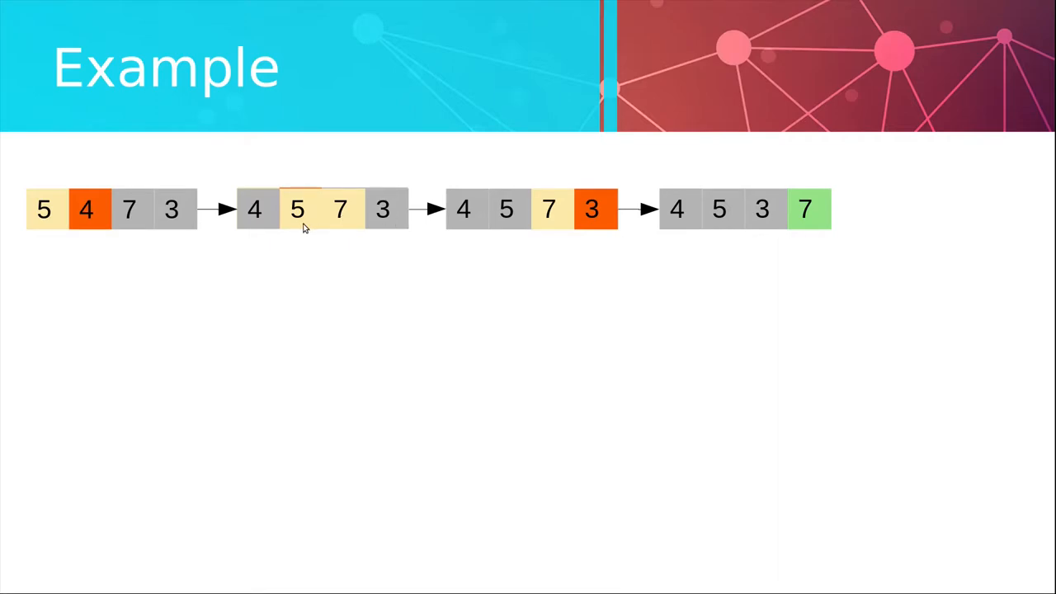
mouse_move(337, 225)
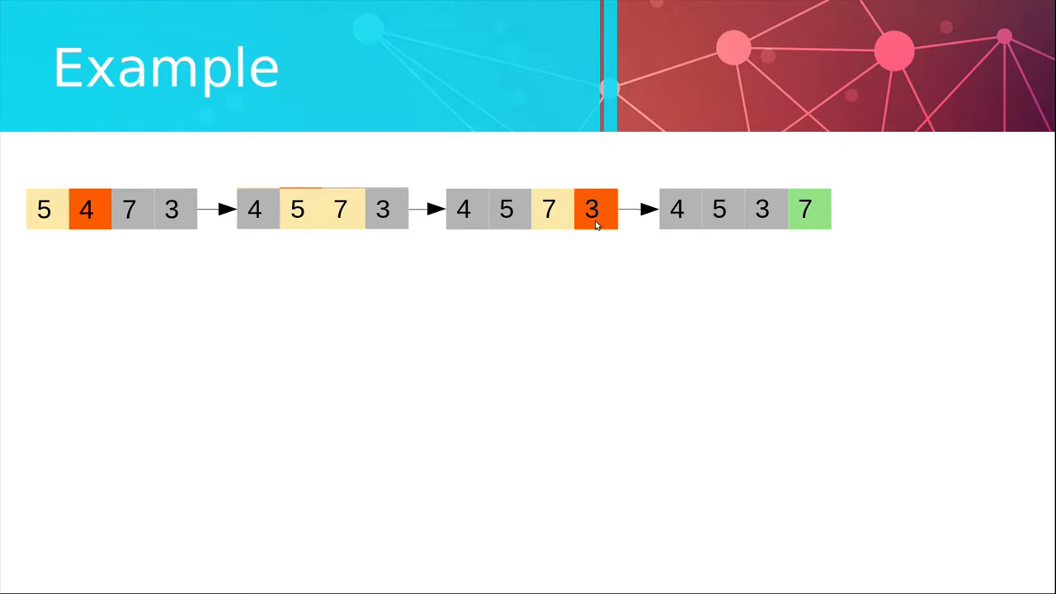
mouse_move(835, 205)
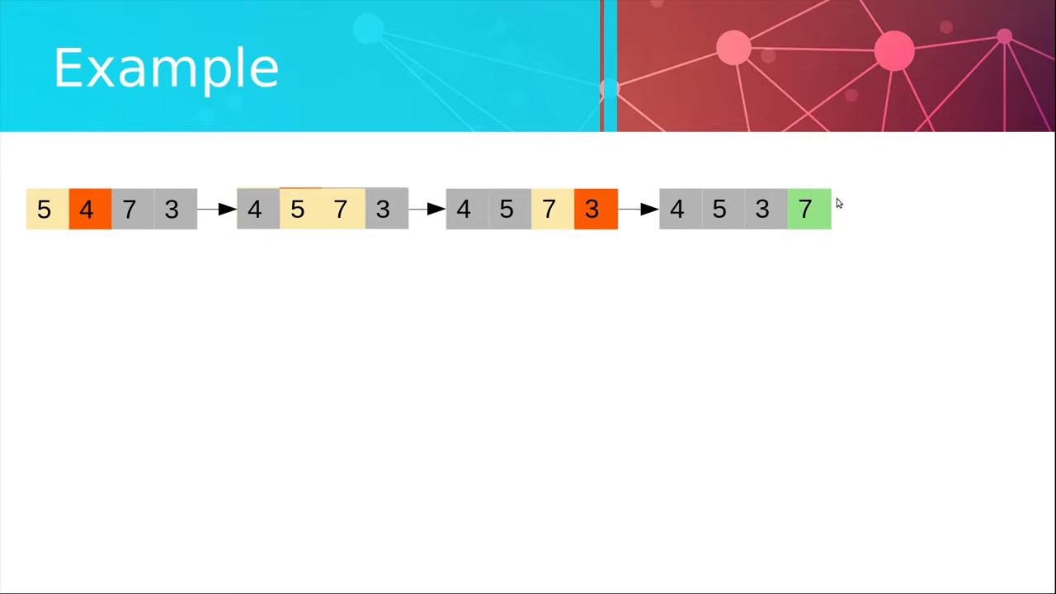
mouse_move(796, 207)
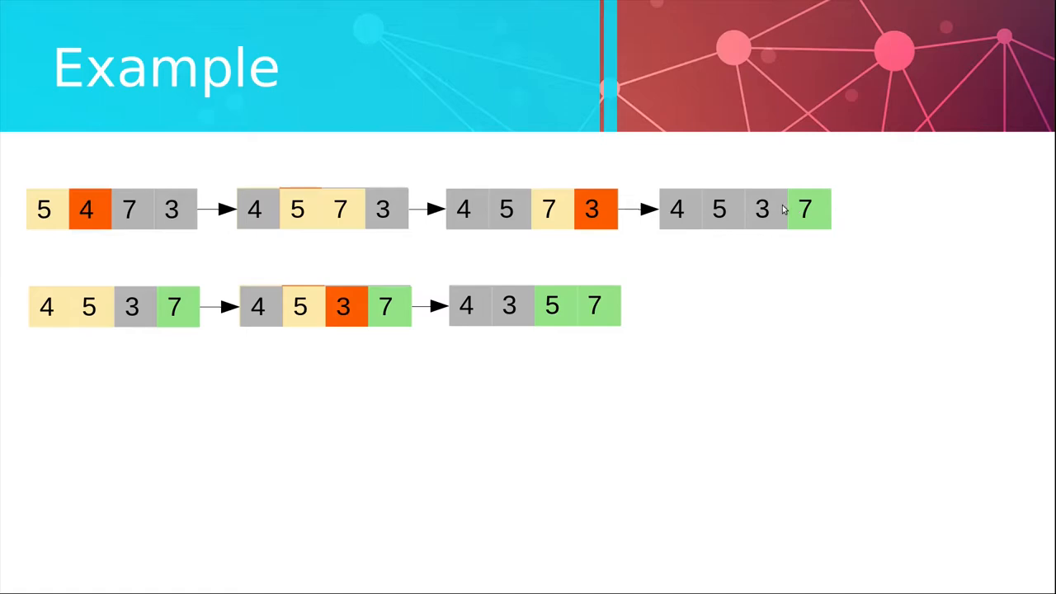
mouse_move(383, 270)
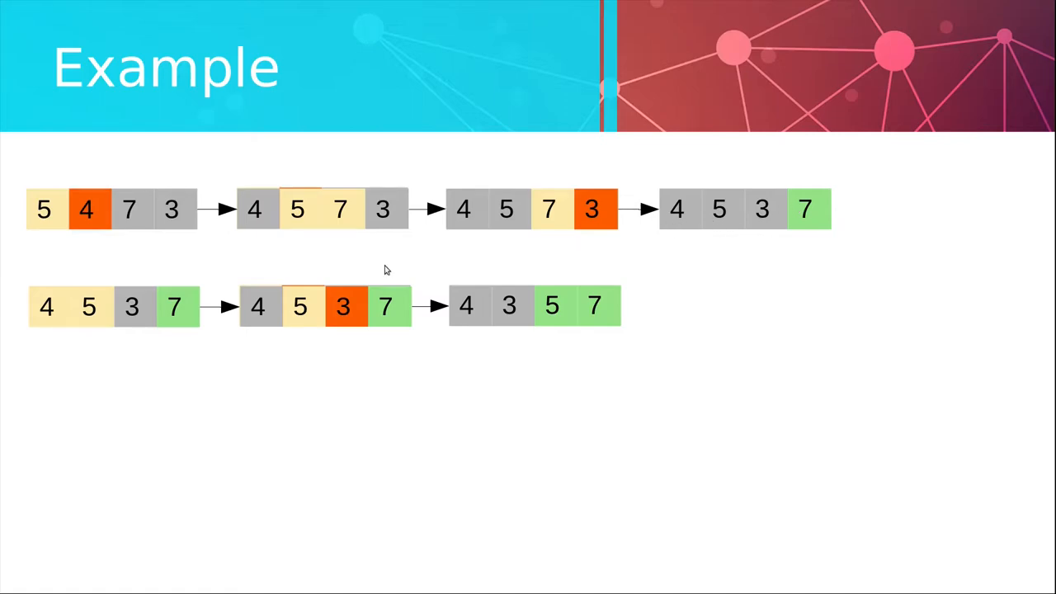
mouse_move(79, 311)
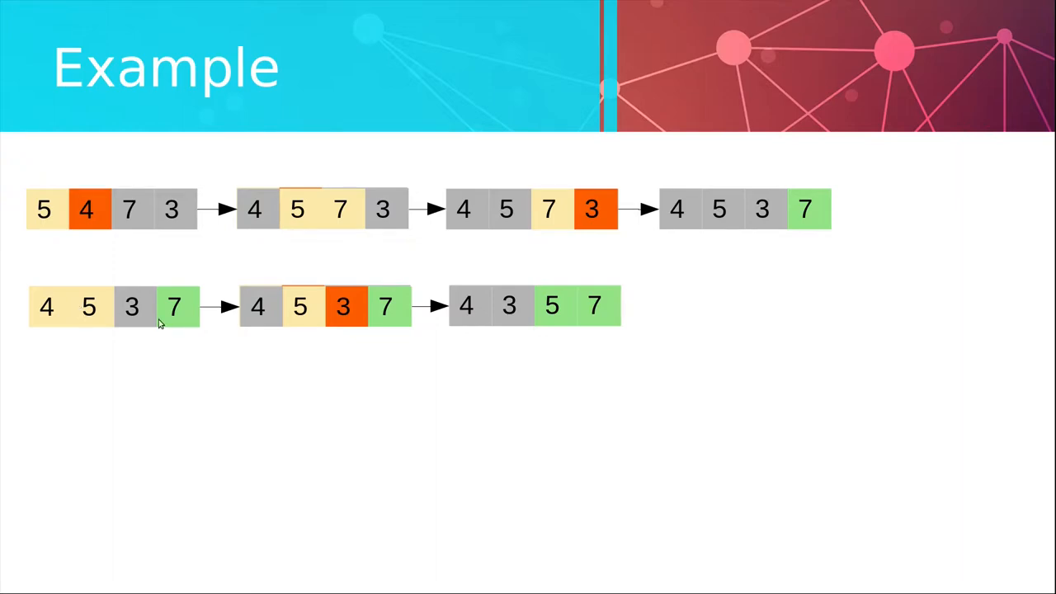
mouse_move(307, 317)
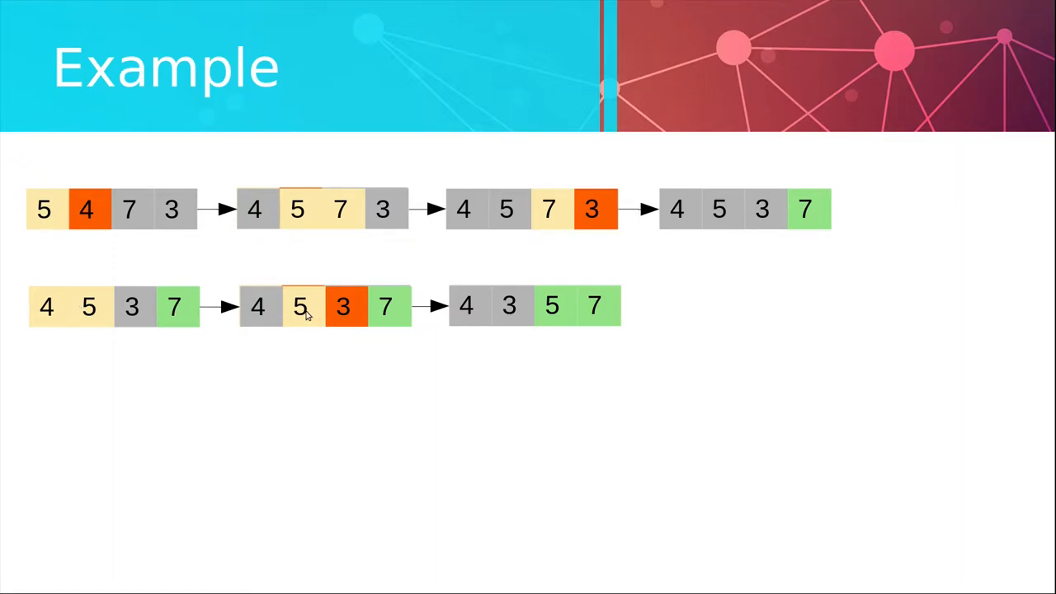
mouse_move(343, 310)
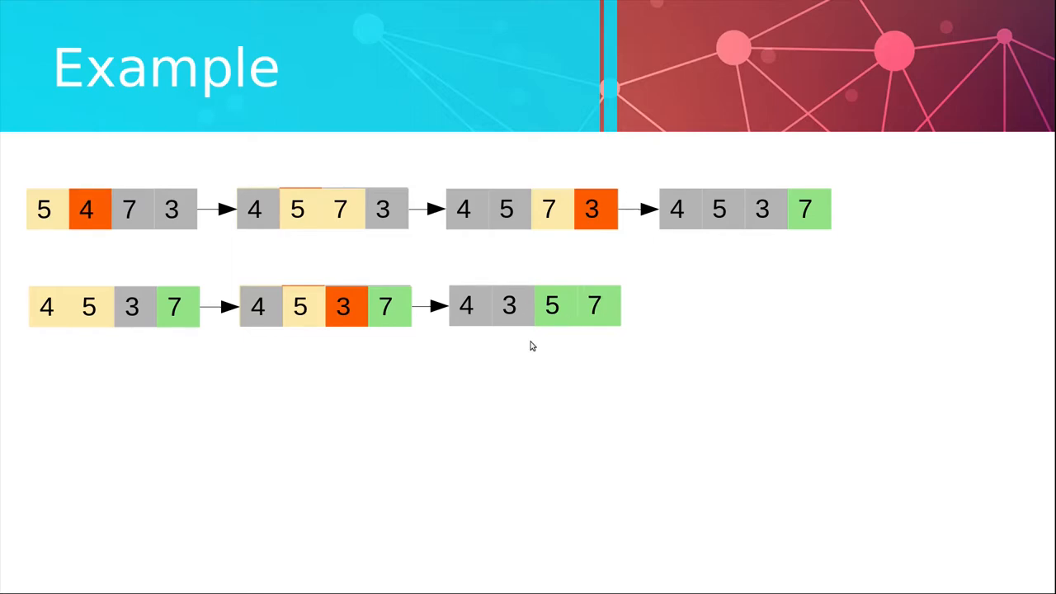
mouse_move(586, 337)
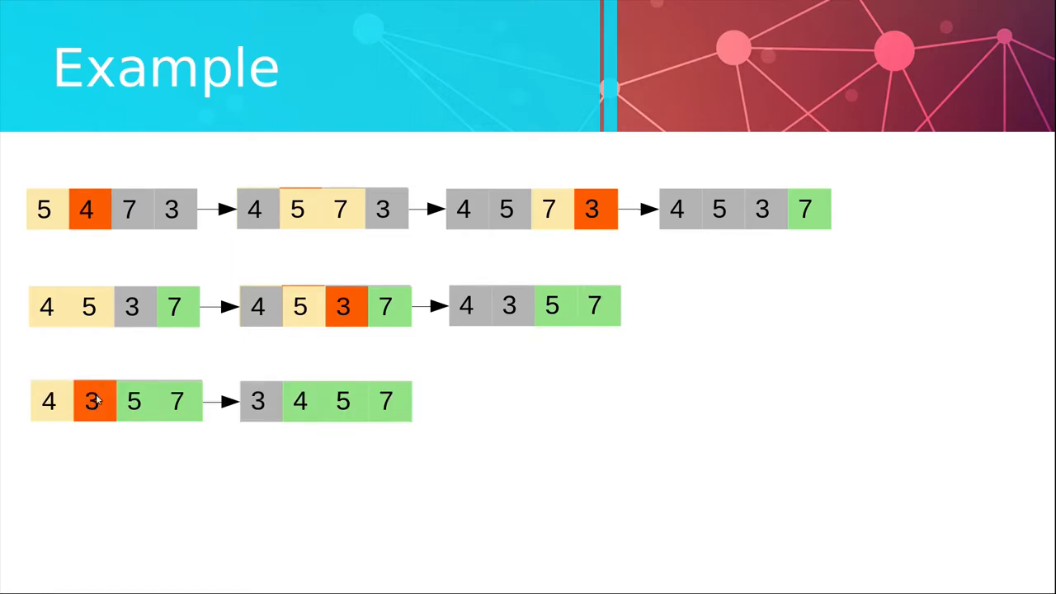
mouse_move(323, 403)
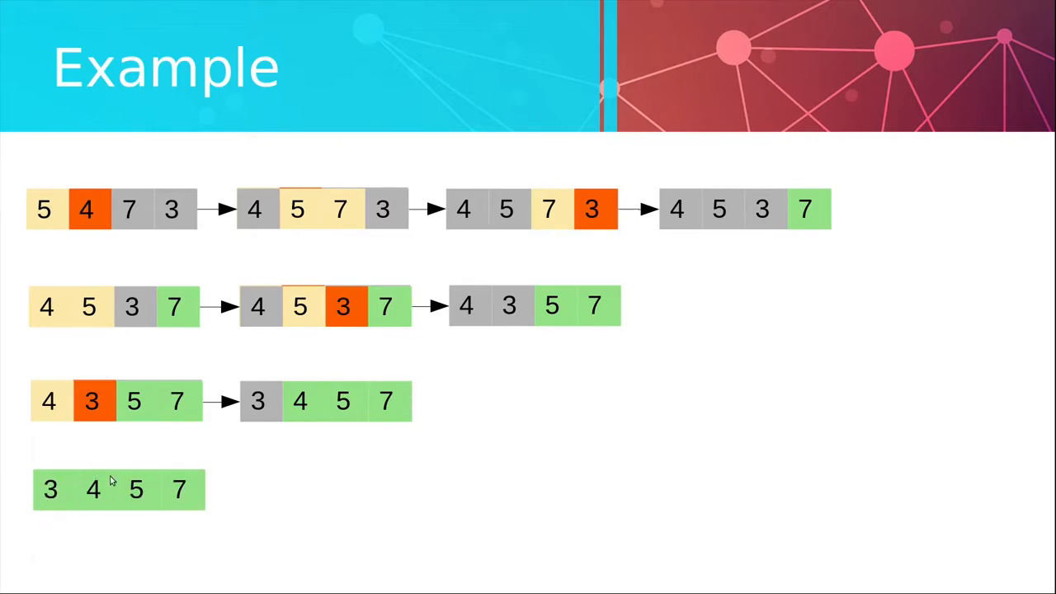
mouse_move(225, 492)
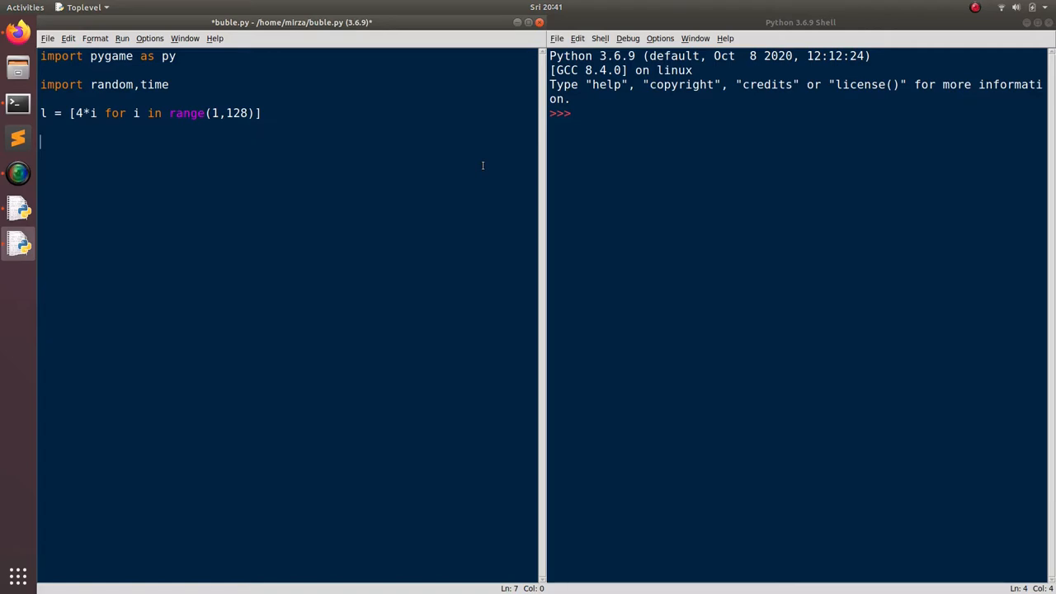
mouse_move(396, 150)
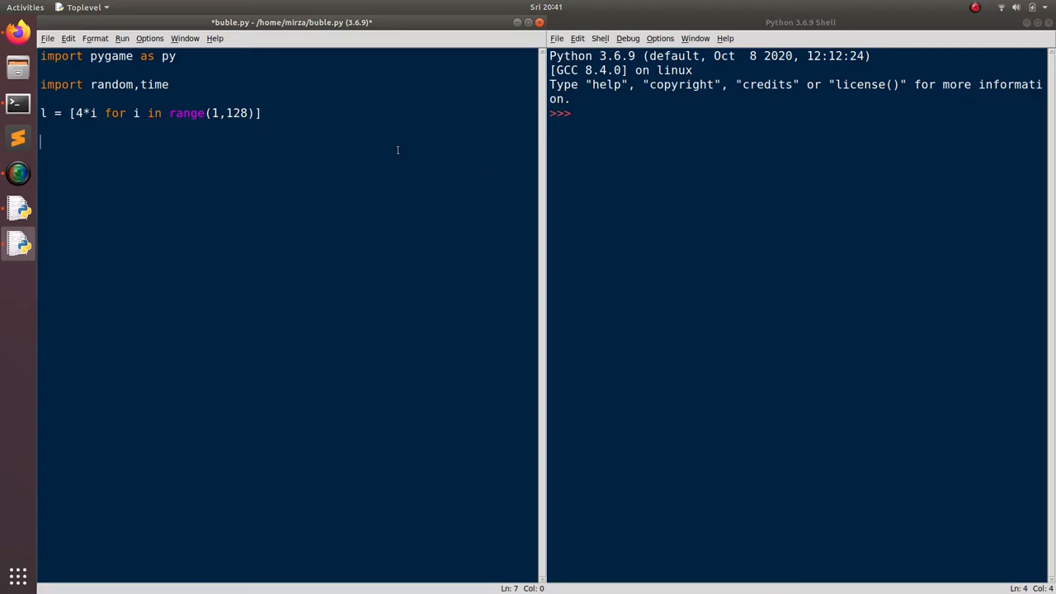
mouse_move(398, 86)
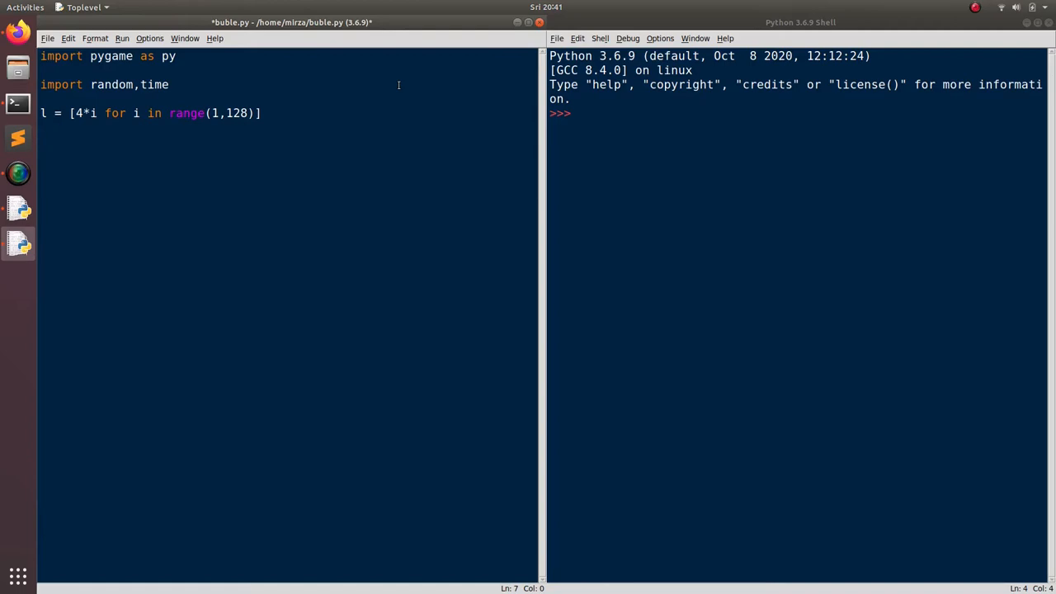
mouse_move(175, 113)
text(l)
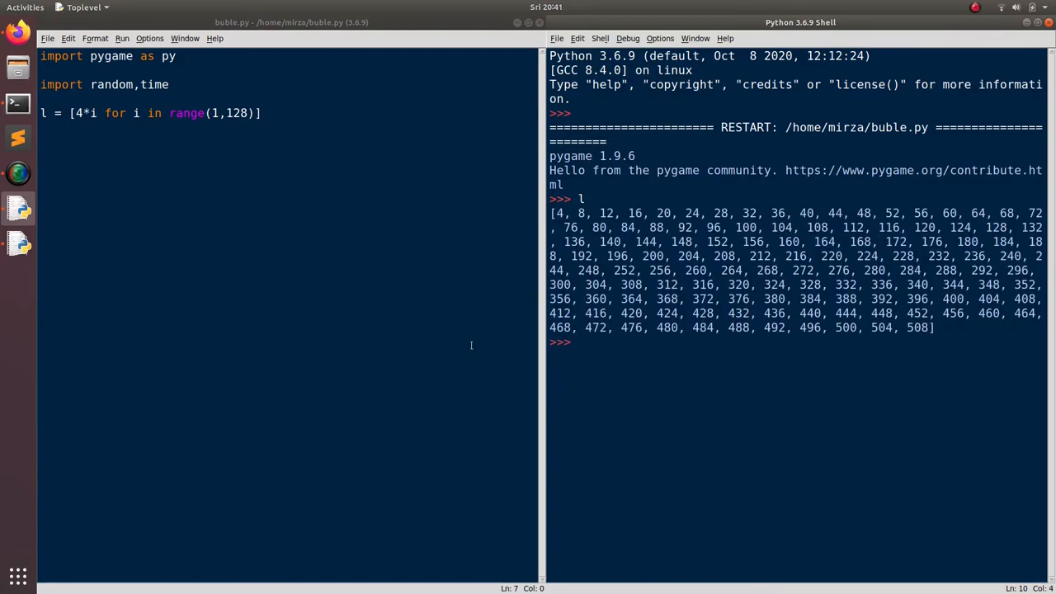
mouse_move(241, 172)
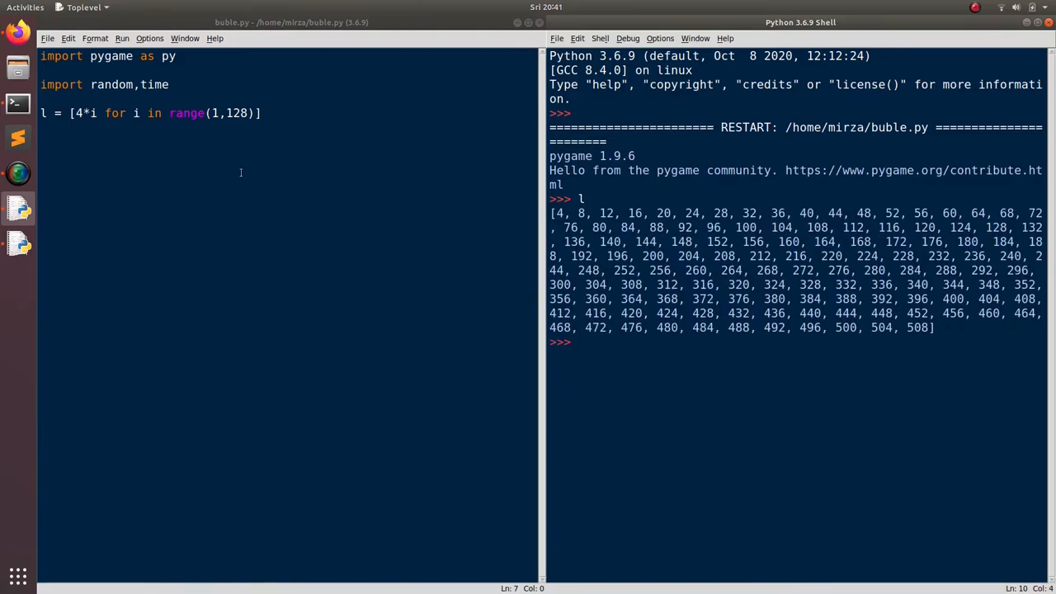
Add the comment #pip install pygame after the pygame import line.
double_click(112, 56)
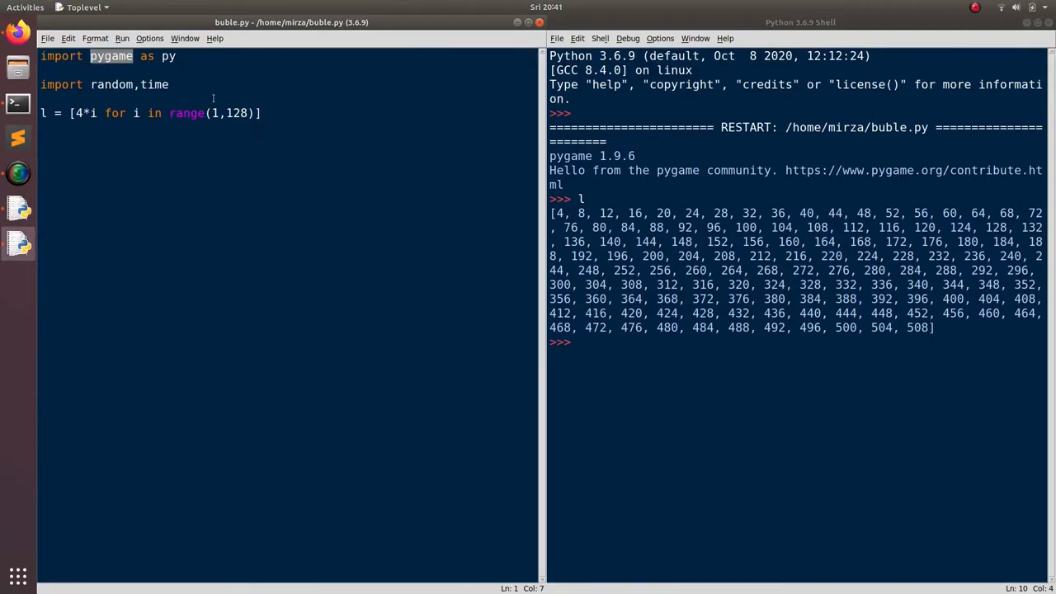
click(260, 113)
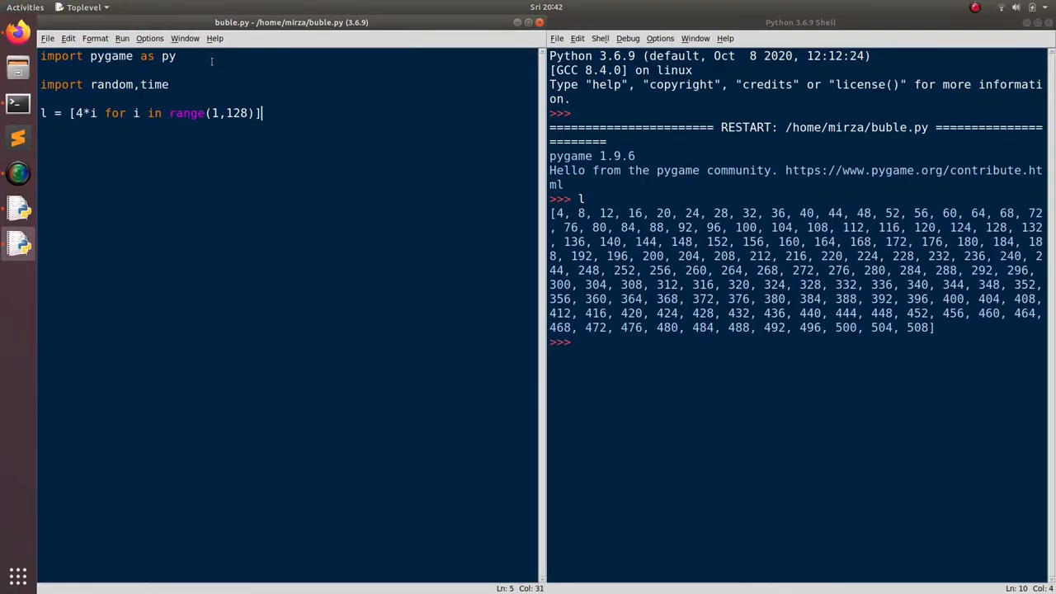
text(#pin)
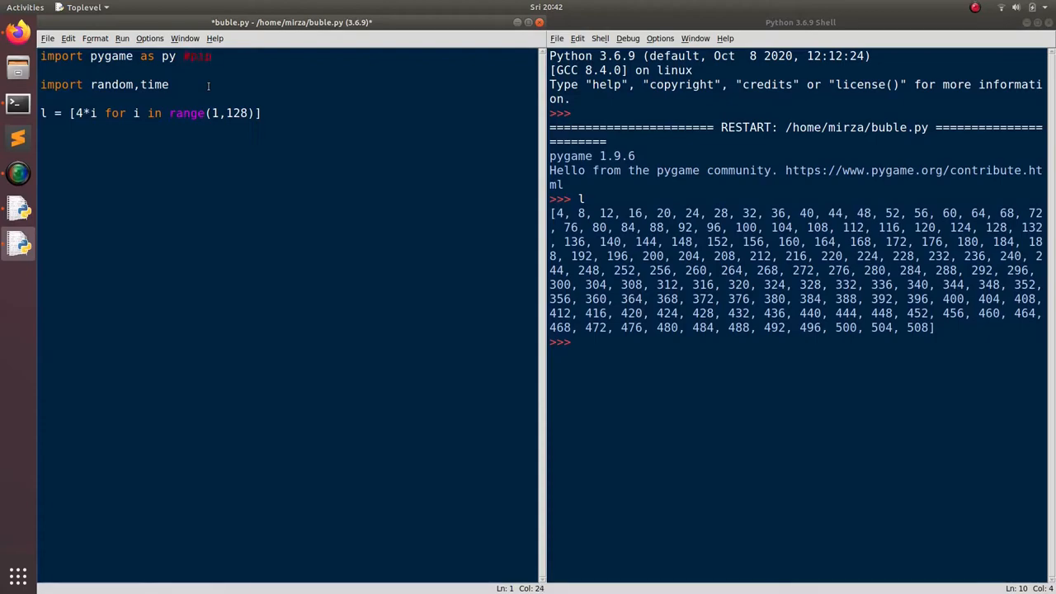
text(inst)
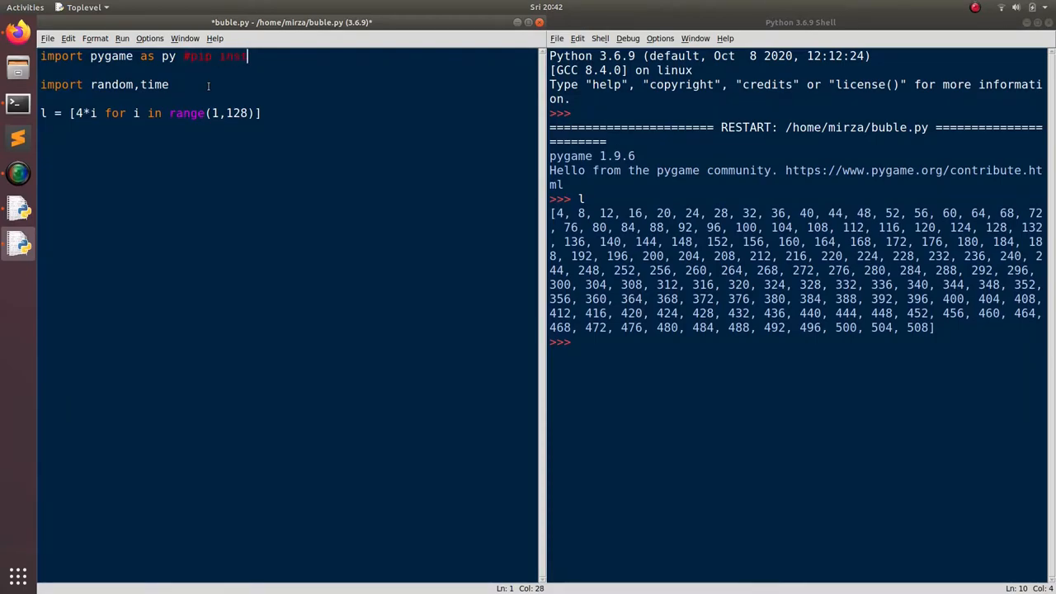
text(all py)
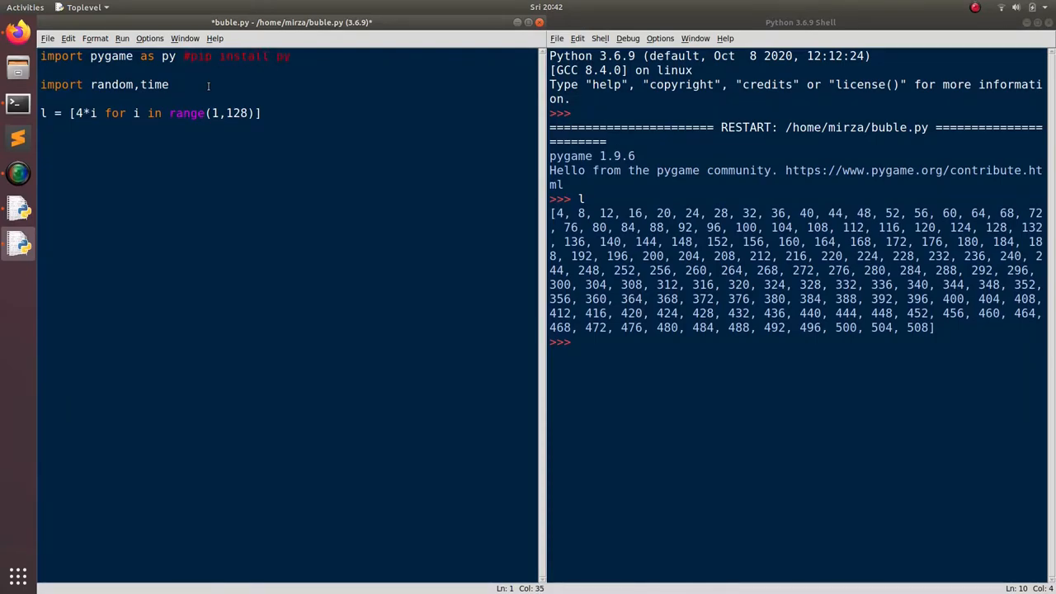
text(game)
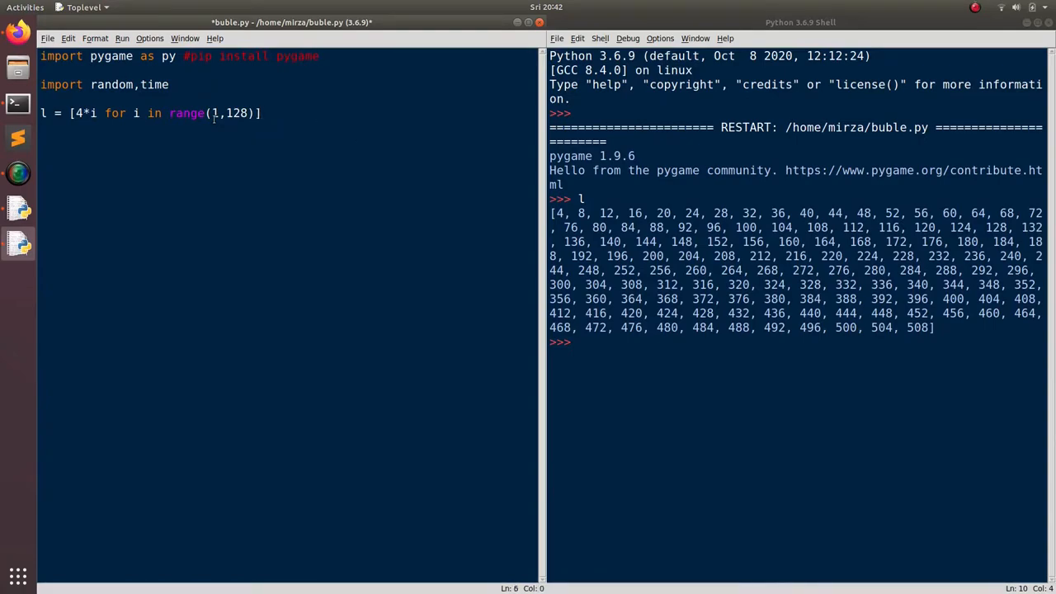
Add random.shuffle(l) and rerun bubble.py, saving it so the shell prints l shuffled.
text(ran)
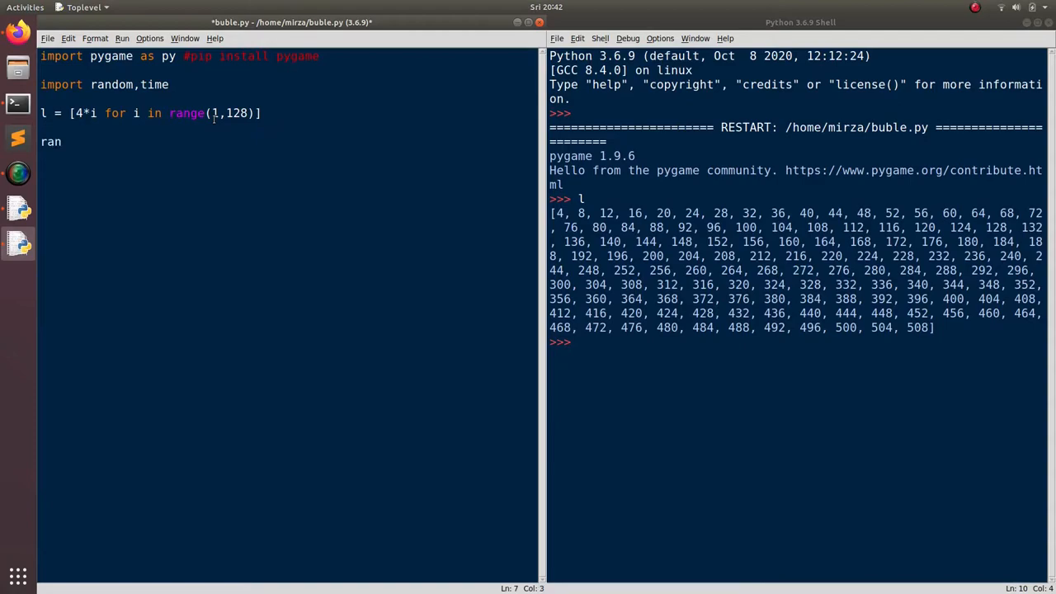
text(dom.shu)
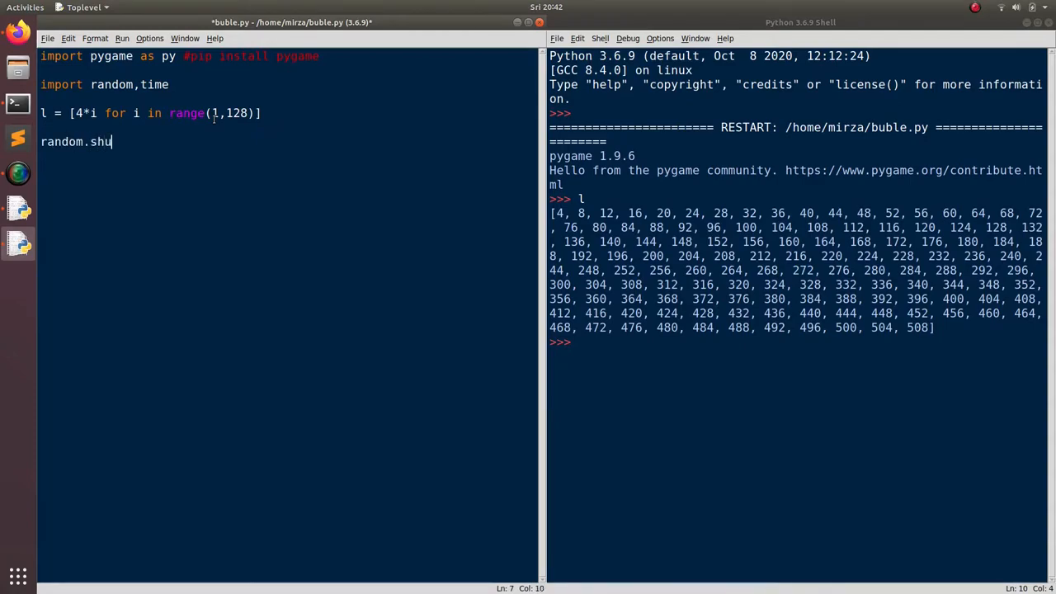
text(ffle(l))
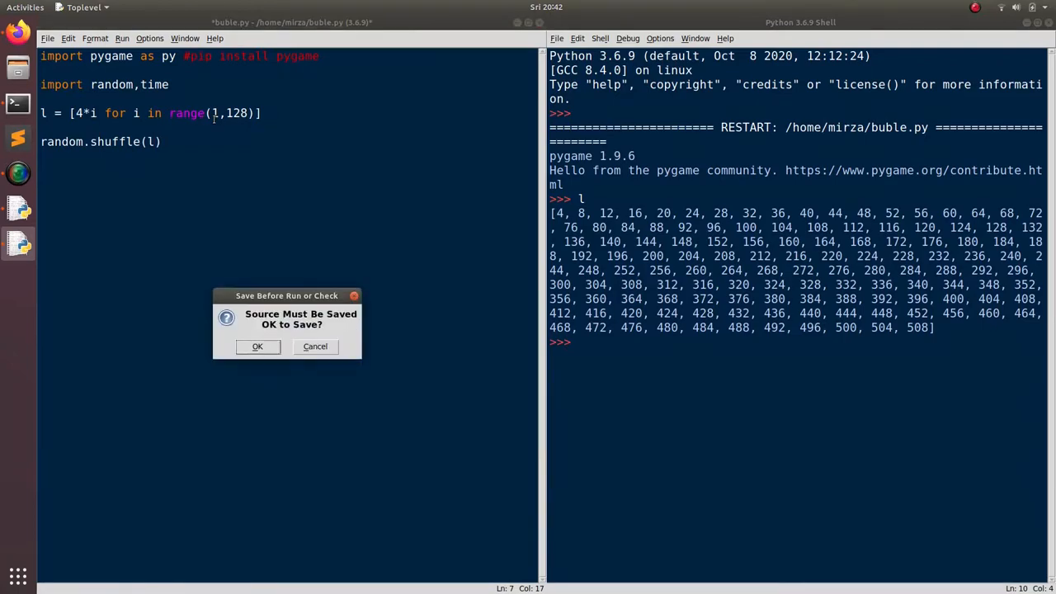
click(258, 347)
text(l)
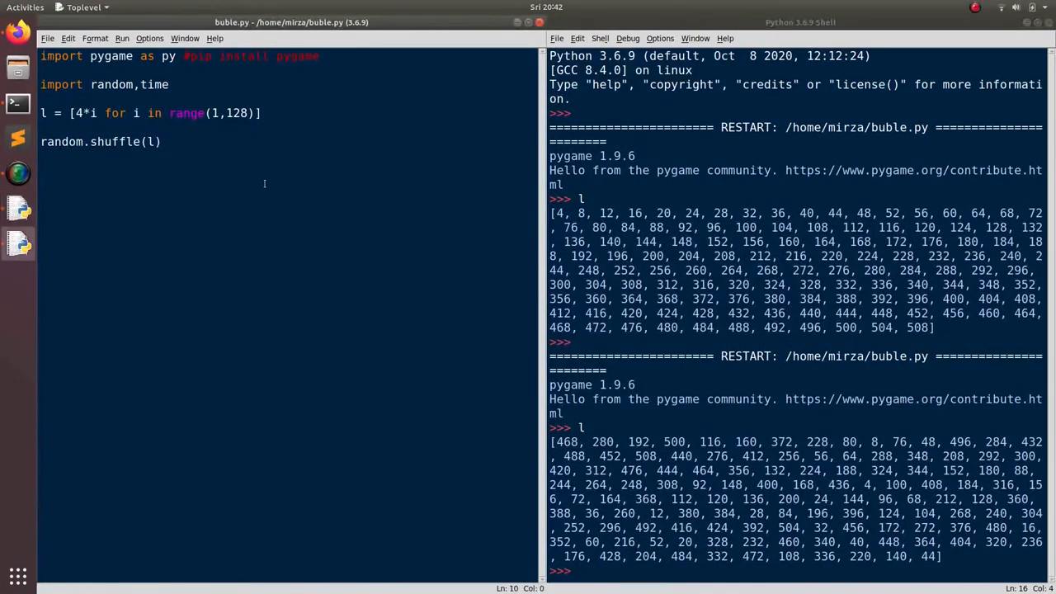
Define the colour yellow = (205,205,0,255) in bubble.py.
text(y)
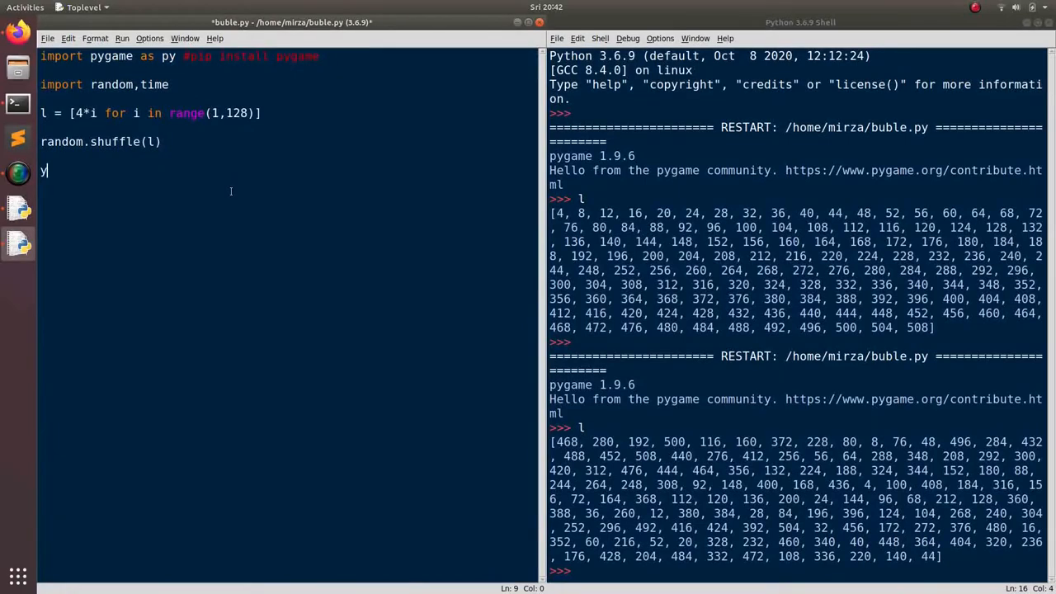
text(ellow =)
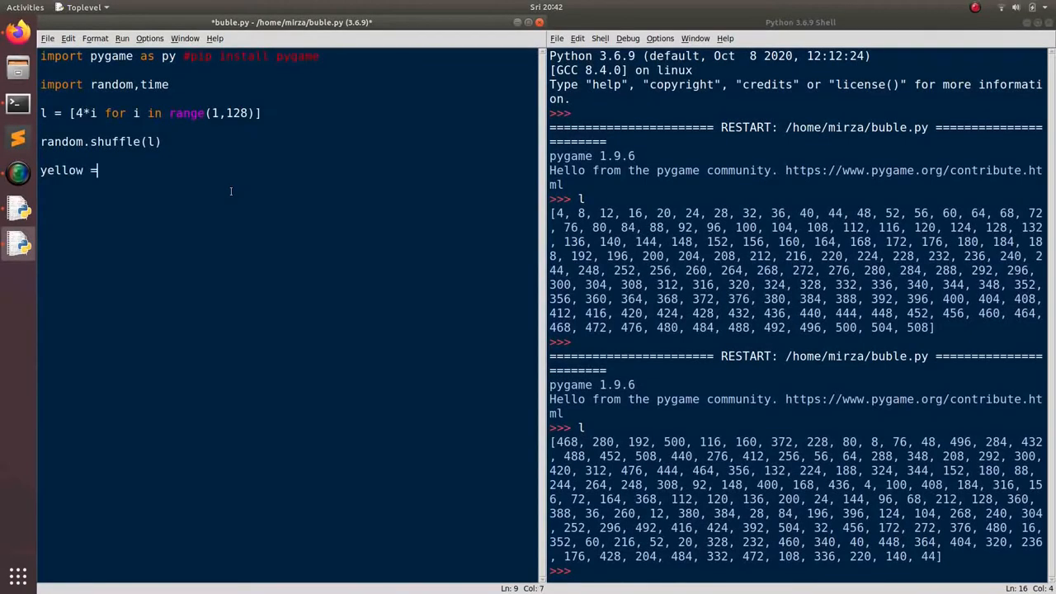
text(())
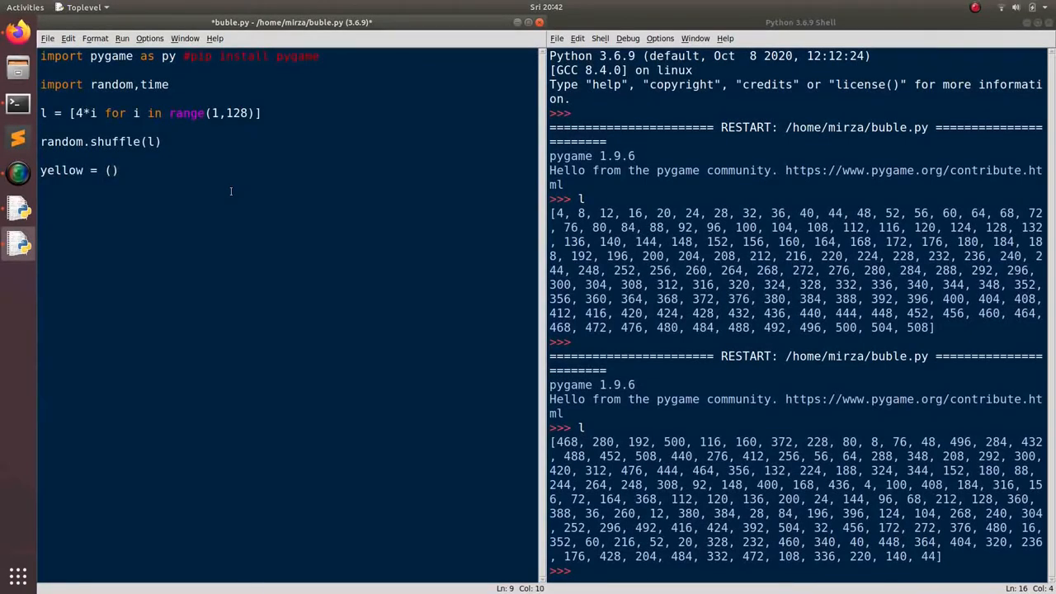
text(205,2)
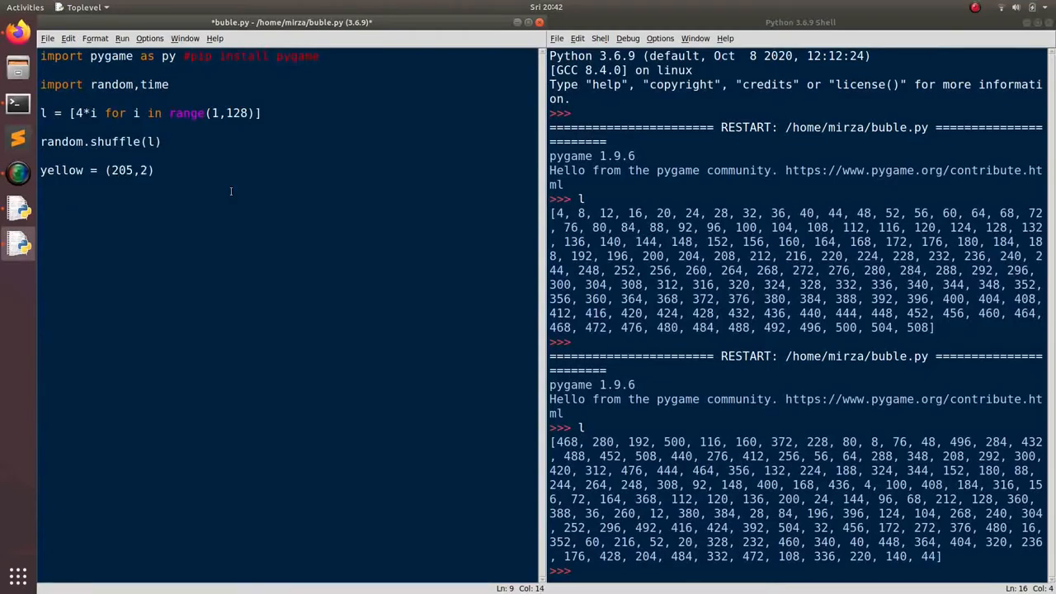
text(05,0,255)
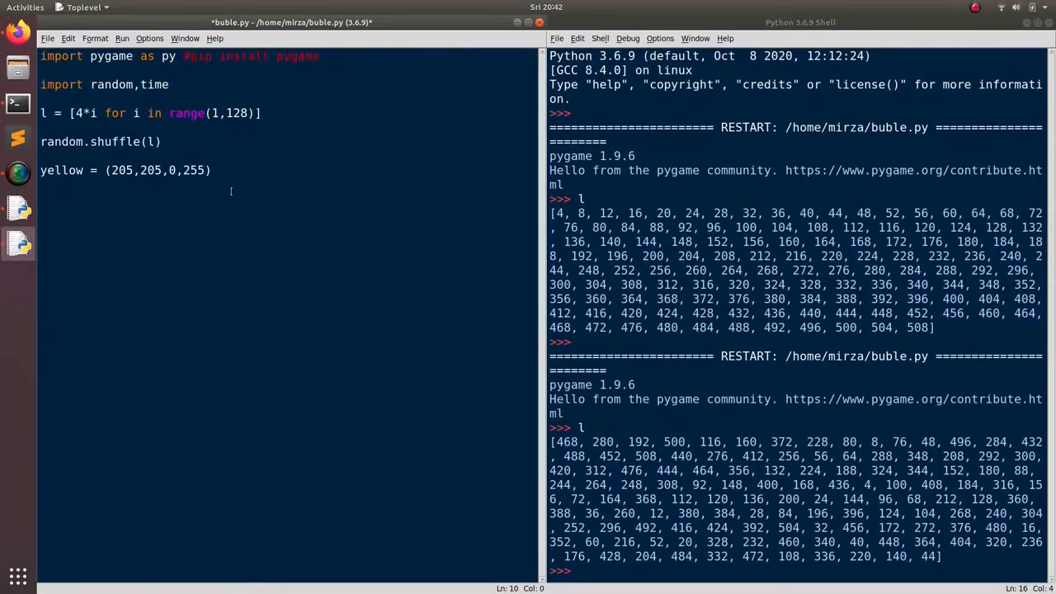
Define black = (0,0,0) directly under yellow, followed by blank lines before the function.
double_click(157, 170)
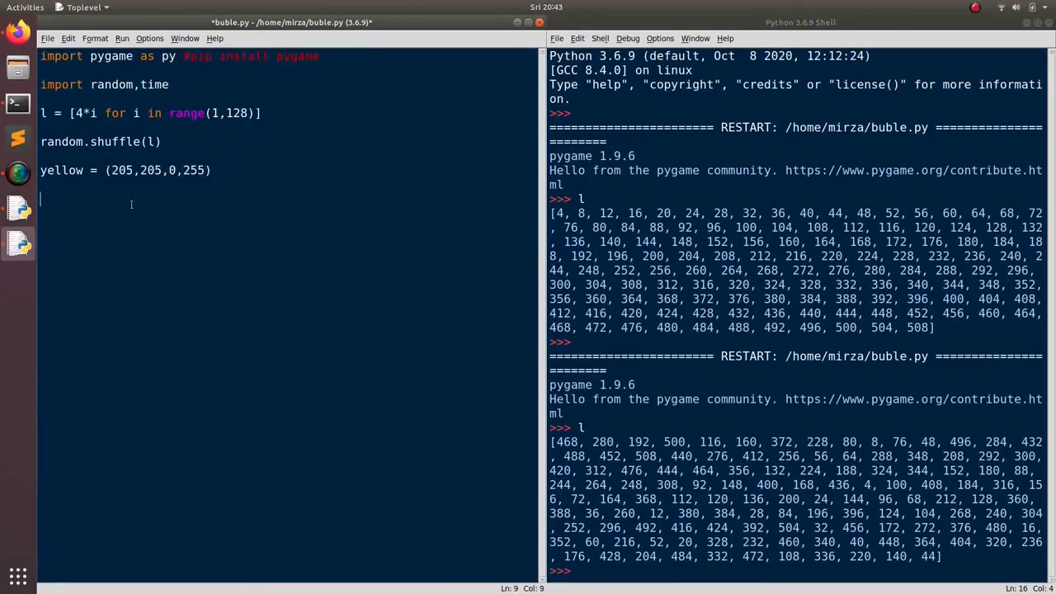
text(black)
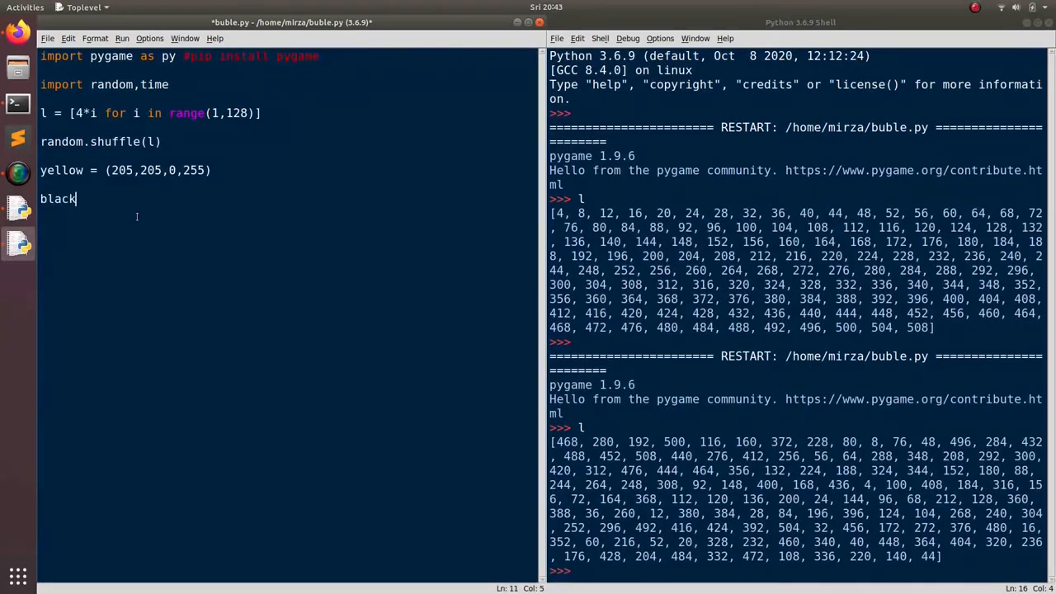
text(= ())
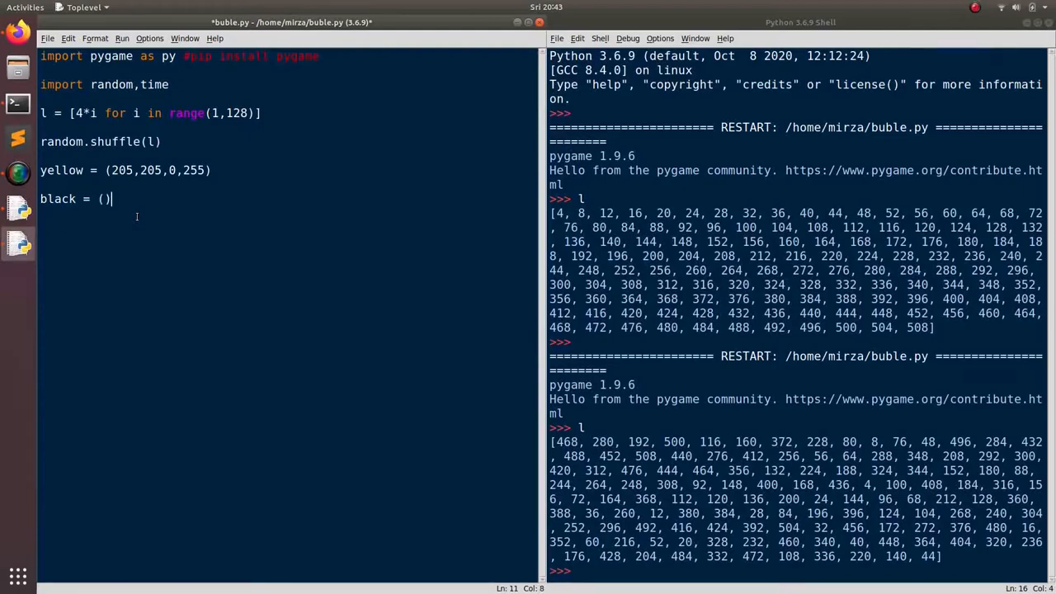
text(0,0,0)
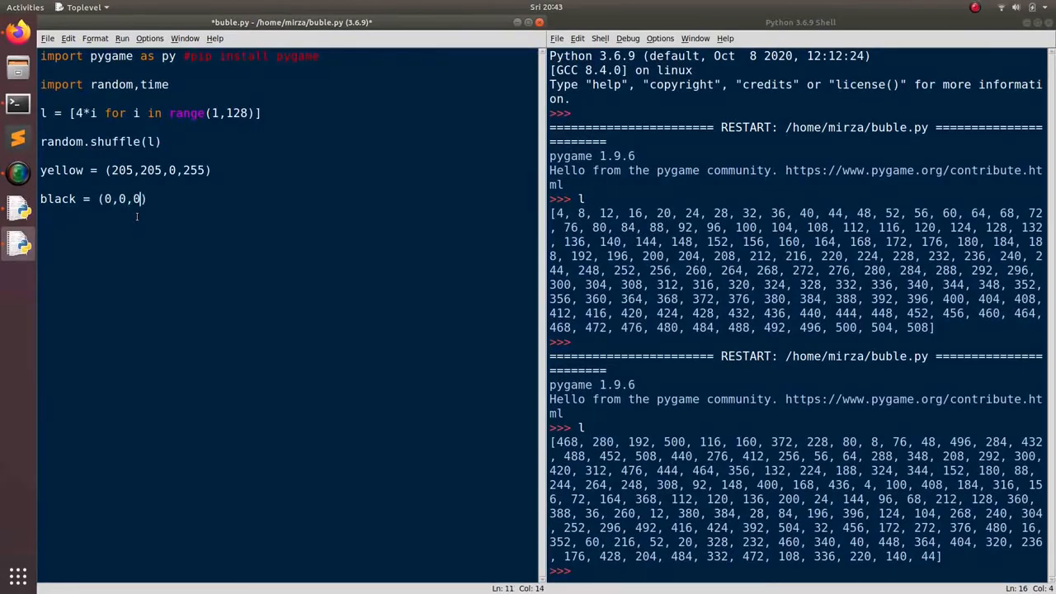
key(Return)
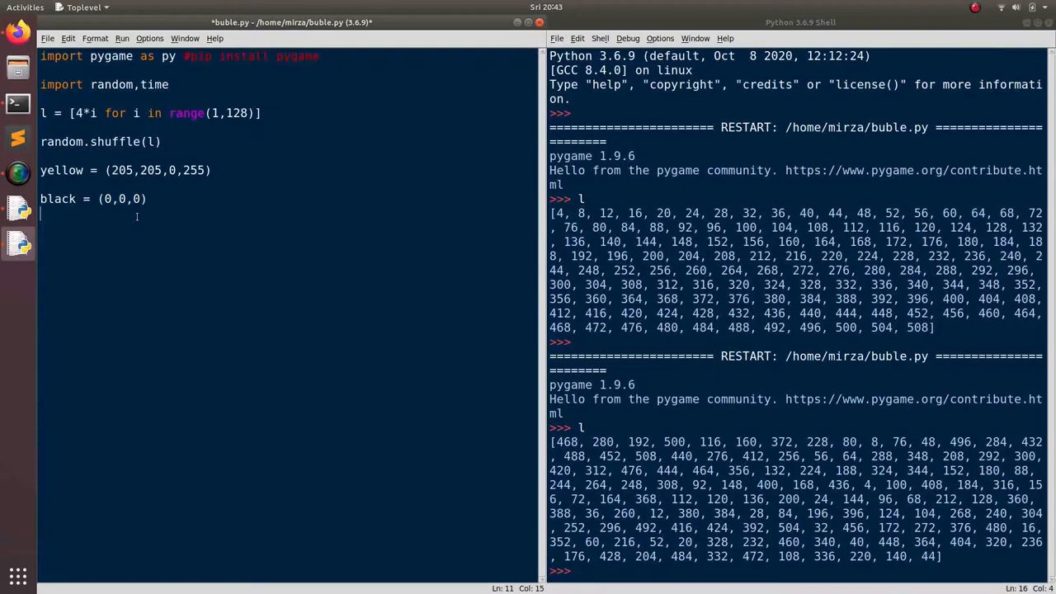
key(Return)
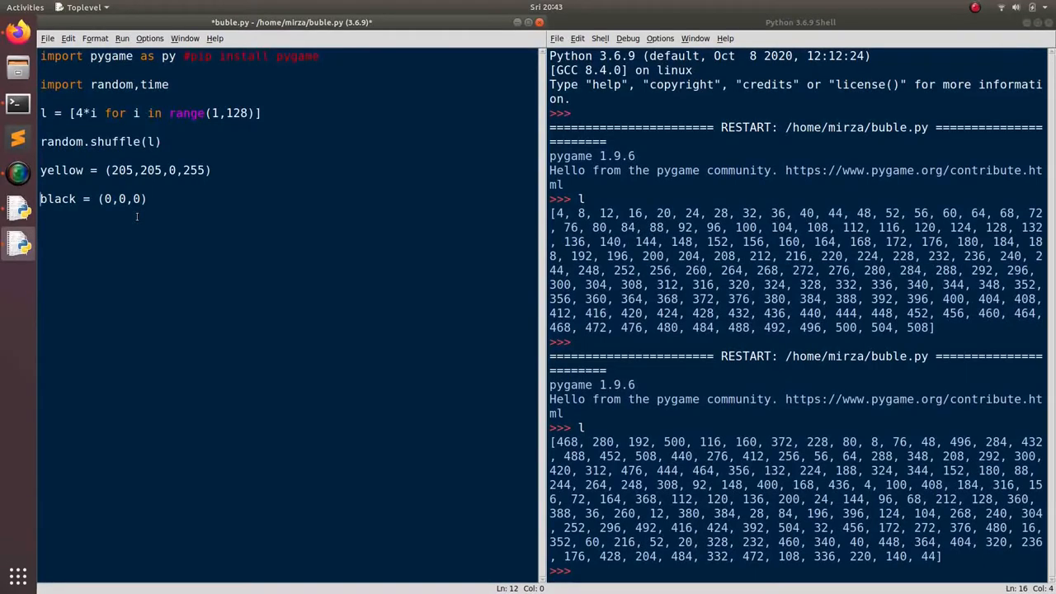
key(BackSpace)
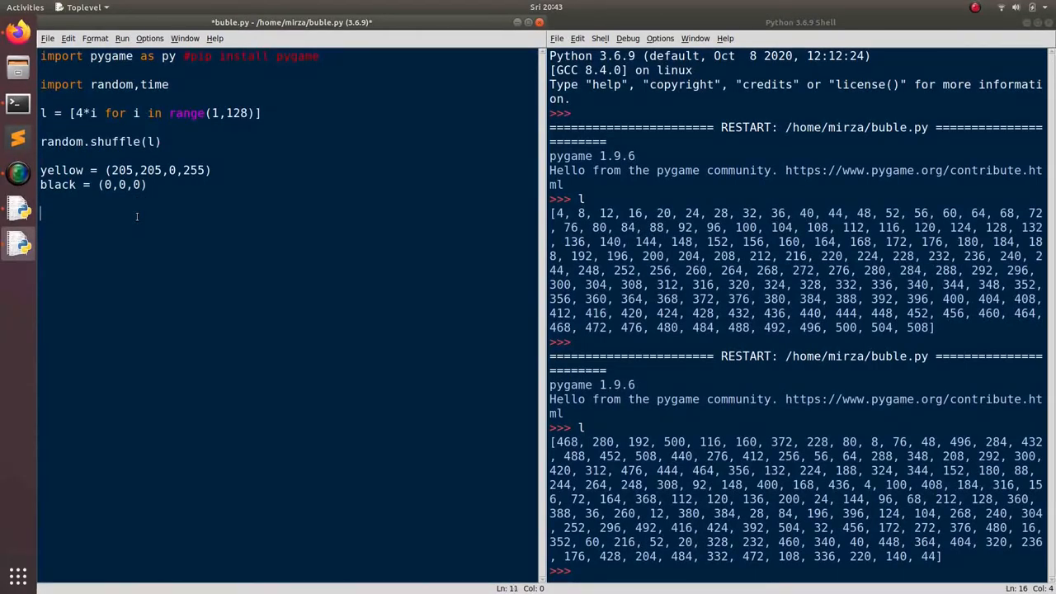
key(Return)
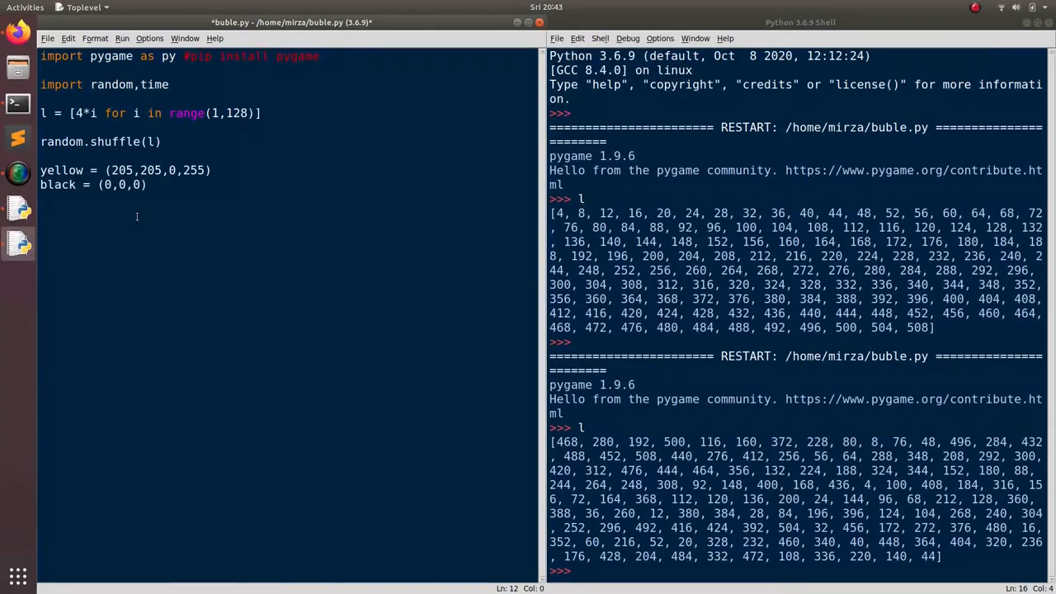
key(Return)
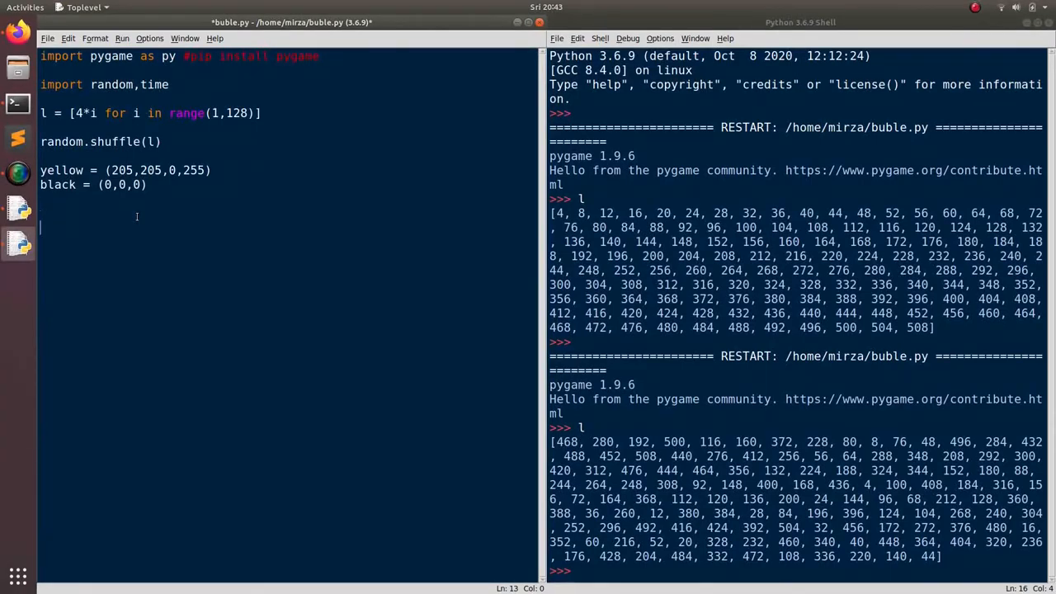
Write def bubble_sort(l): with nested i and j loops over empty range() and a pass body.
text(def bubbl)
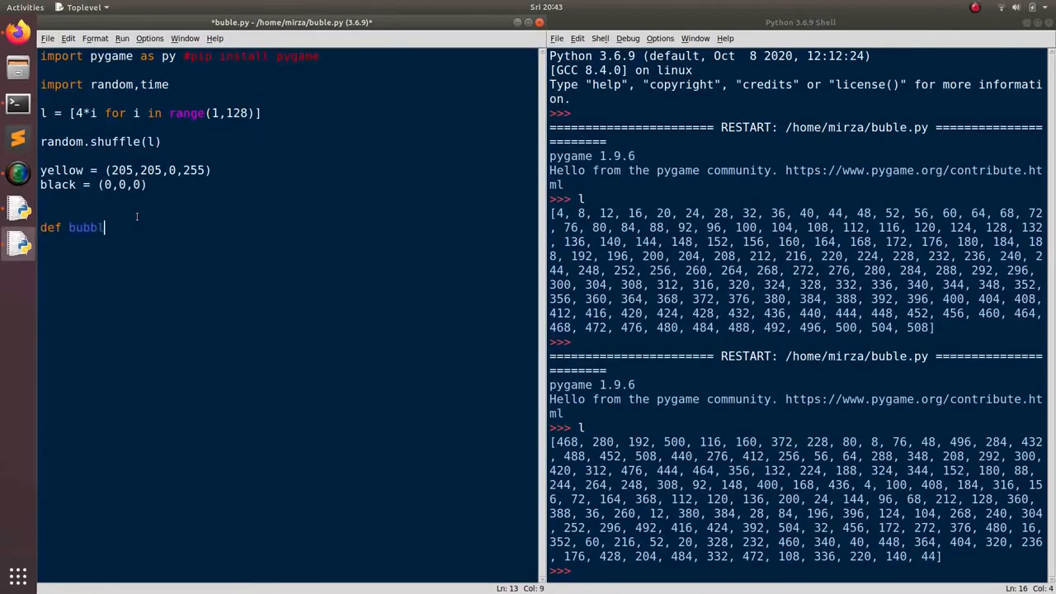
text(e_sort())
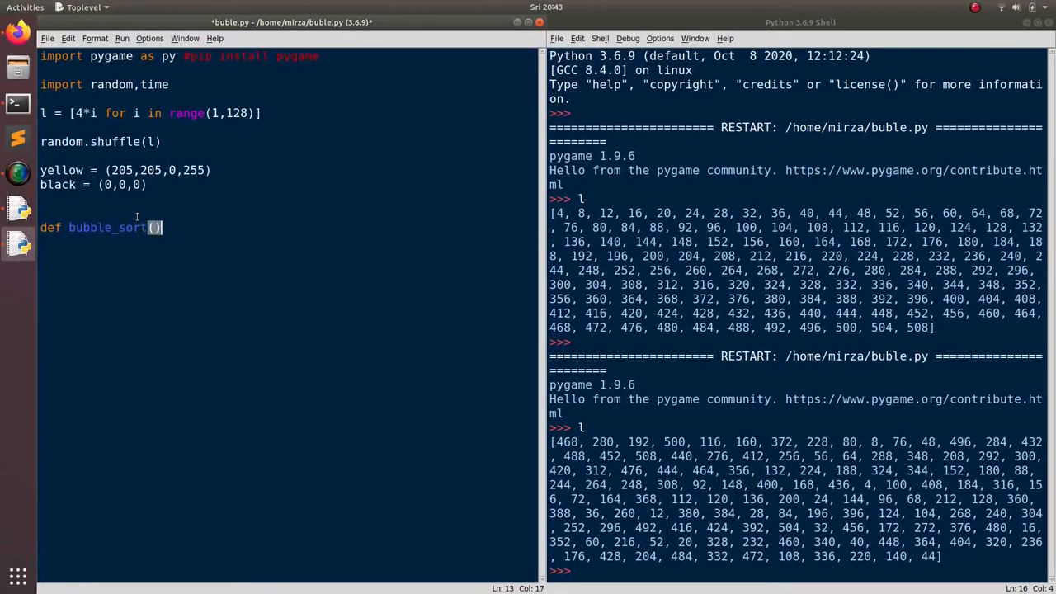
text(l:)
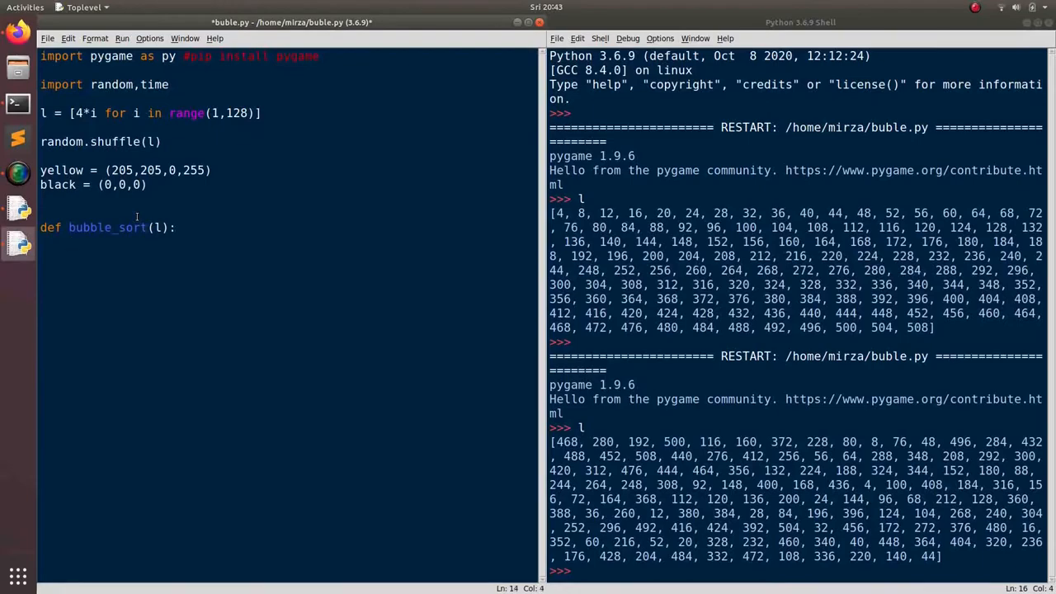
text(fo)
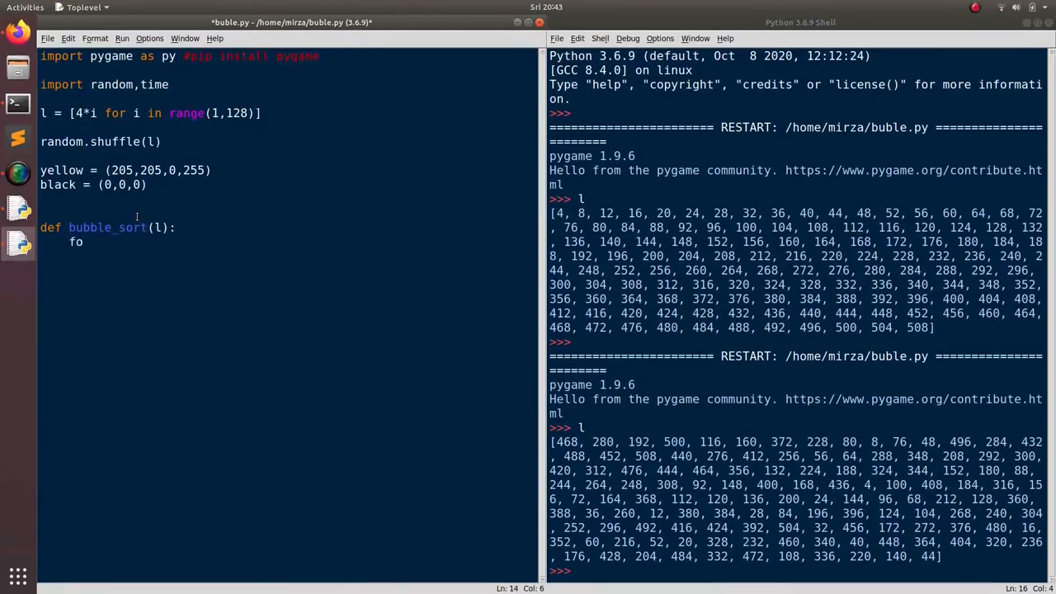
text(r i in range():)
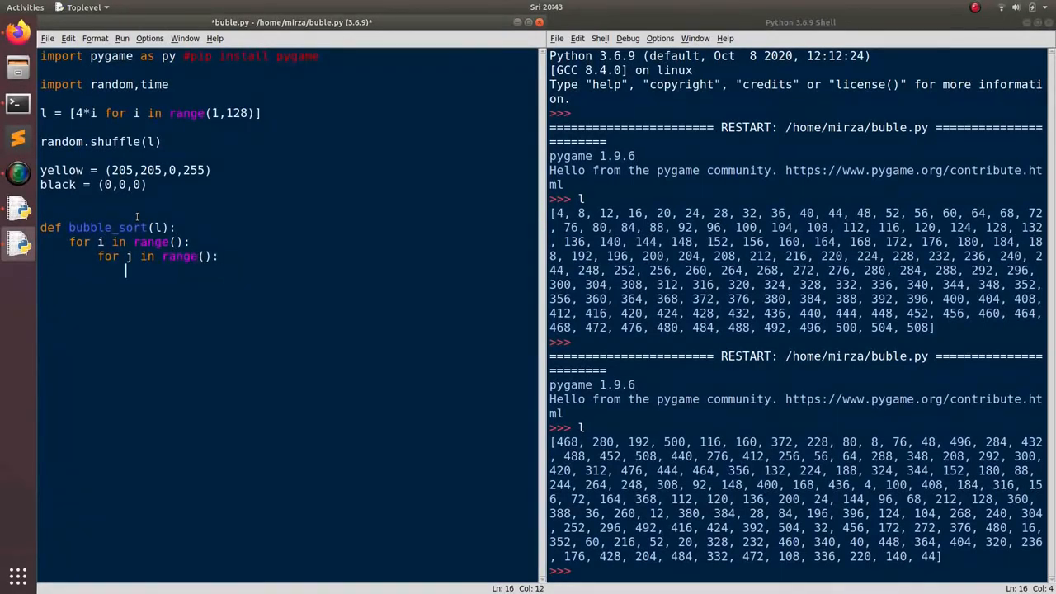
text(pass)
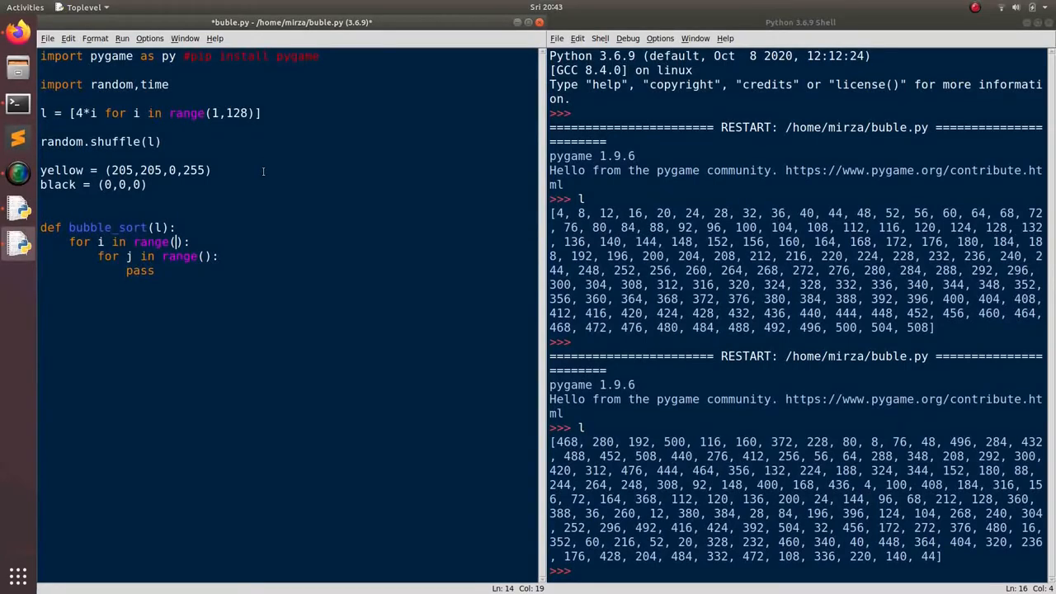
key(BackSpace)
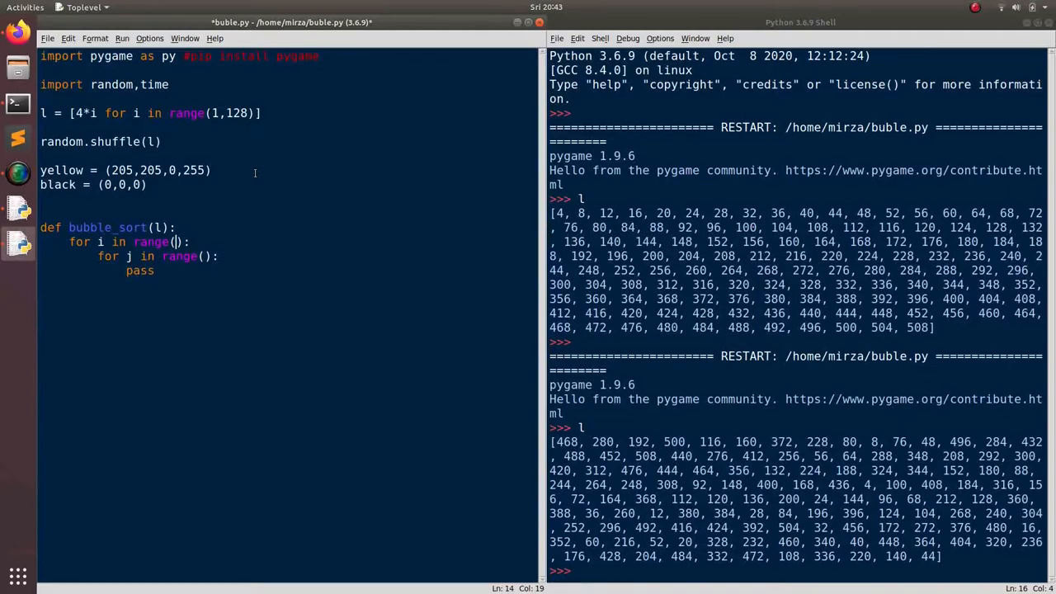
mouse_move(218, 232)
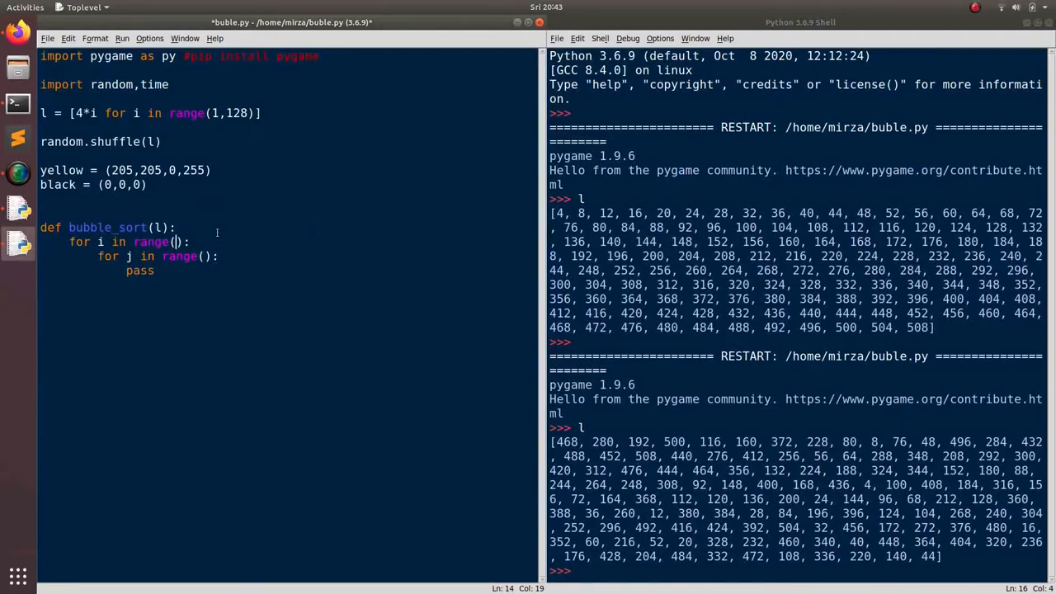
mouse_move(341, 241)
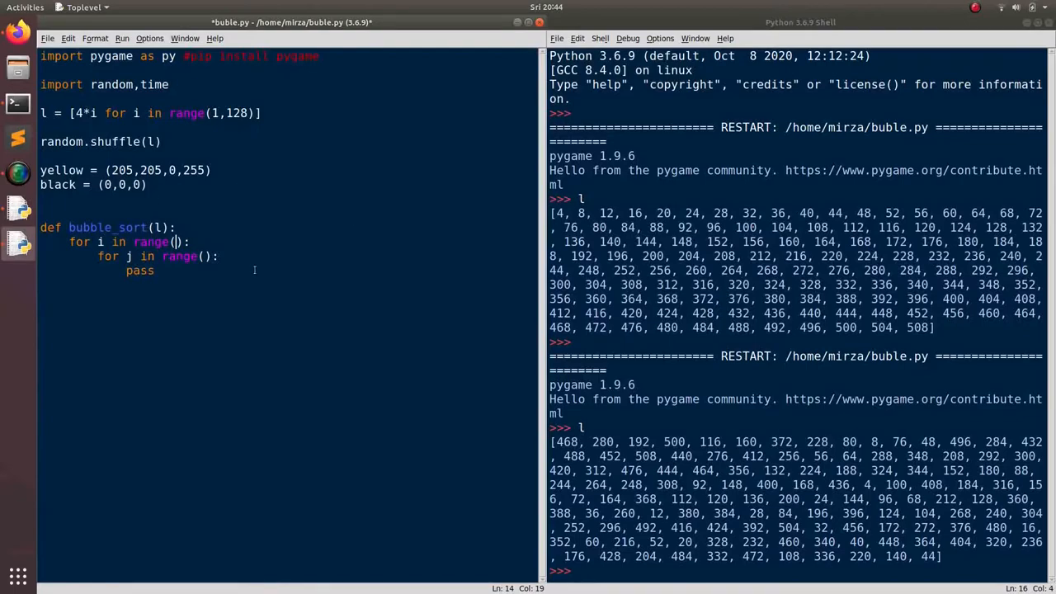
Fill the loop ranges as len(l)-1 for i and len(l)-1-i for j.
text(len()
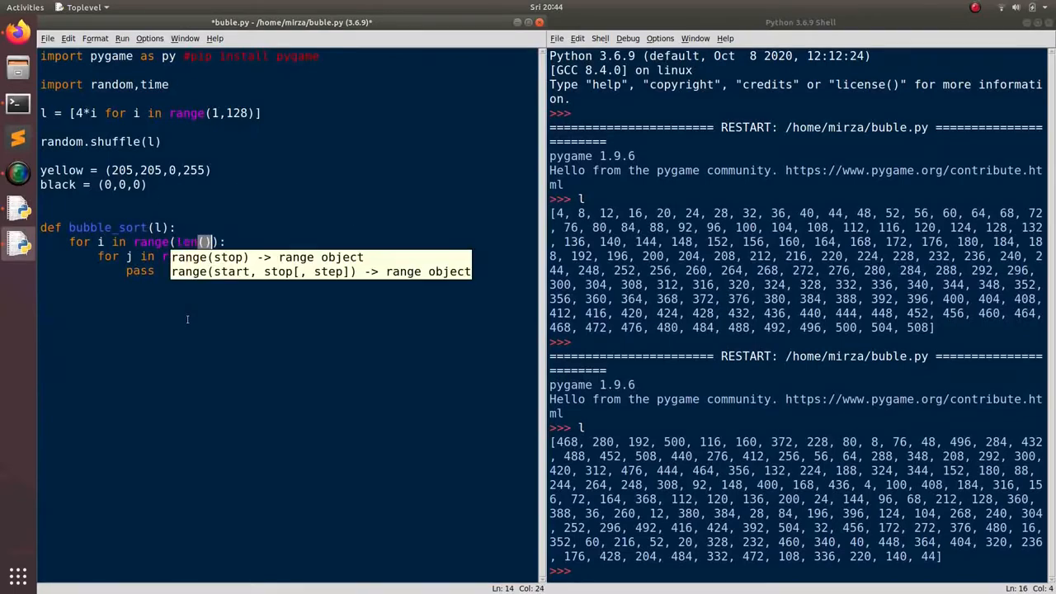
text((l)-1)
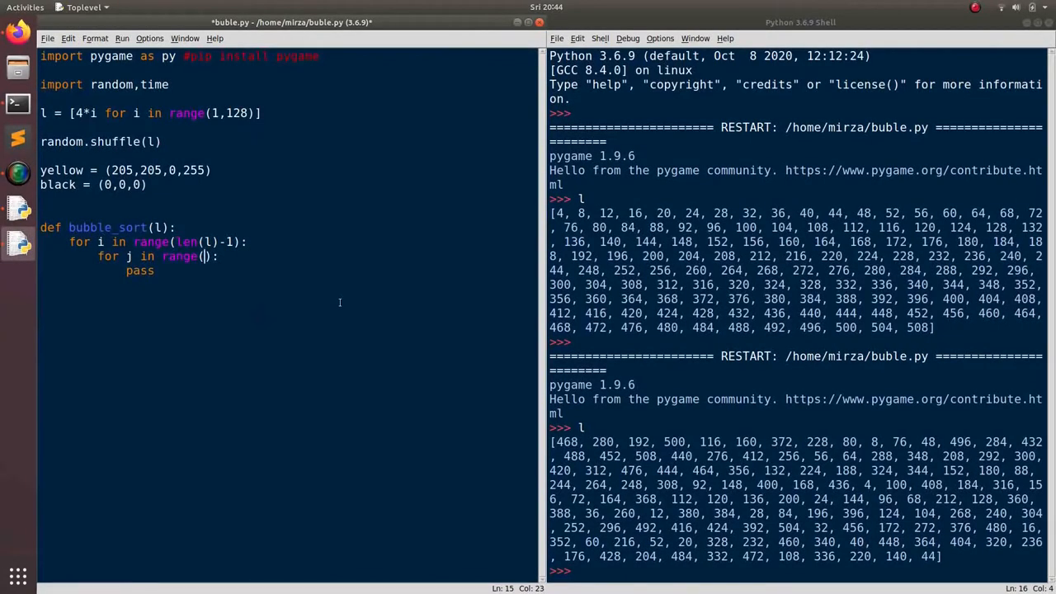
text(len(l)-1)
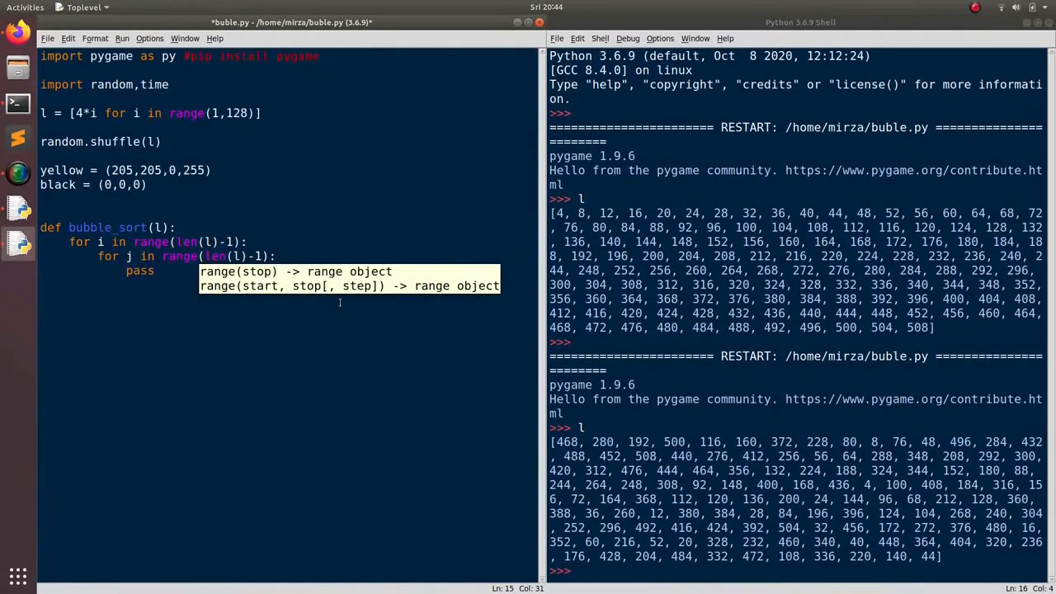
text())
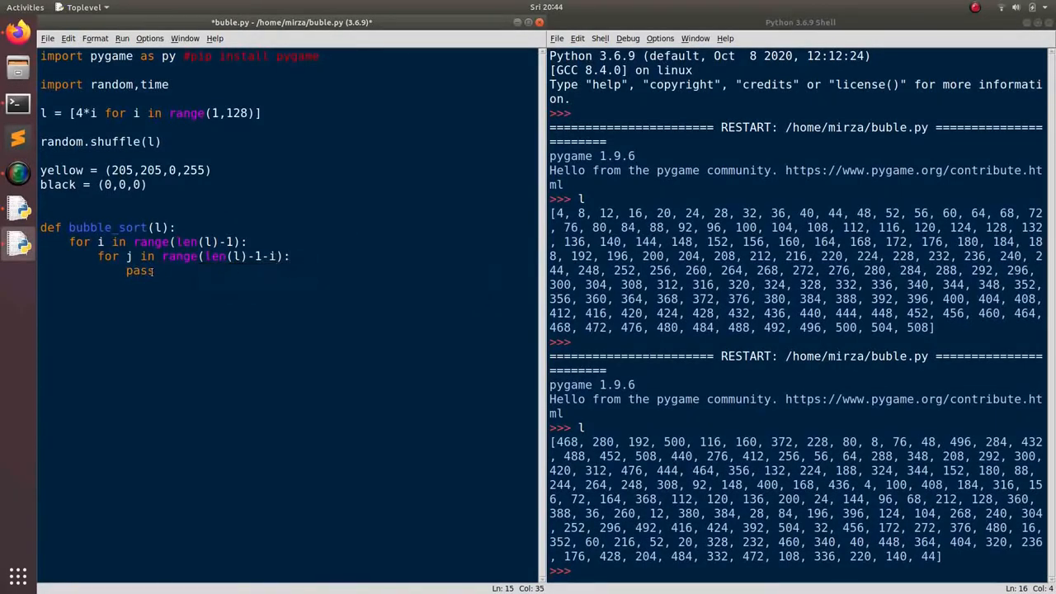
Write if l[j]>l[j+1]: l[j],l[j+1]=l[j+1],l[j] to swap out-of-order neighbours.
text(if)
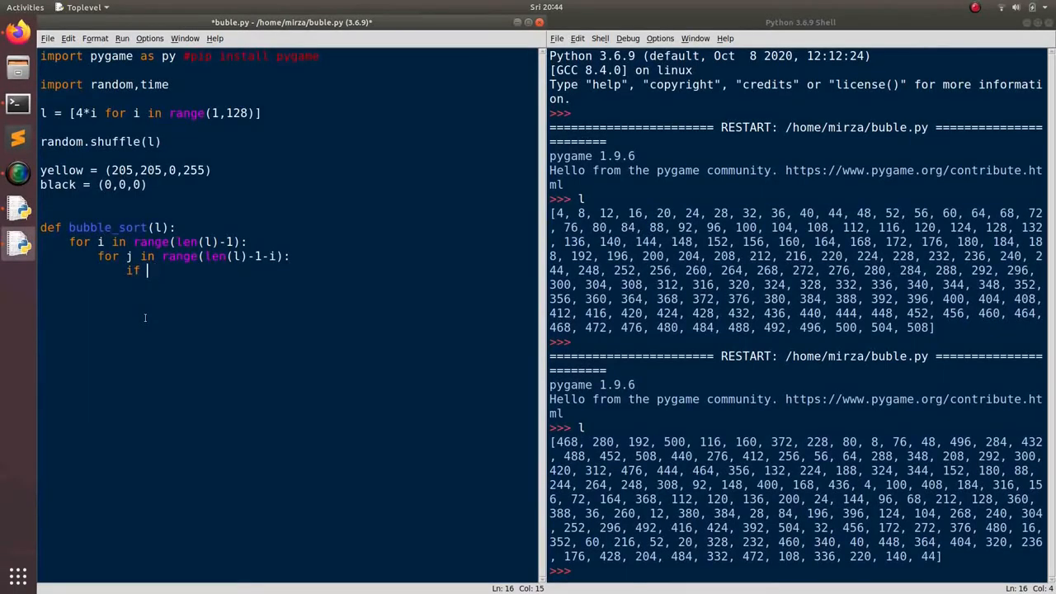
text(l[])
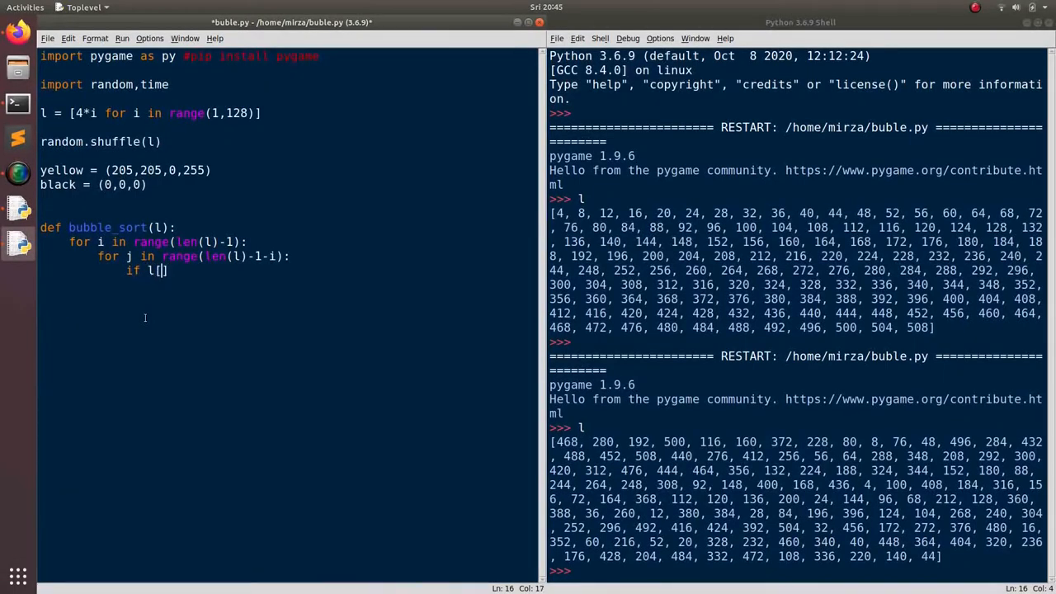
text(j>)
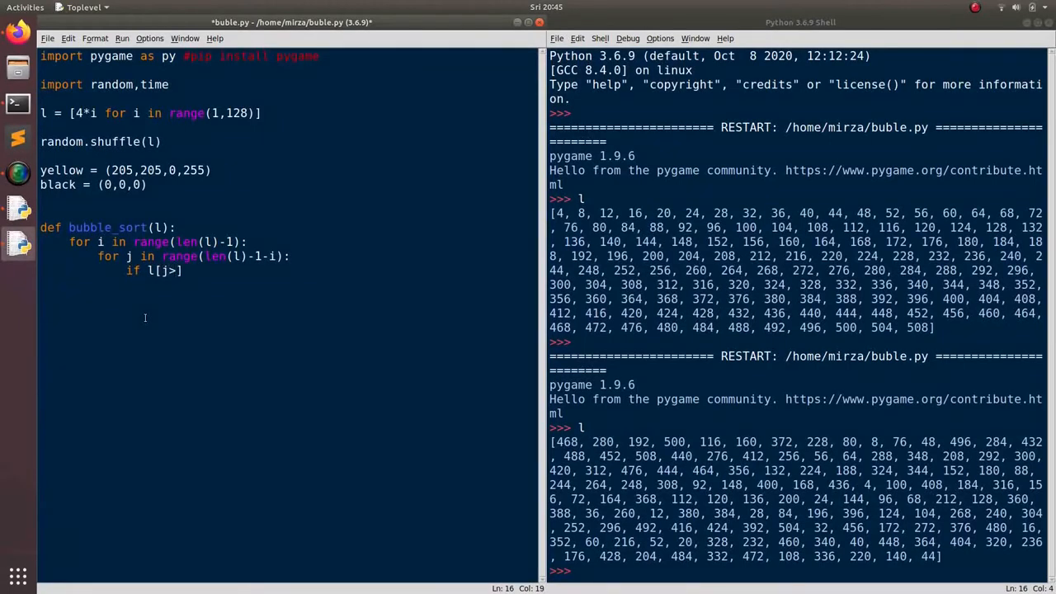
text(l)
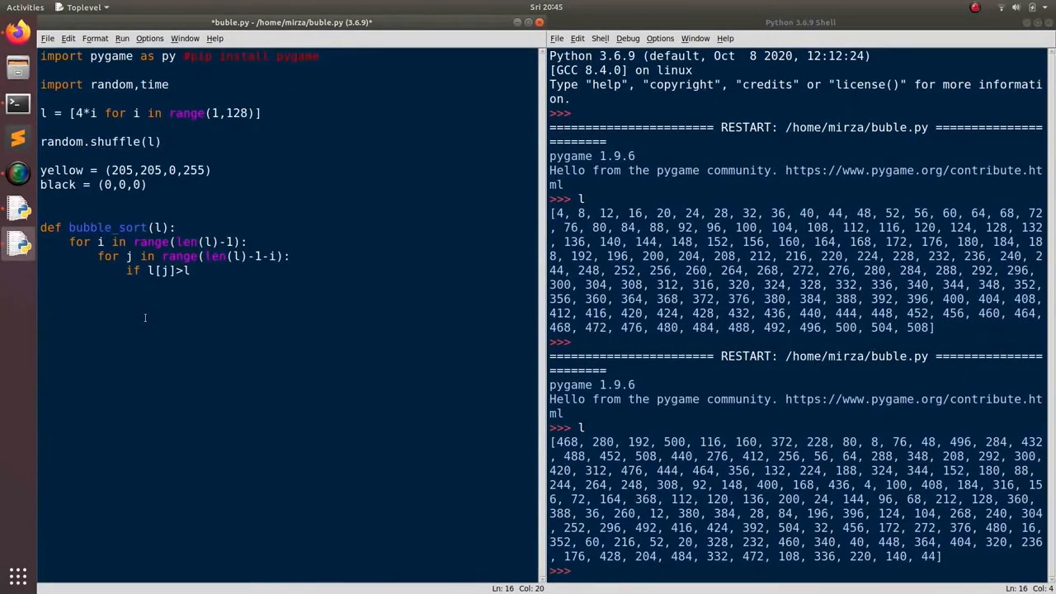
text([j+1]:)
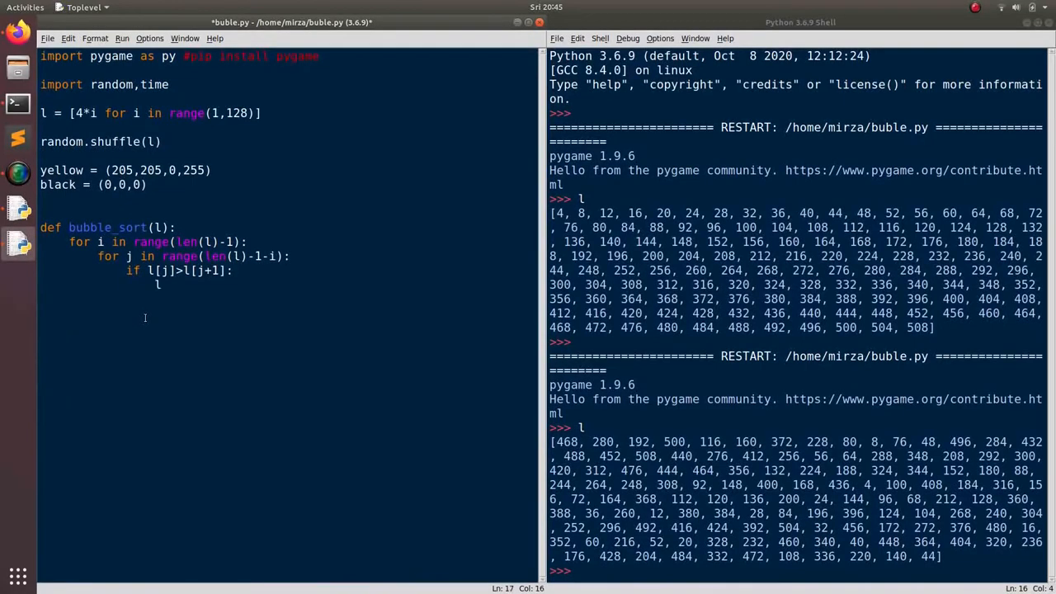
text([j])
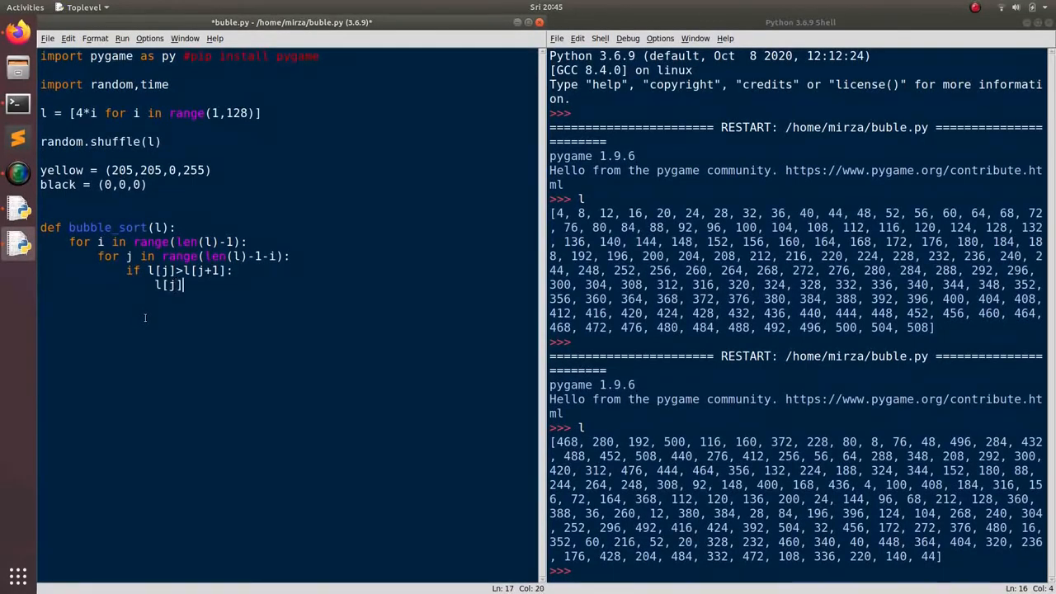
text(,l[j])
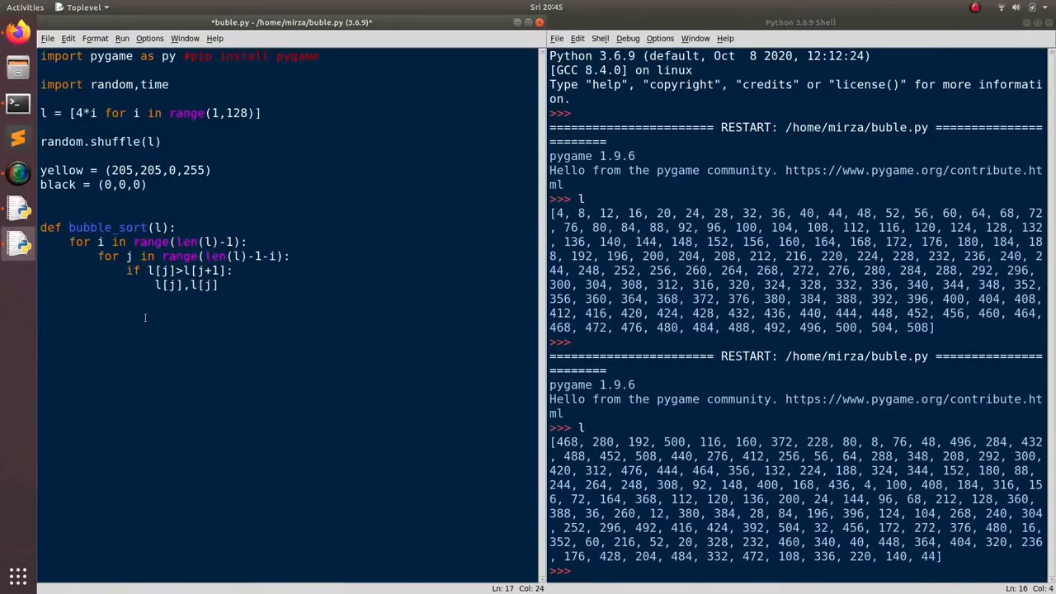
text(+1]=)
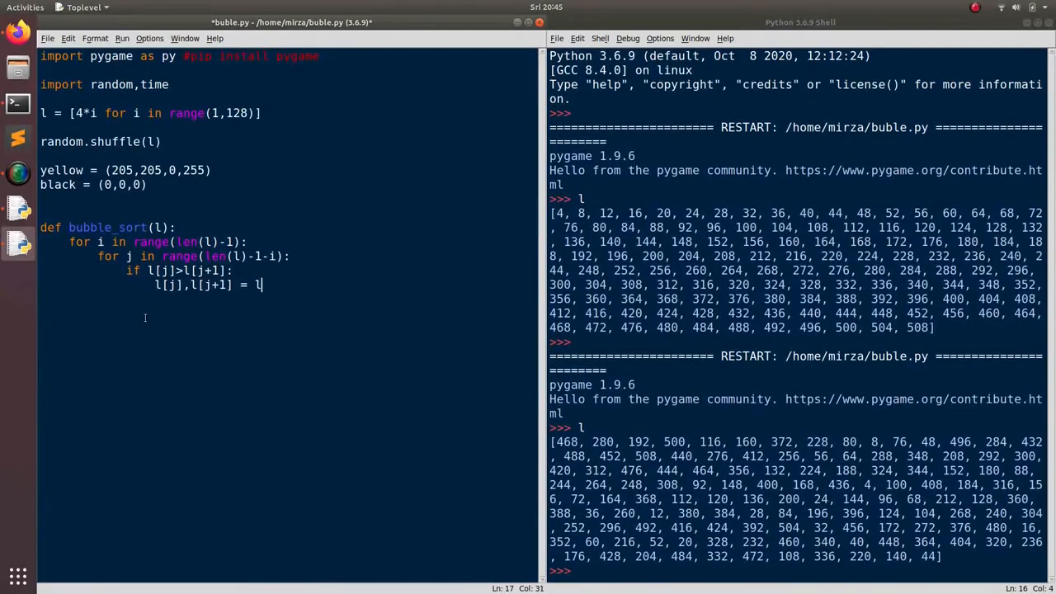
text([j+1],)
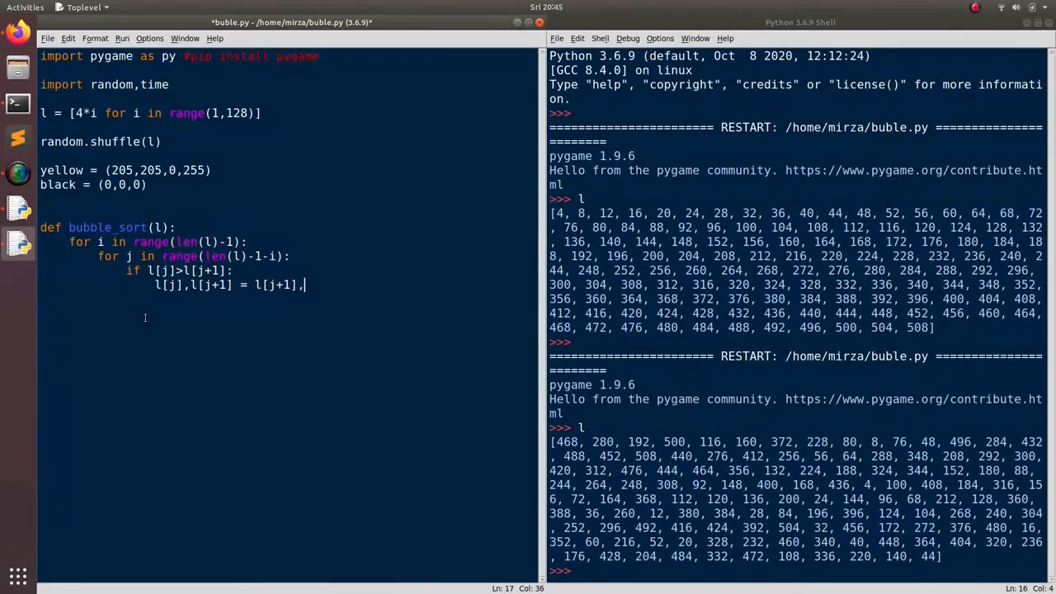
text(l[j])
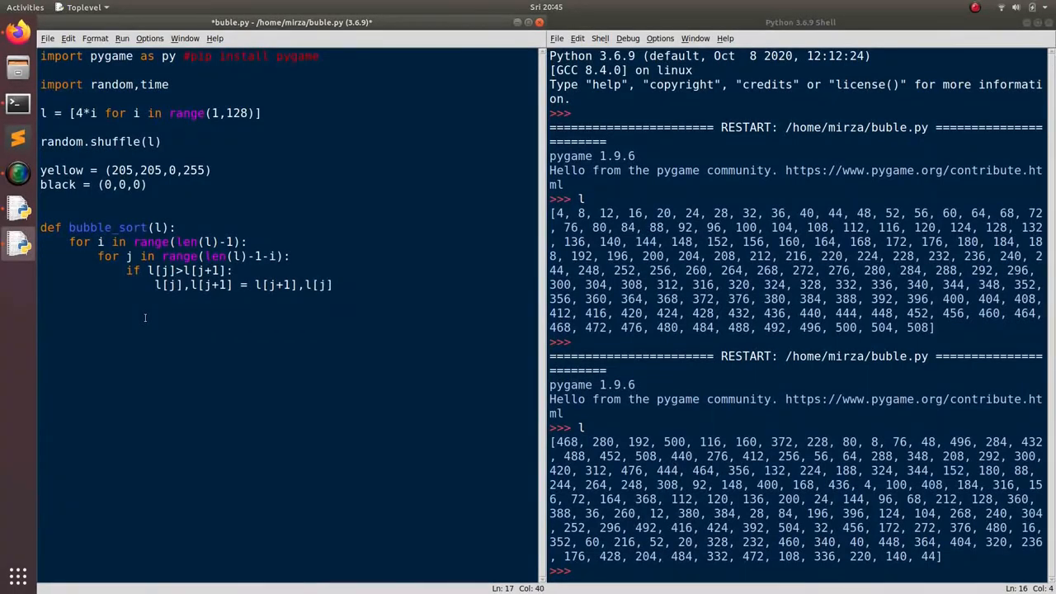
End bubble_sort with return l and rerun the module.
key(Return)
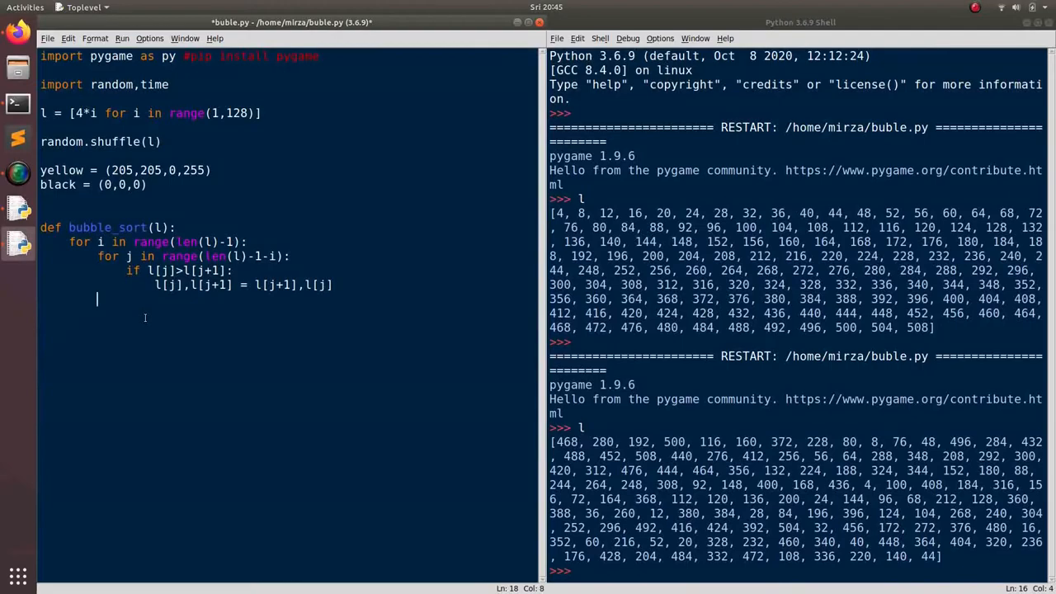
text(return)
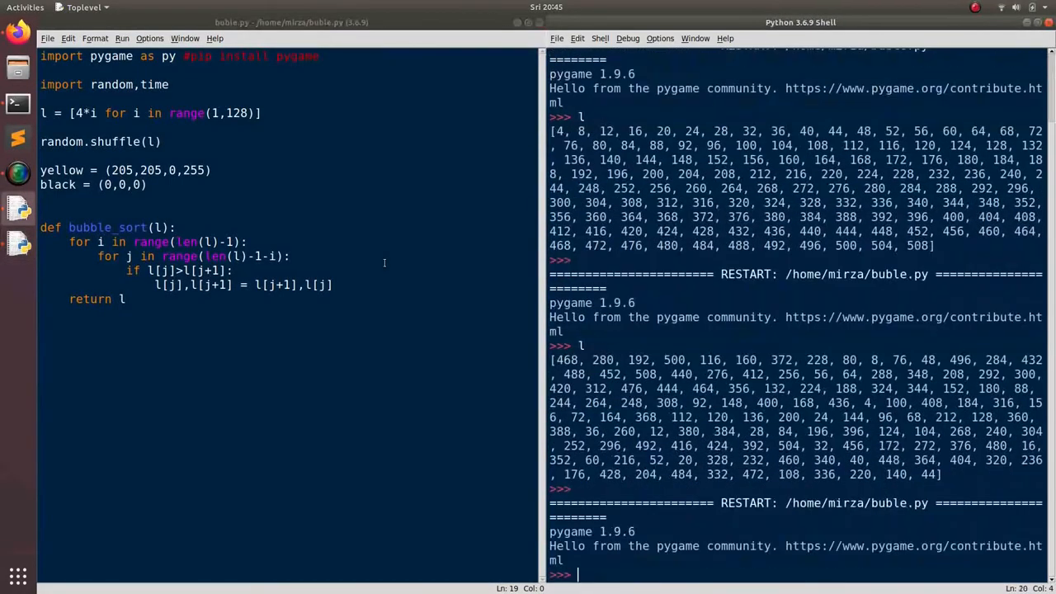
Call bubble_sort(l) in the shell to see the sorted list, and add a #visualize(l) comment under the swap.
text(l)
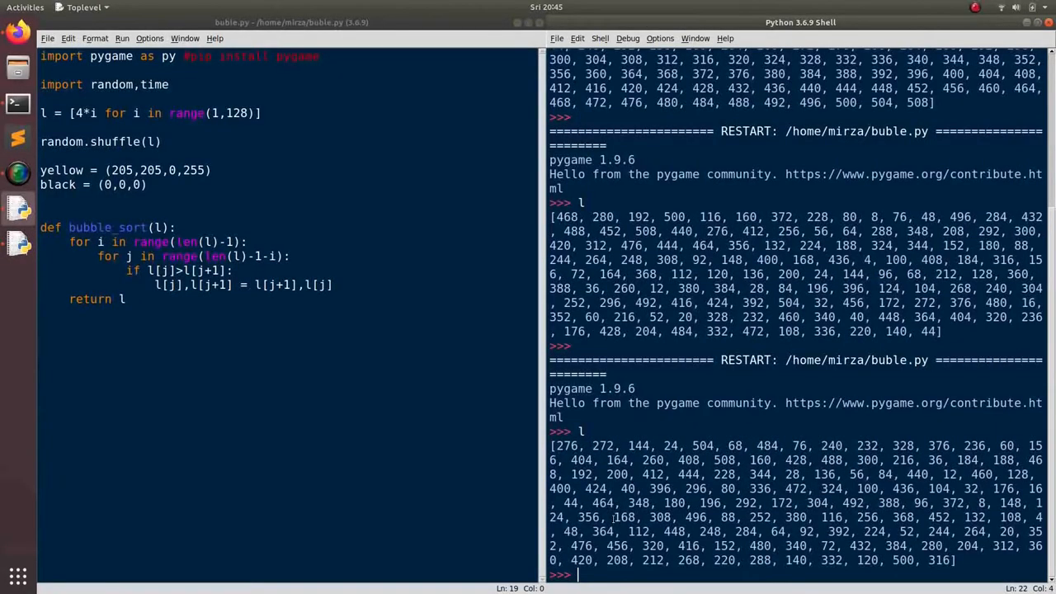
text(bubble_sort)
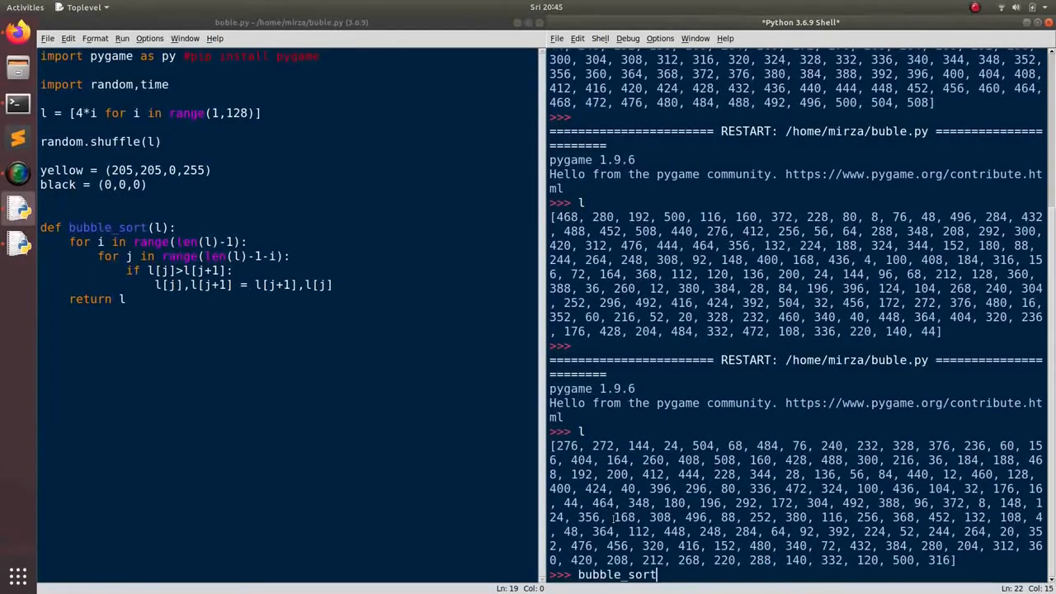
key(Return)
text(#visualize)
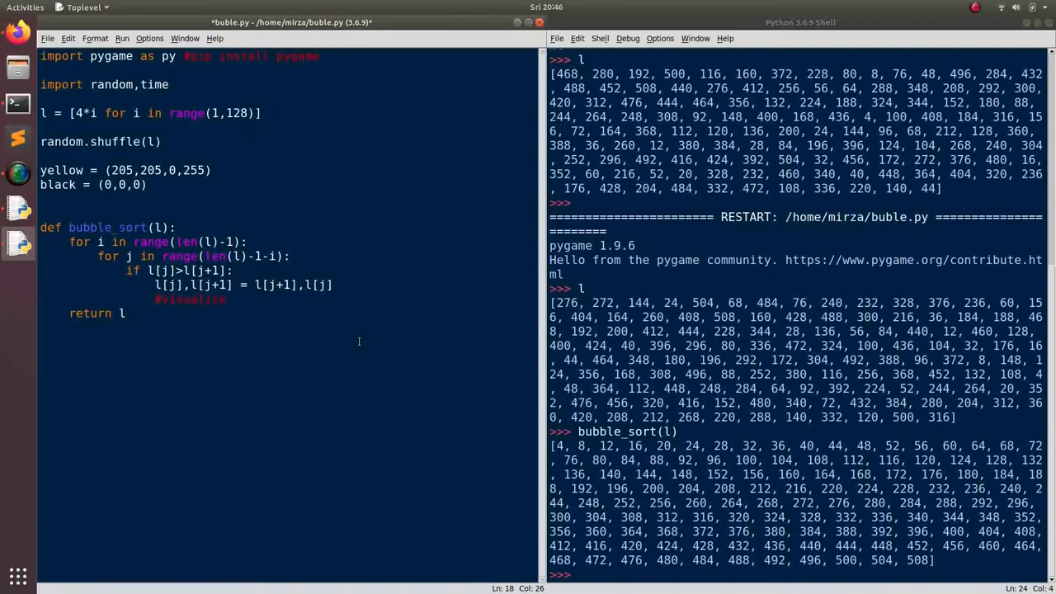
text((l)
key(Return)
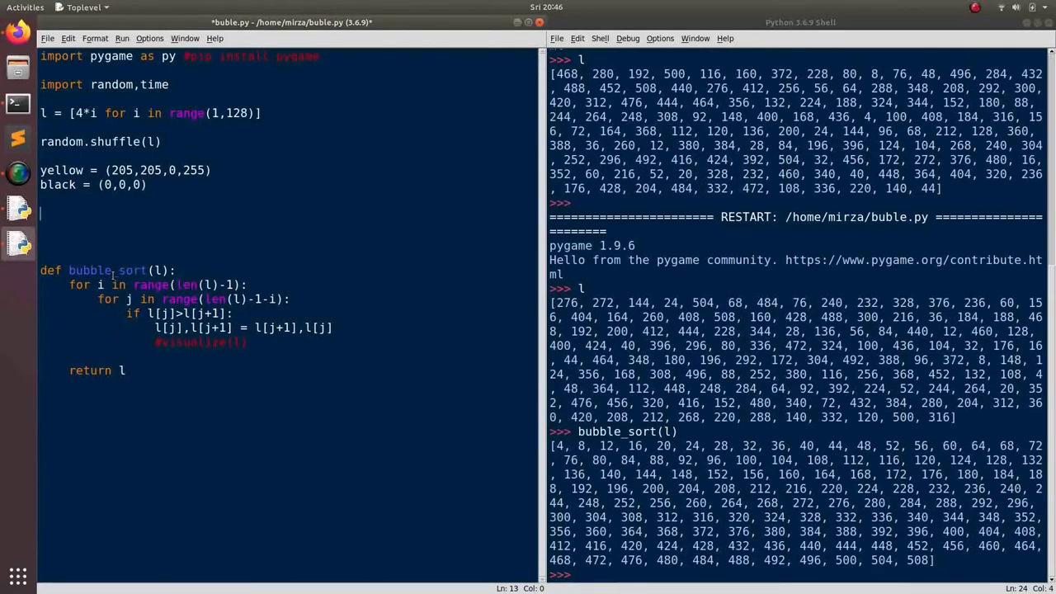
Define w,h = 800,600 above bubble_sort.
text(w)
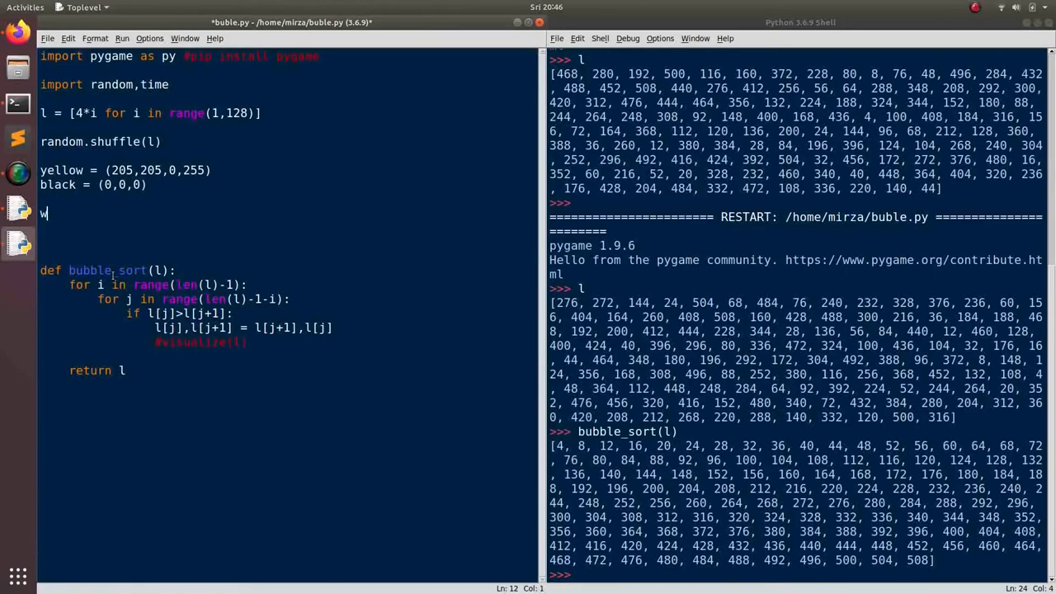
text(,h =)
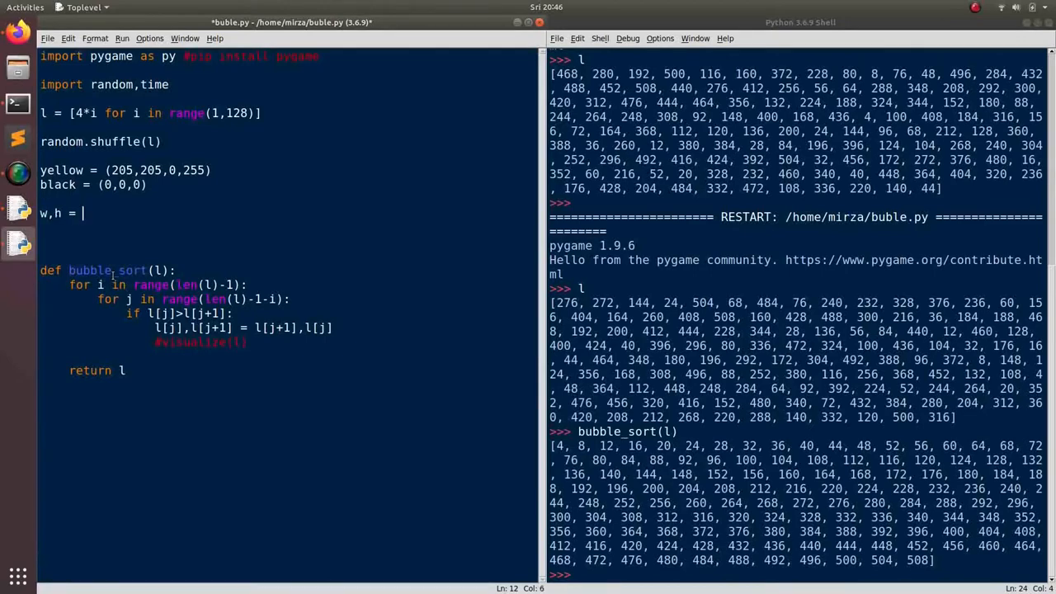
text(800,)
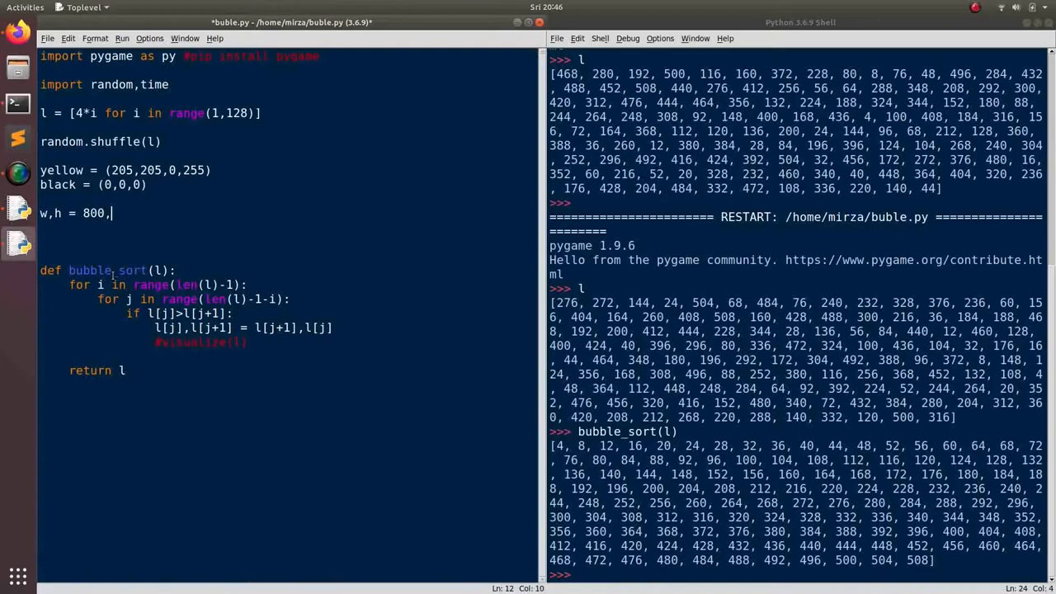
text(600)
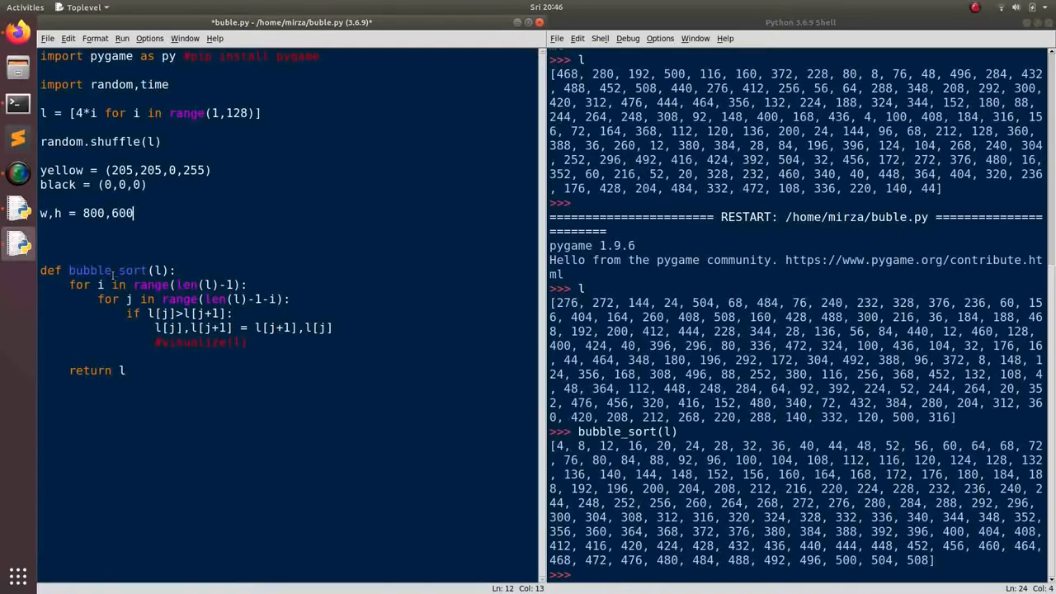
Create window = py.display.set_mode((w,h)) below the w,h line.
text(w)
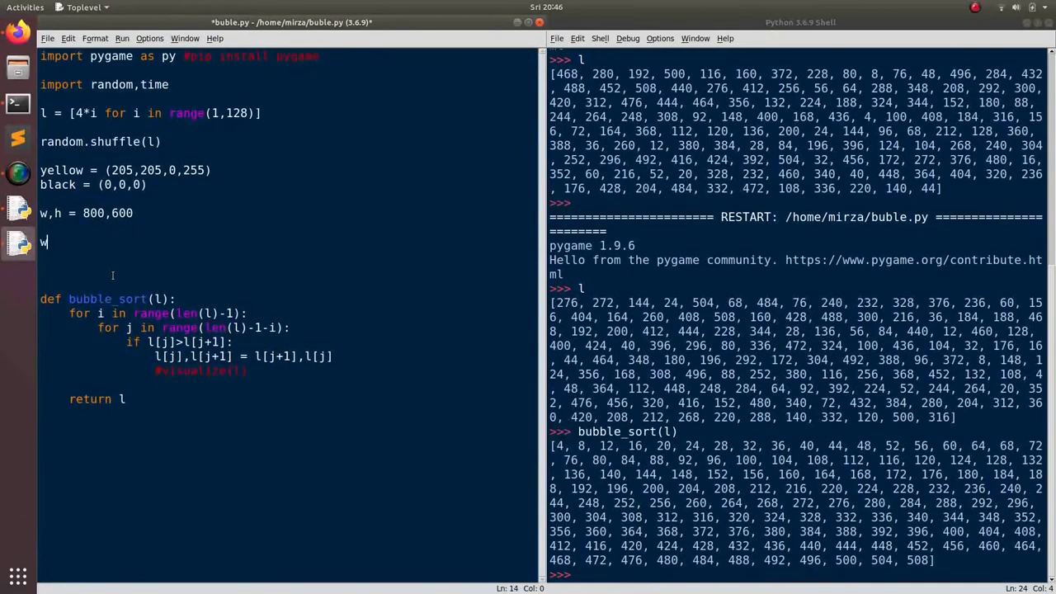
text(indow =)
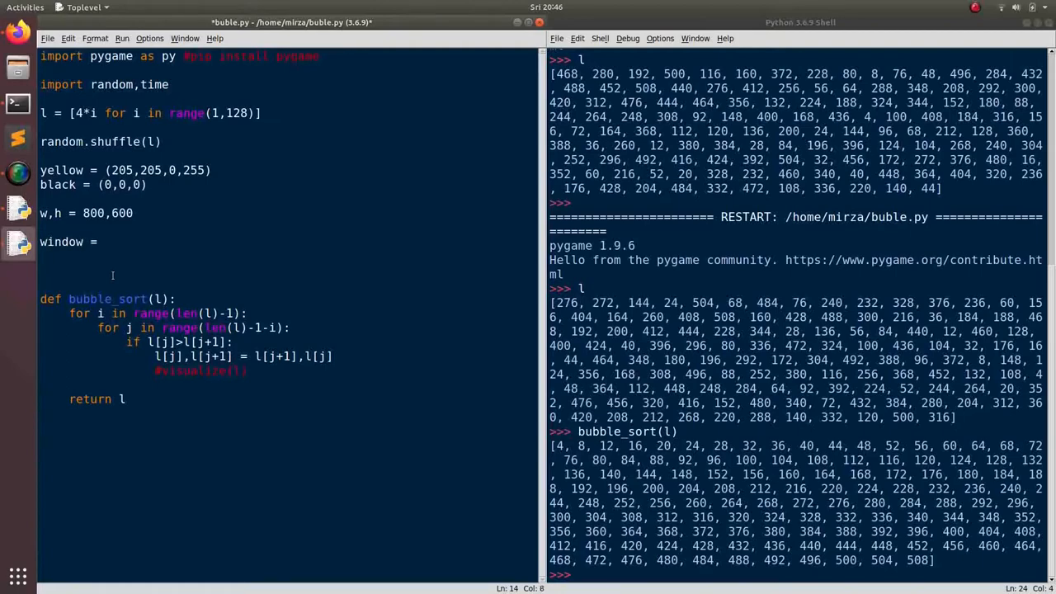
click(104, 241)
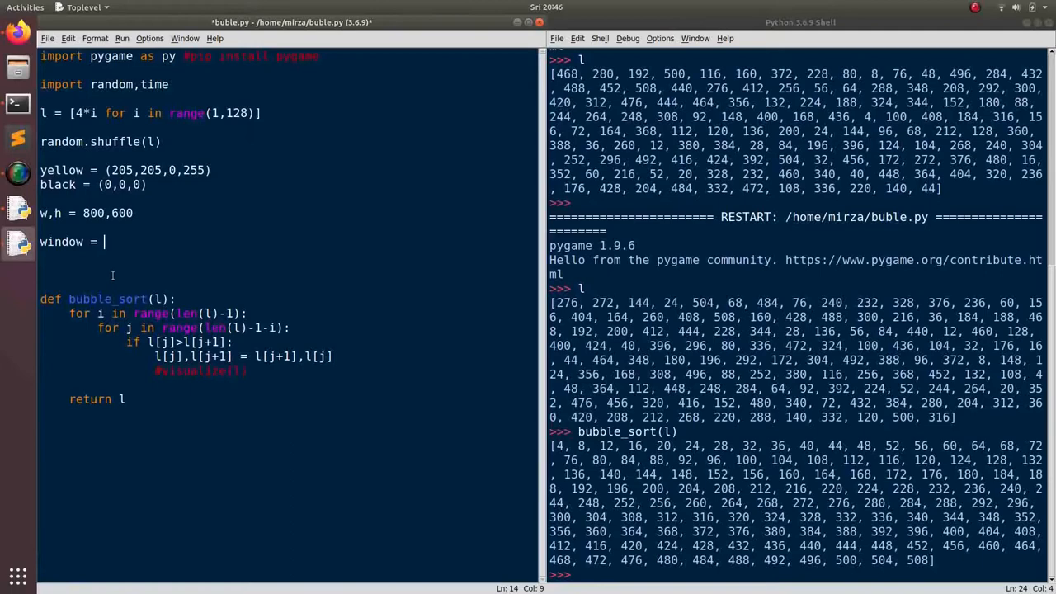
text(py.)
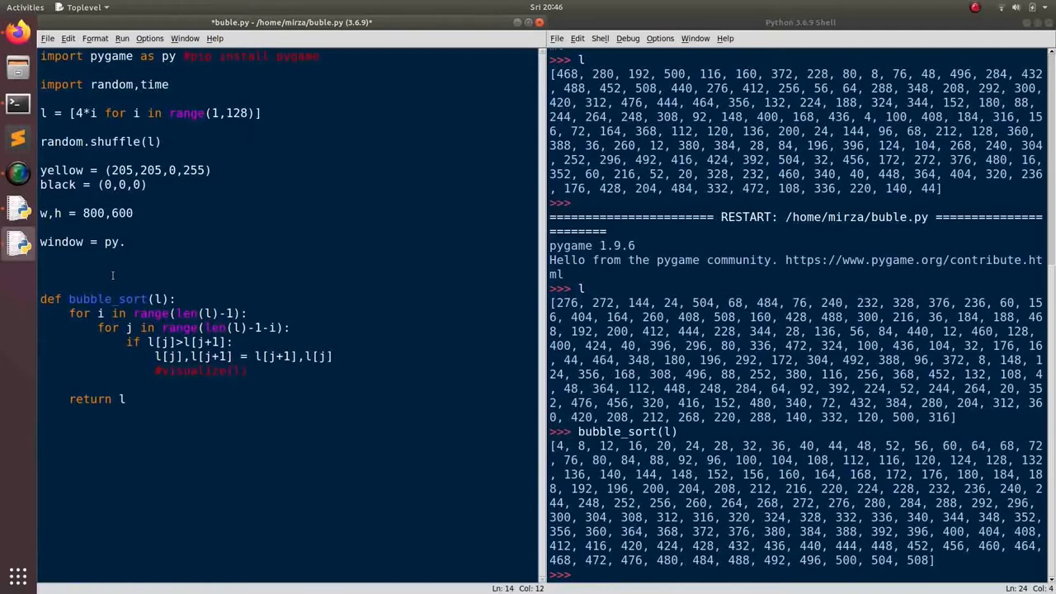
text(display_s)
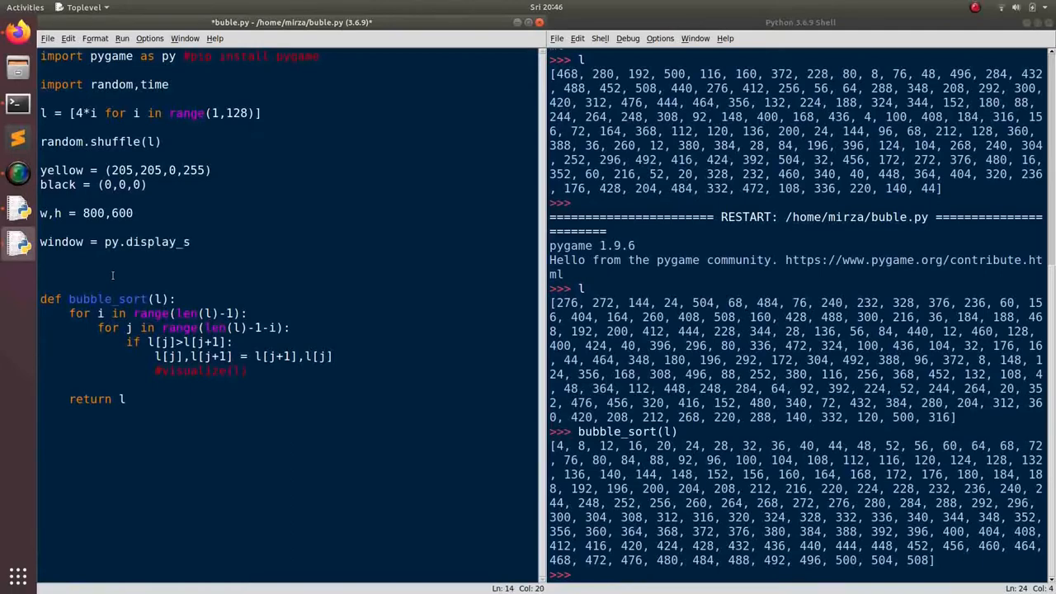
text(et)
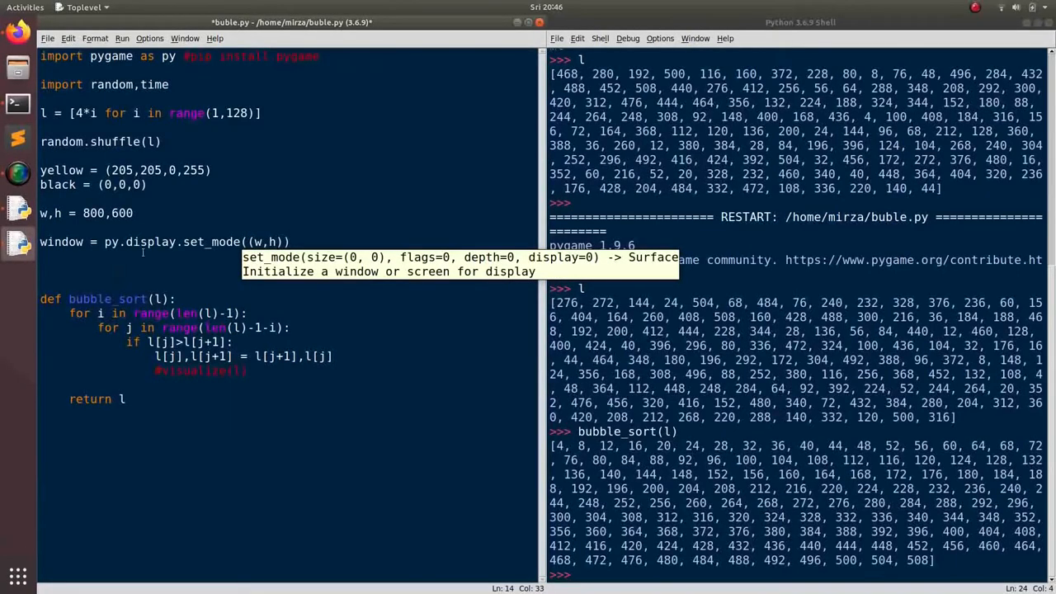
double_click(60, 241)
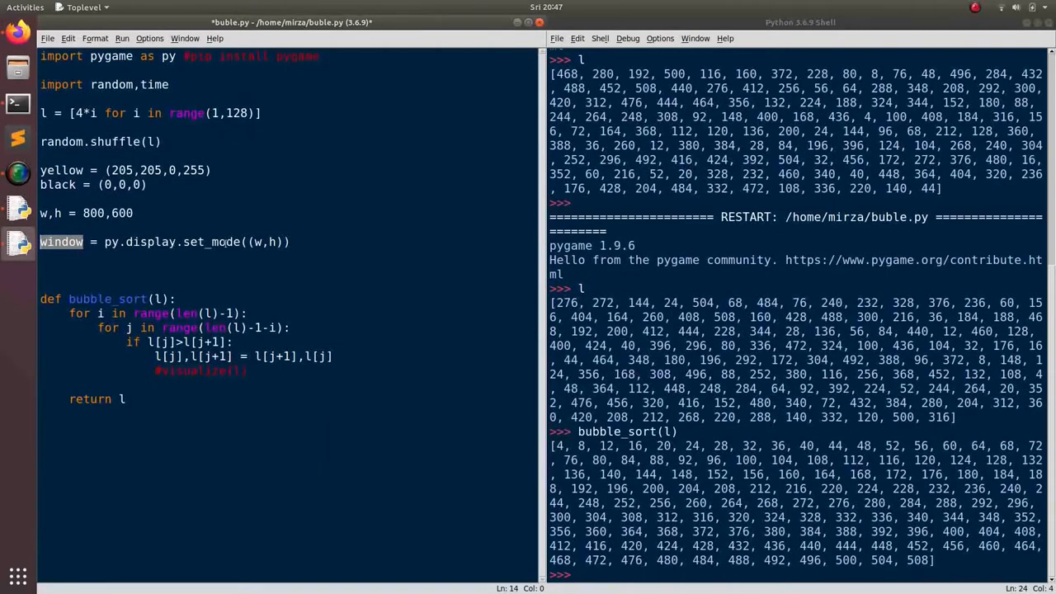
click(257, 241)
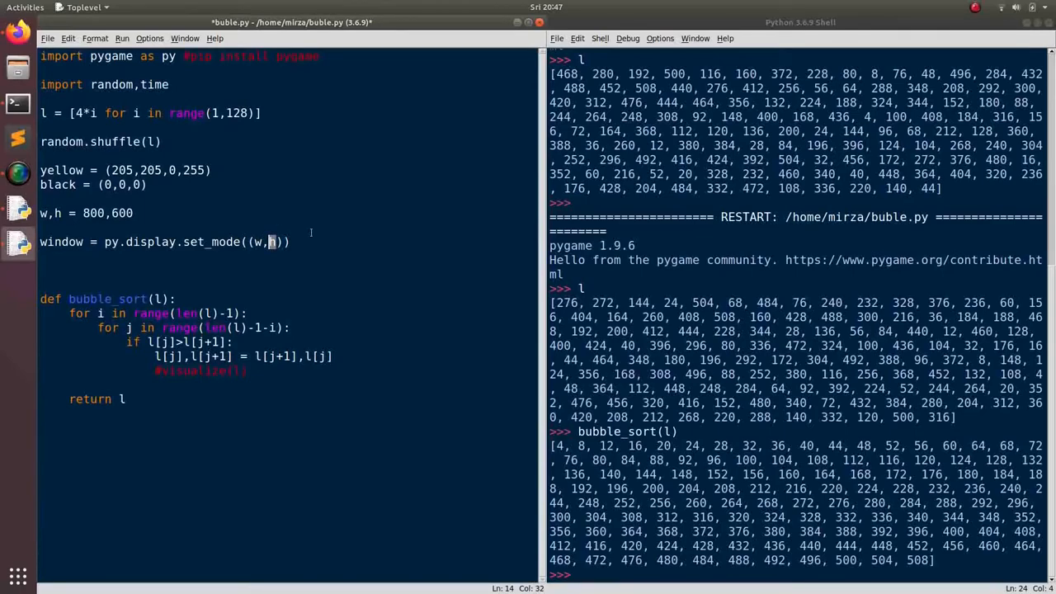
key(Return)
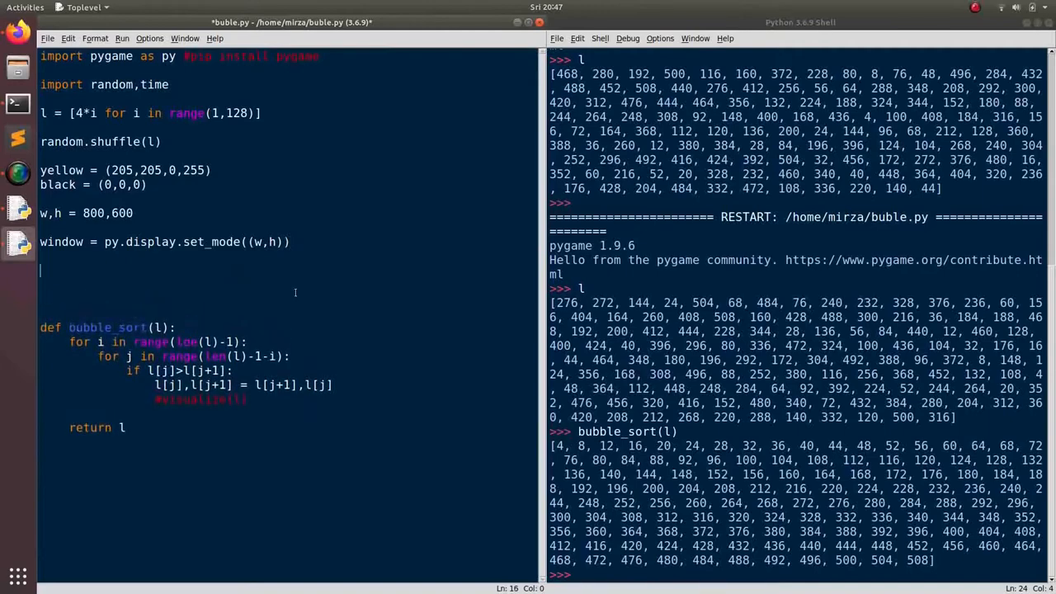
Write def visualize(l): with a for i in range(len(l)) loop.
text(def vi)
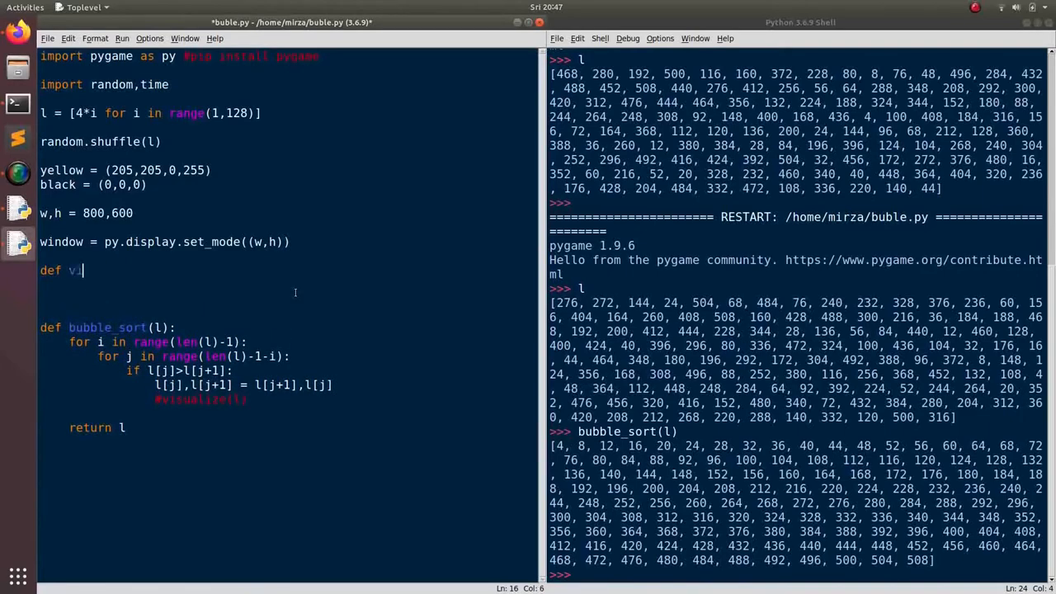
text(sualize)
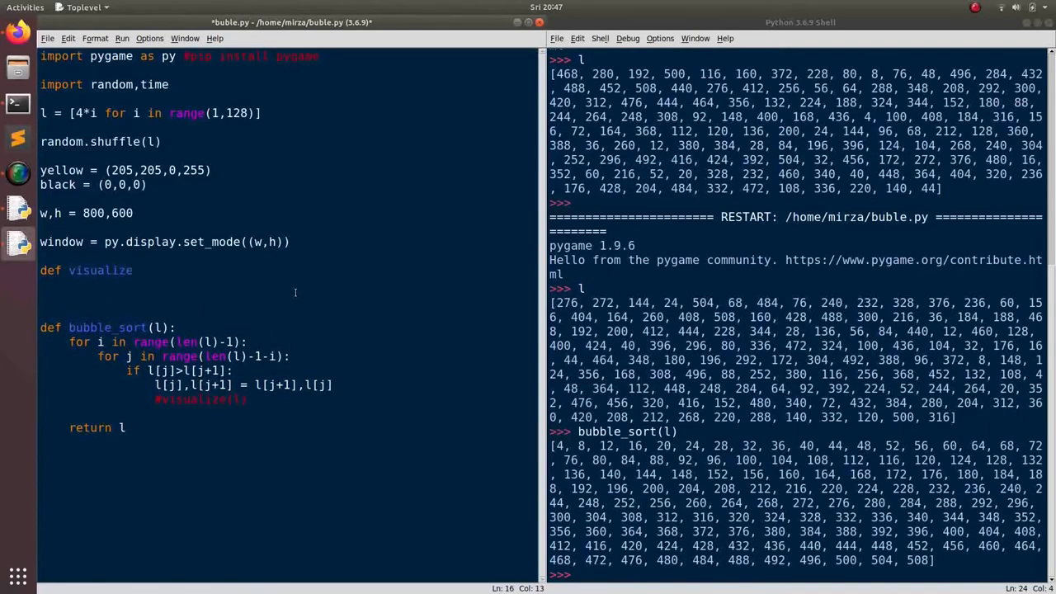
text((l))
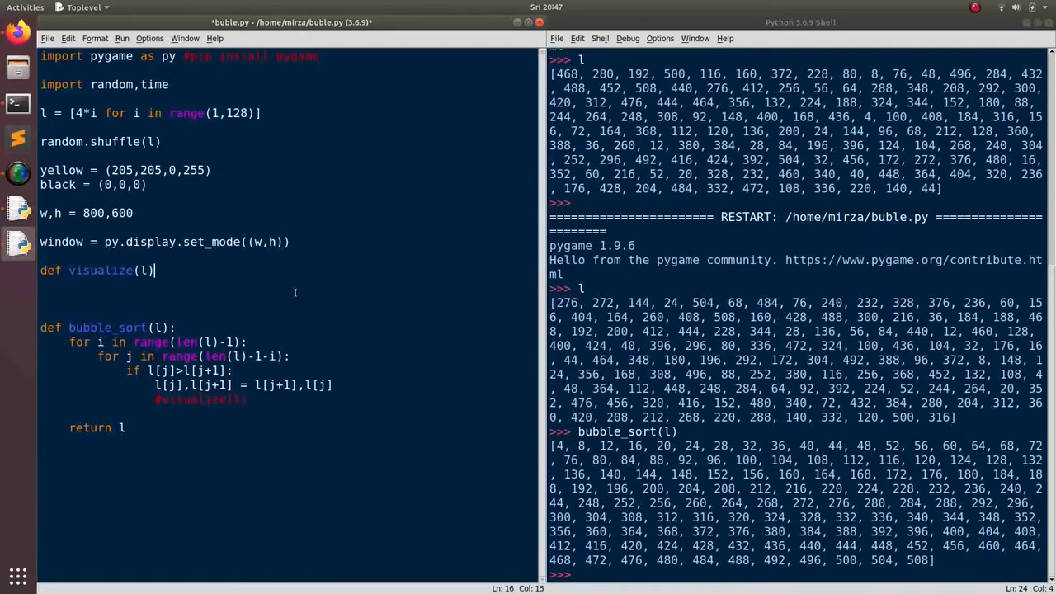
text(f)
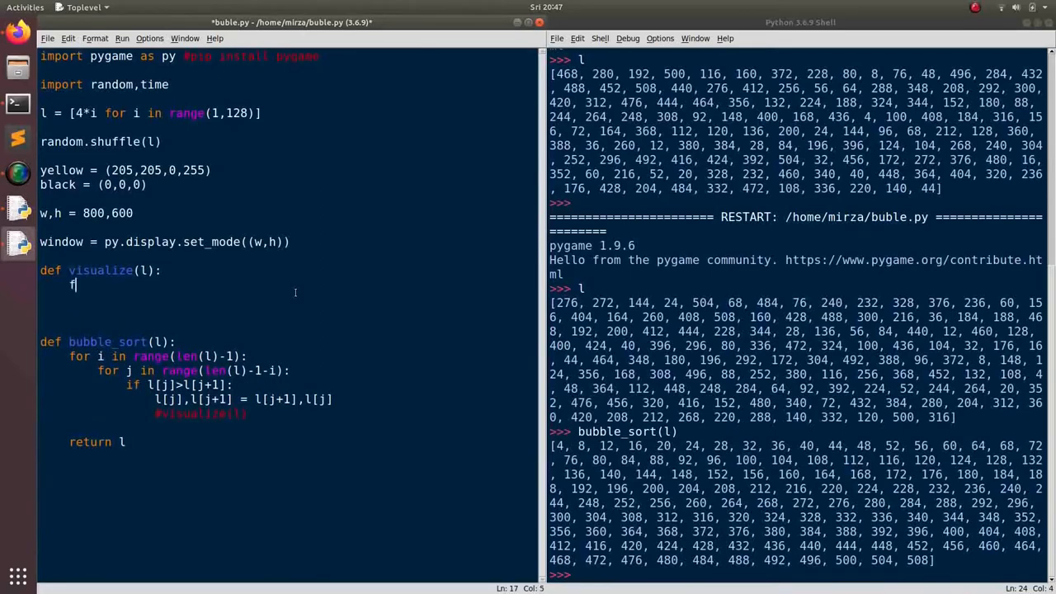
text(for i in)
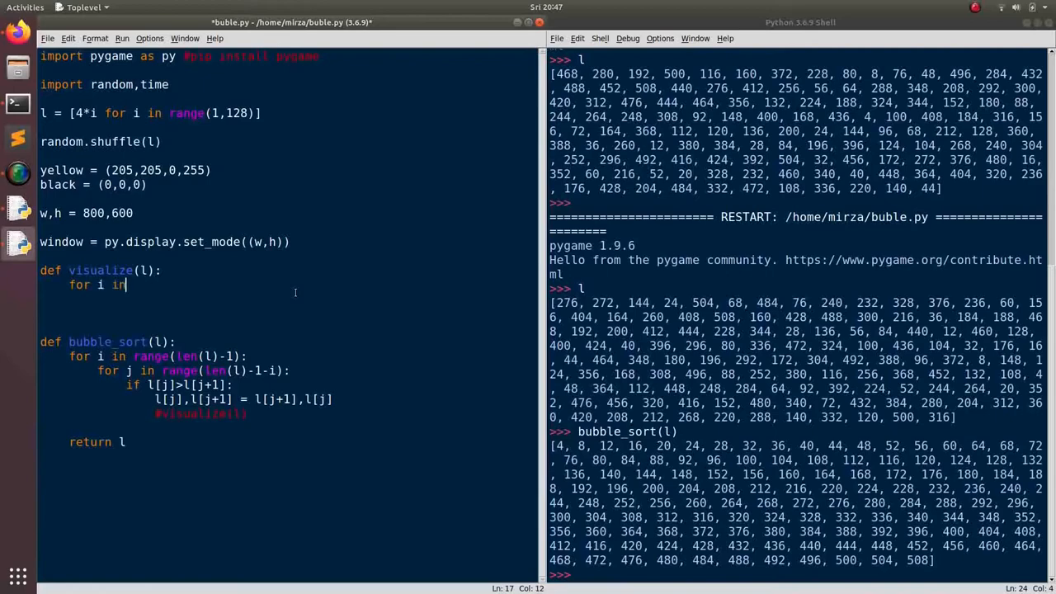
text(range())
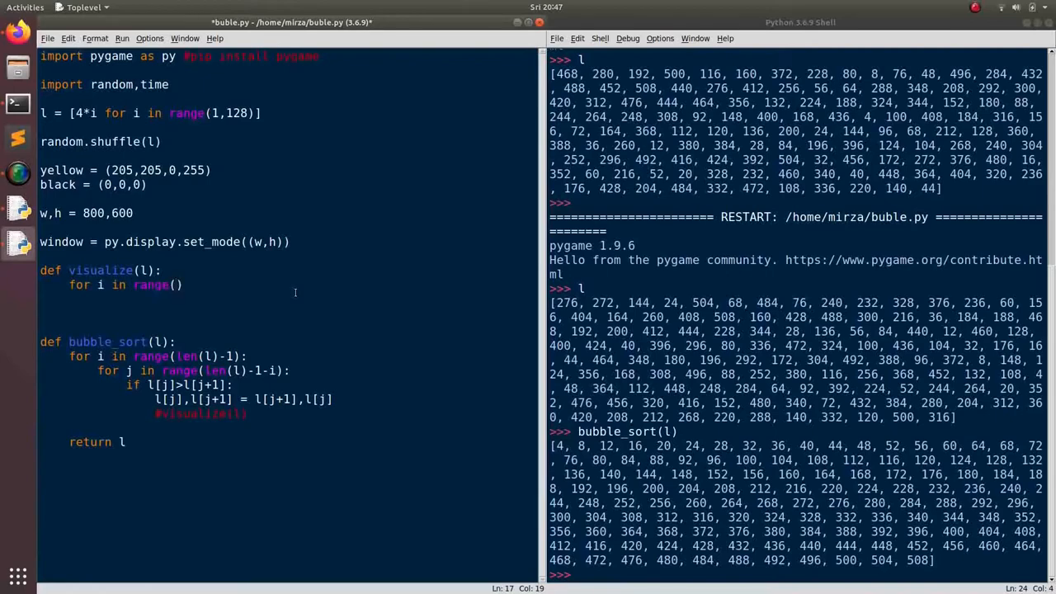
text(len(l)
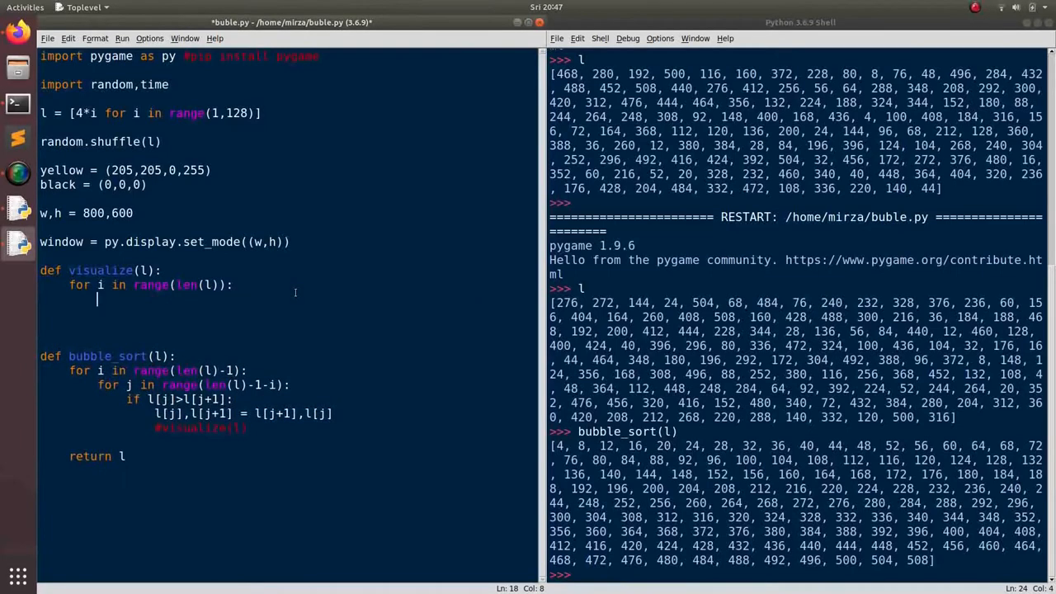
Start the bar draw as py.draw.rect(window,yellow,py.Rect()) inside the loop.
text(py.d)
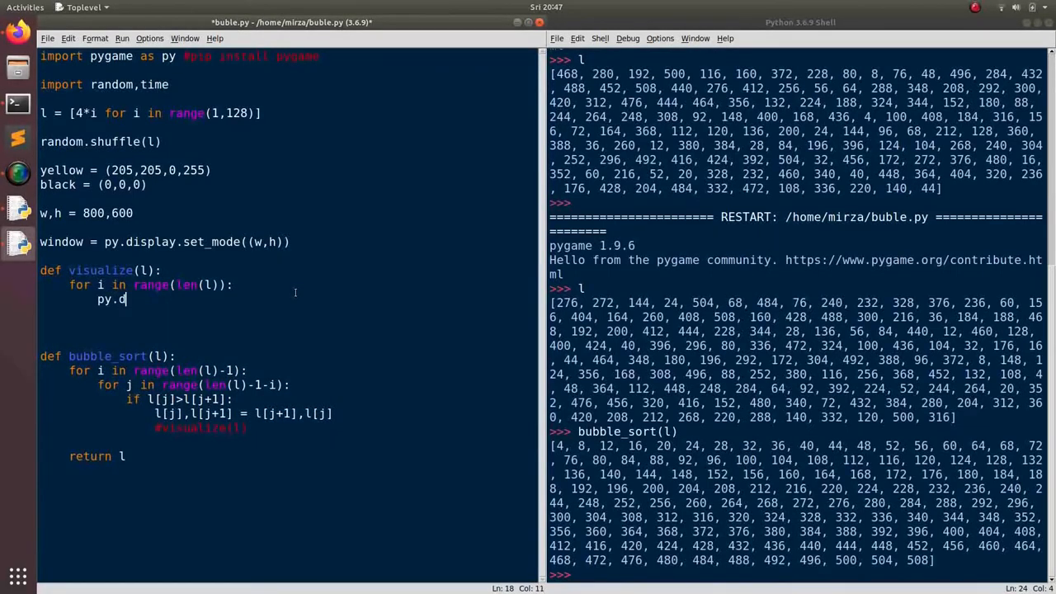
text(raw.re)
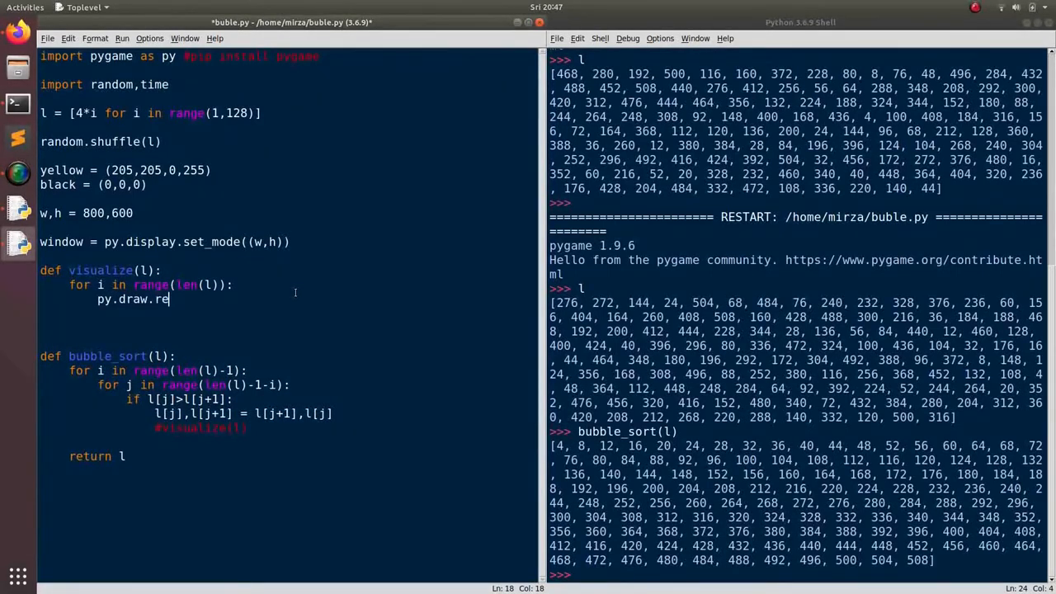
text(ct())
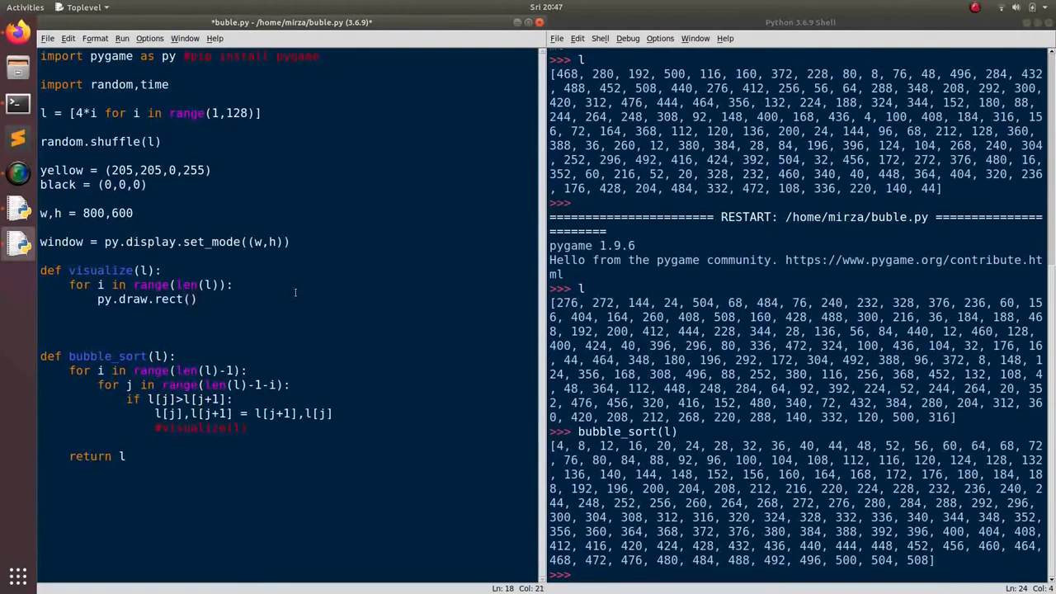
text(window,ye)
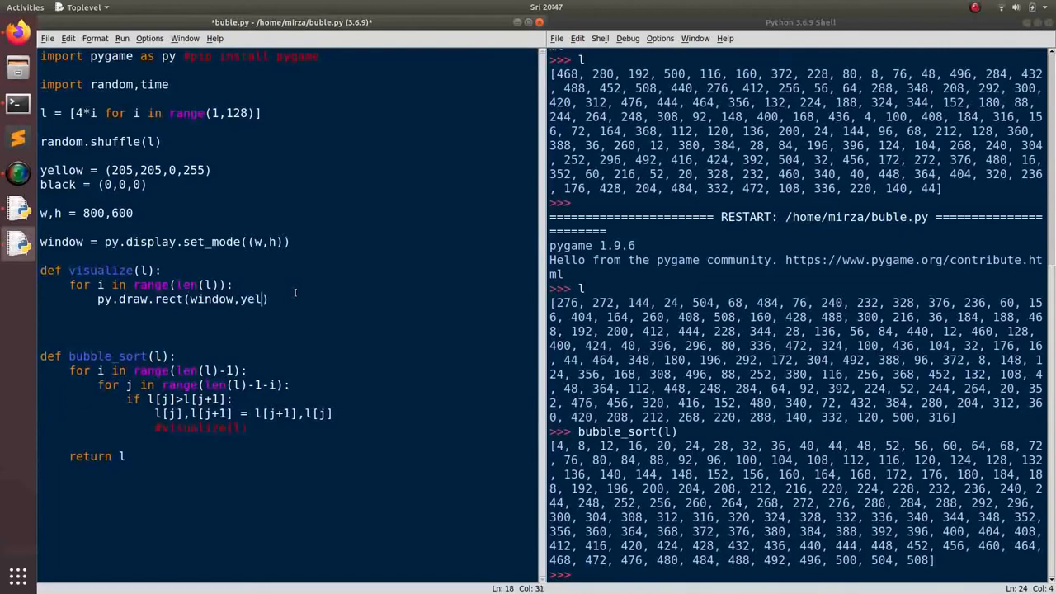
text(low)
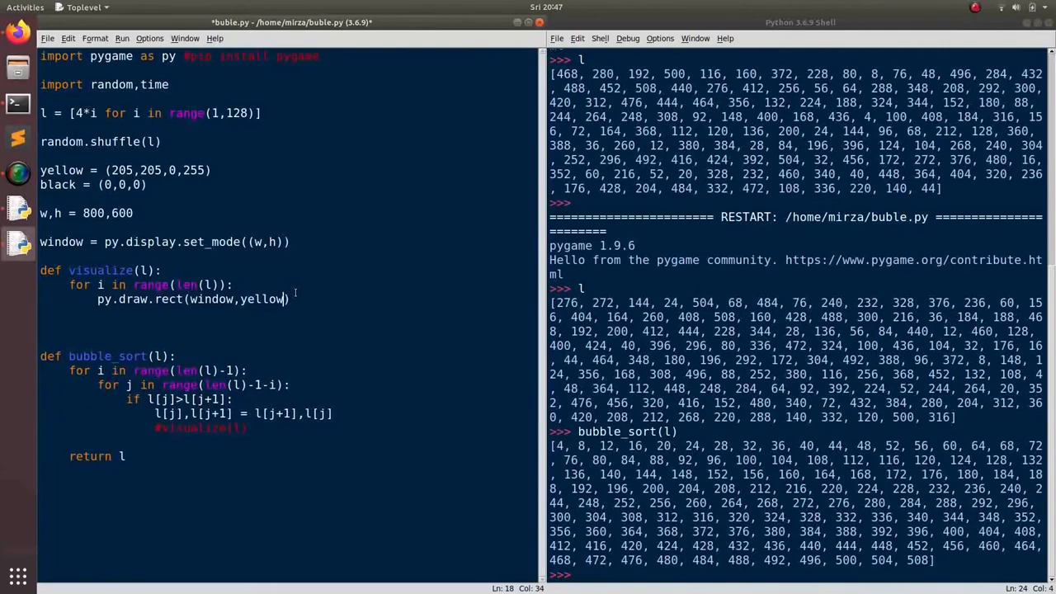
text(,py.)
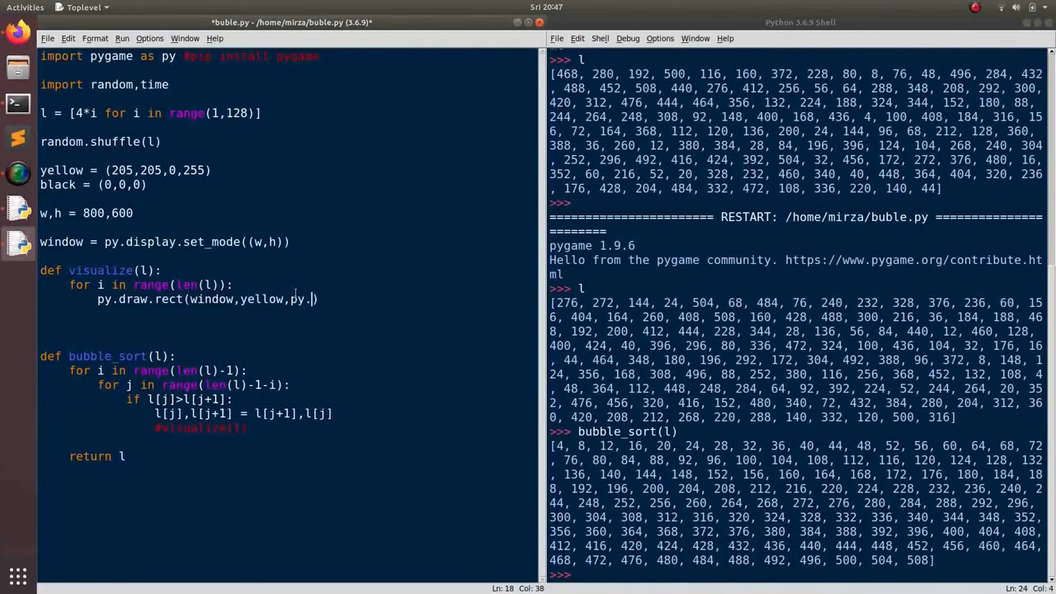
text(Rect))
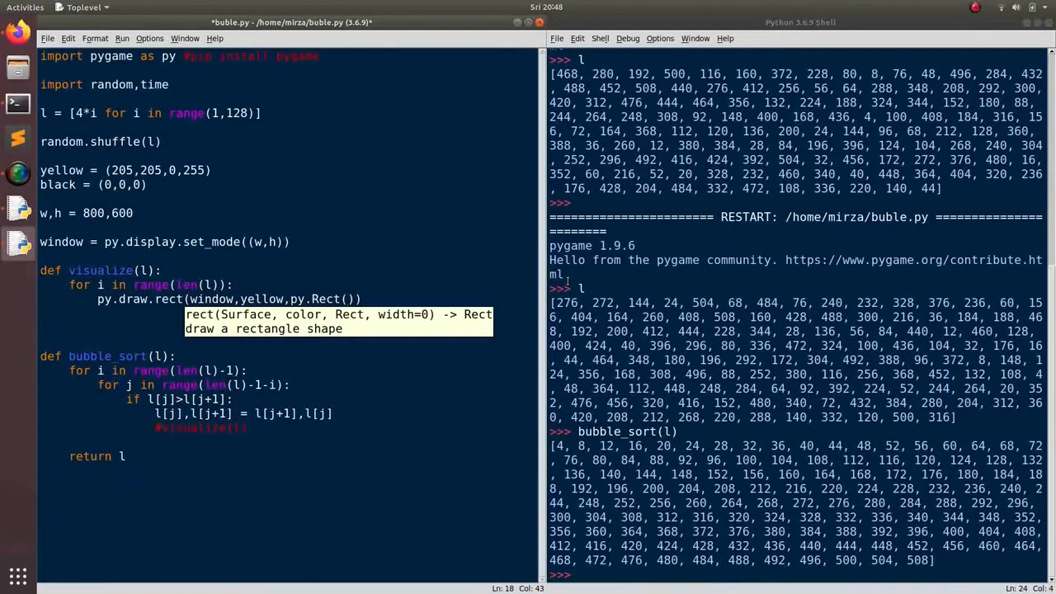
Fill the Rect as py.Rect(20+i*6, h-30-l[i], 6, l[i]) so each bar's height is its value.
text(6)
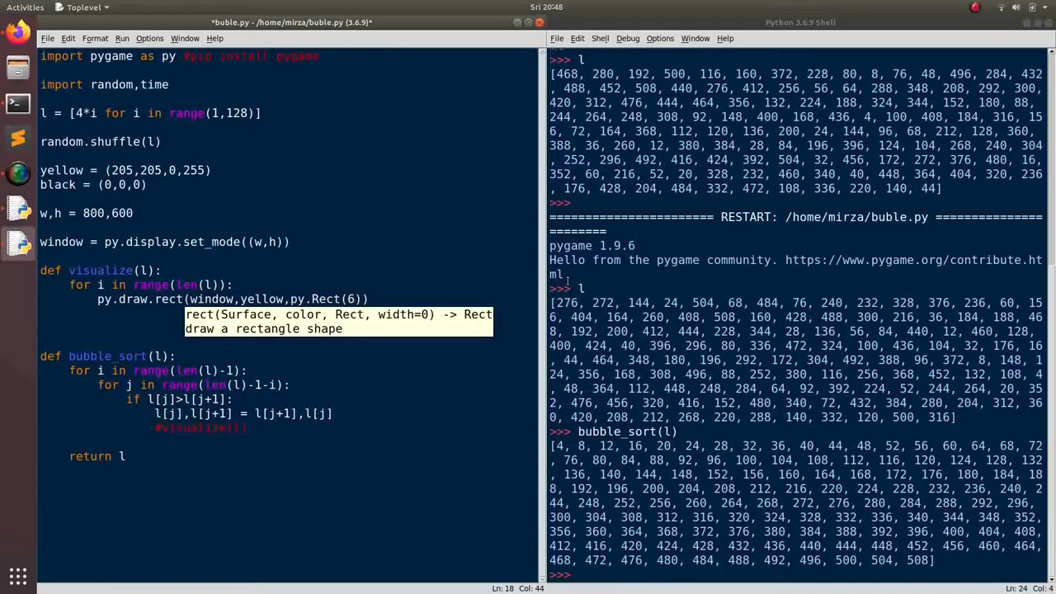
text(,l)
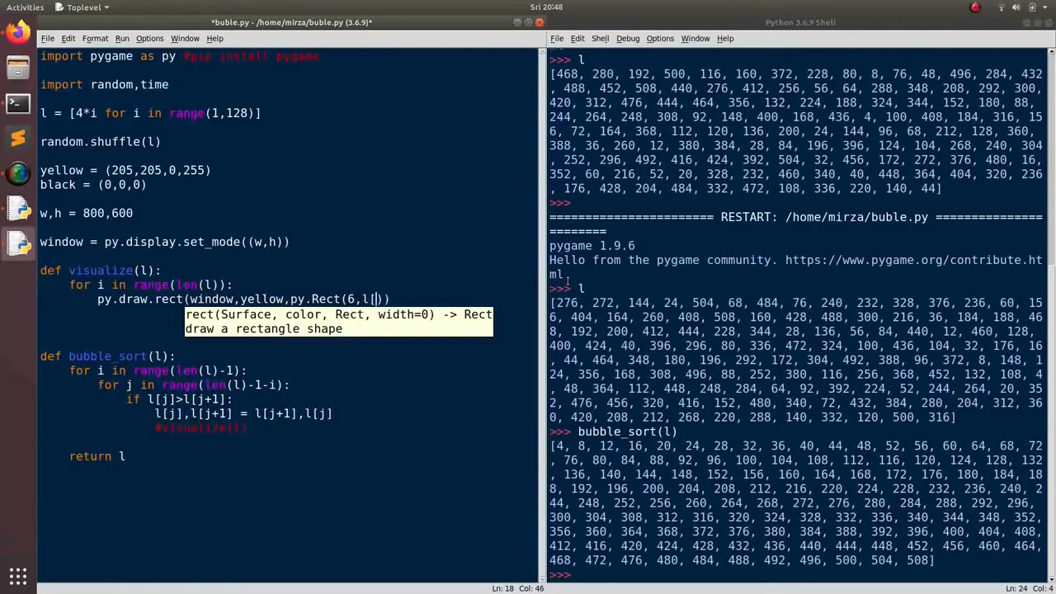
text([i])
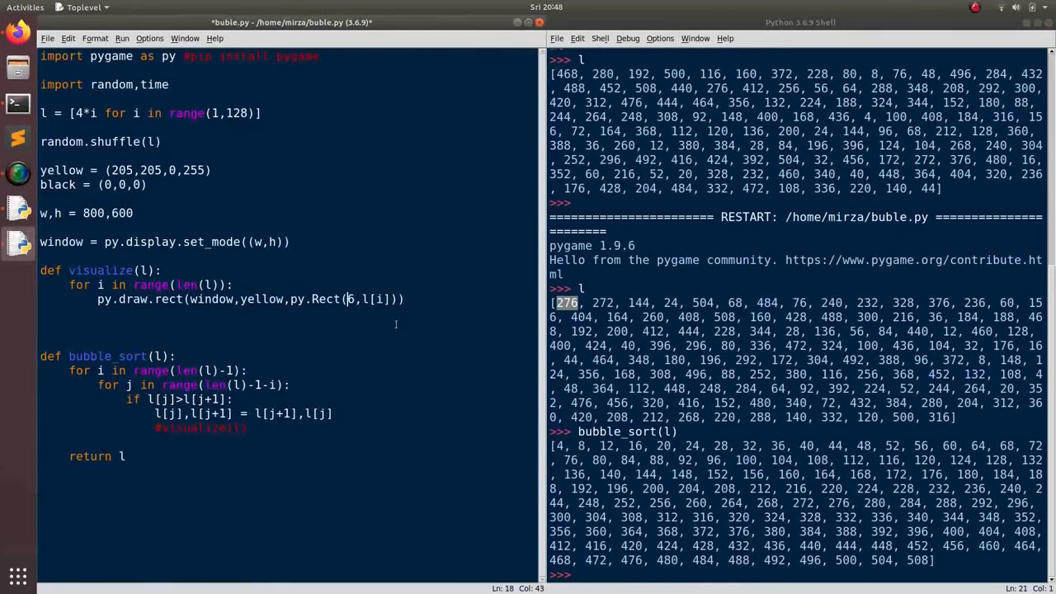
text(20+i)
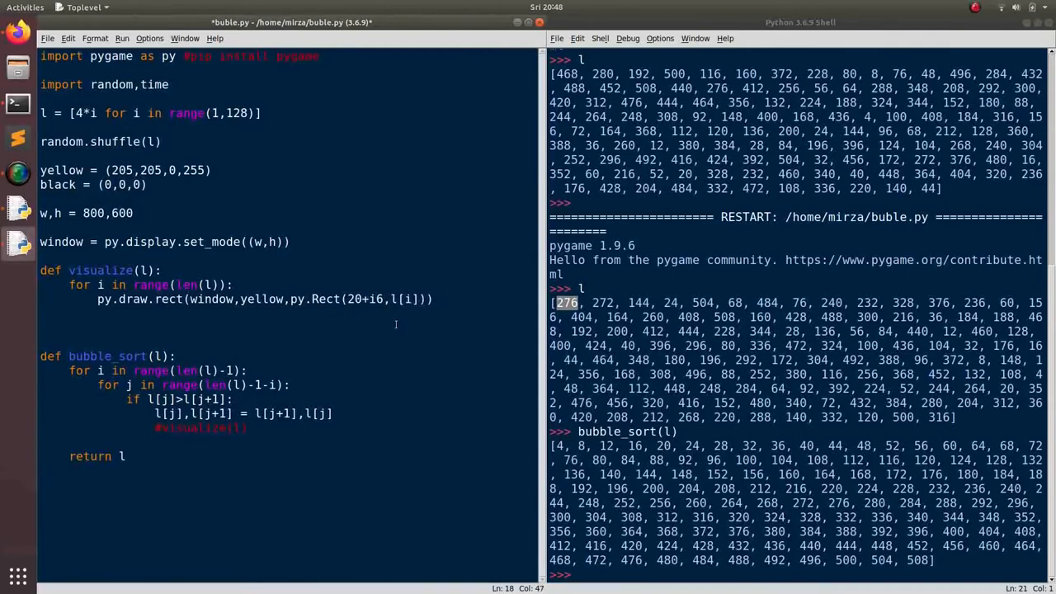
text(*)
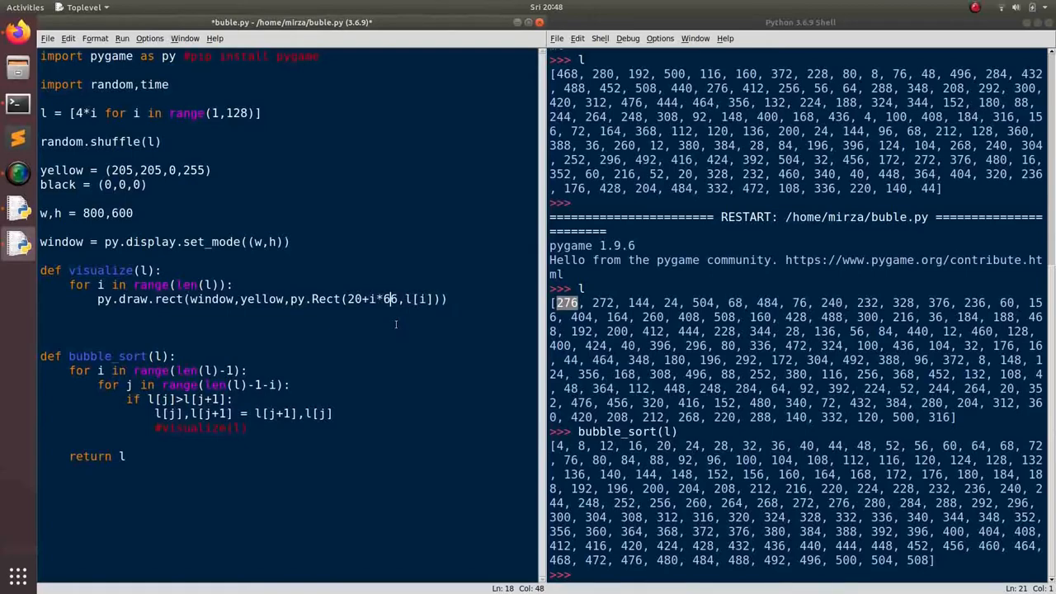
text(h-6)
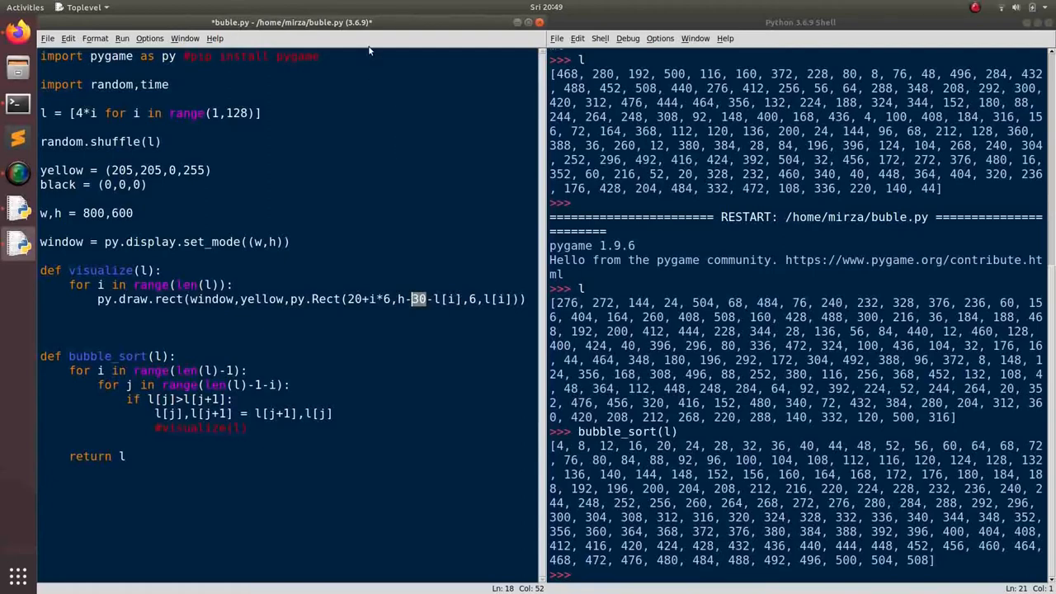
mouse_move(388, 5)
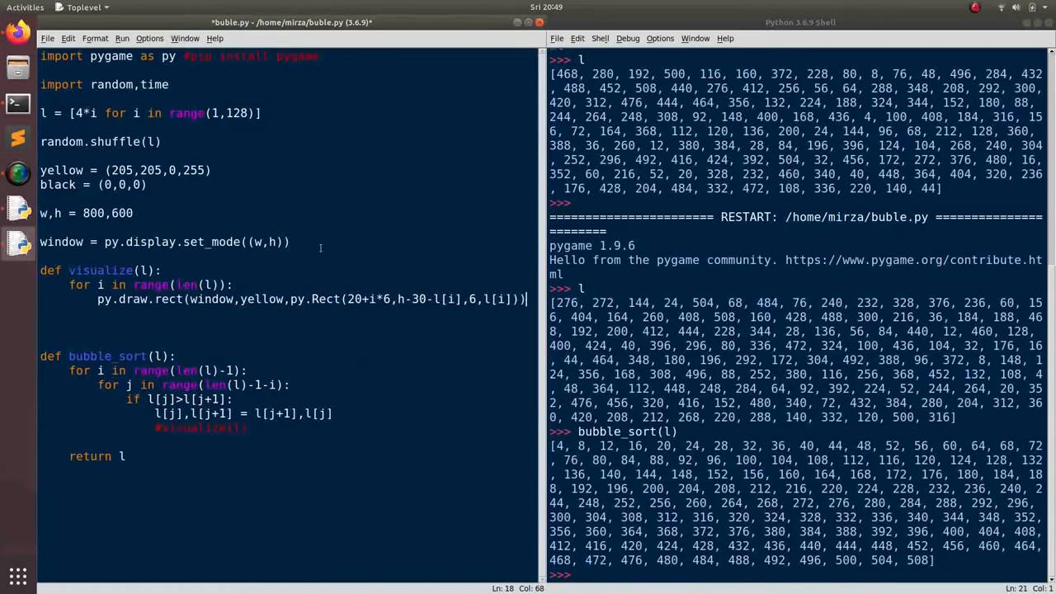
mouse_move(269, 364)
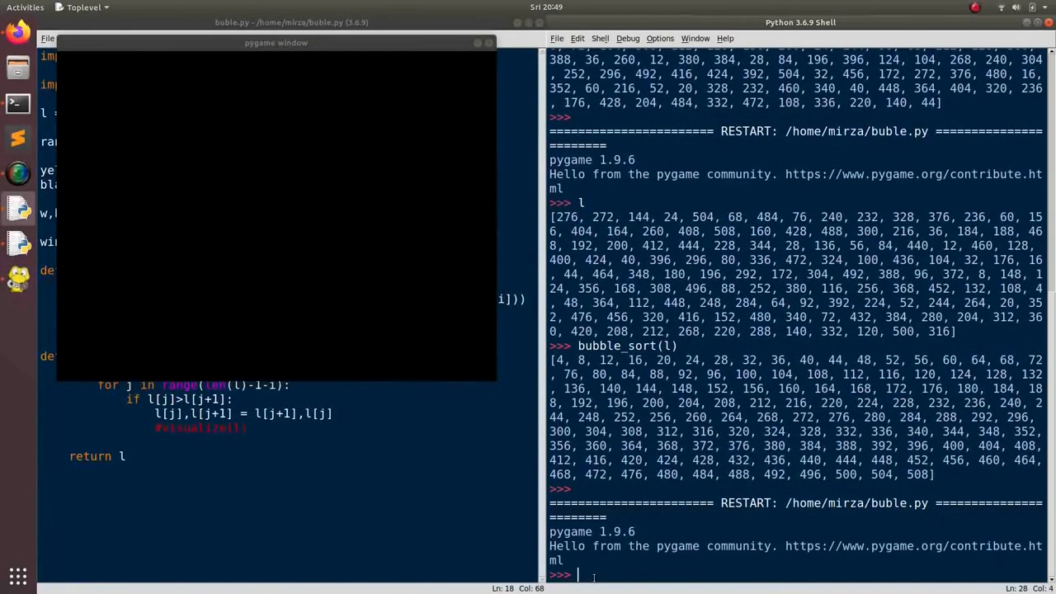
Run visualize(l) in the shell, end visualize with py.display.update(), and call visualize(l) after each swap.
text(visualize()
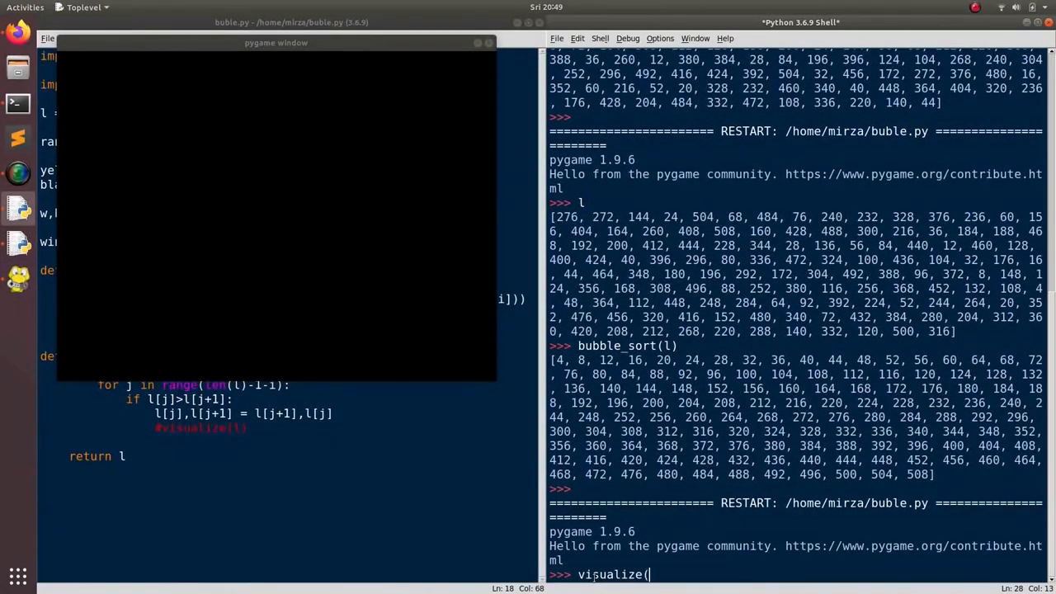
text(l)
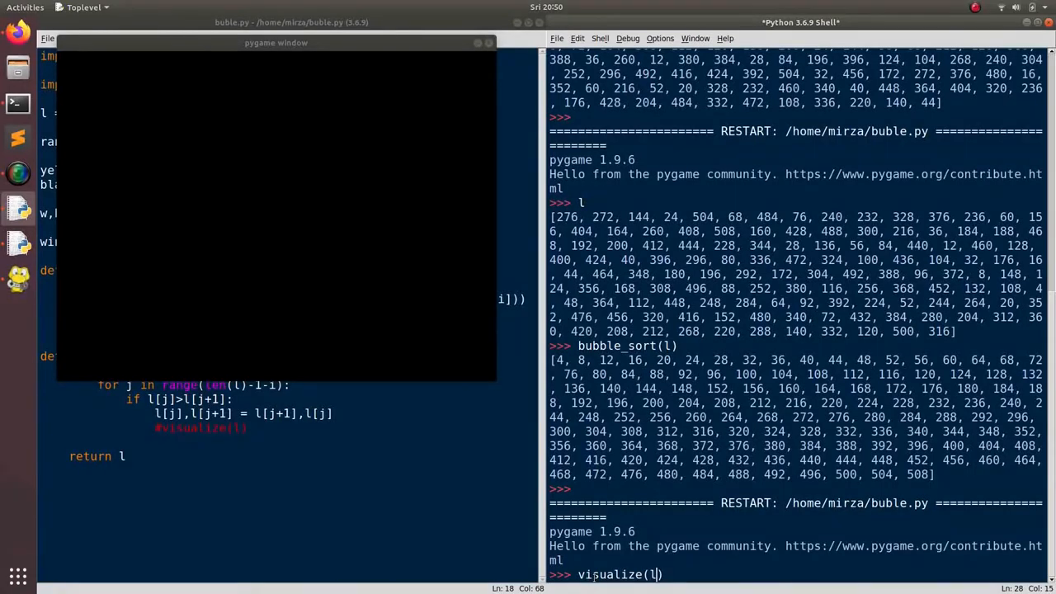
key(Return)
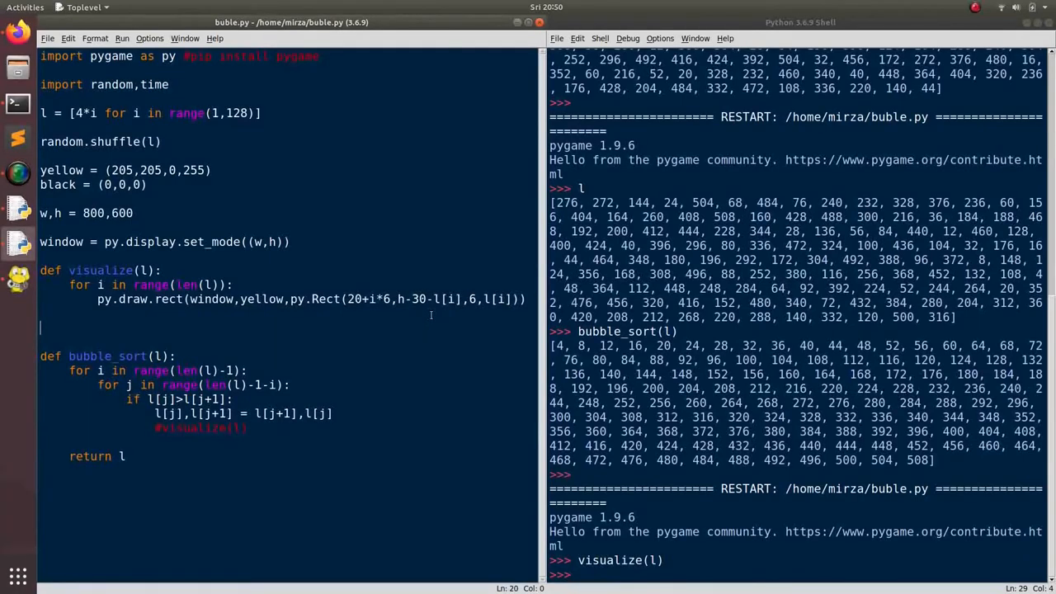
text(py.display.up)
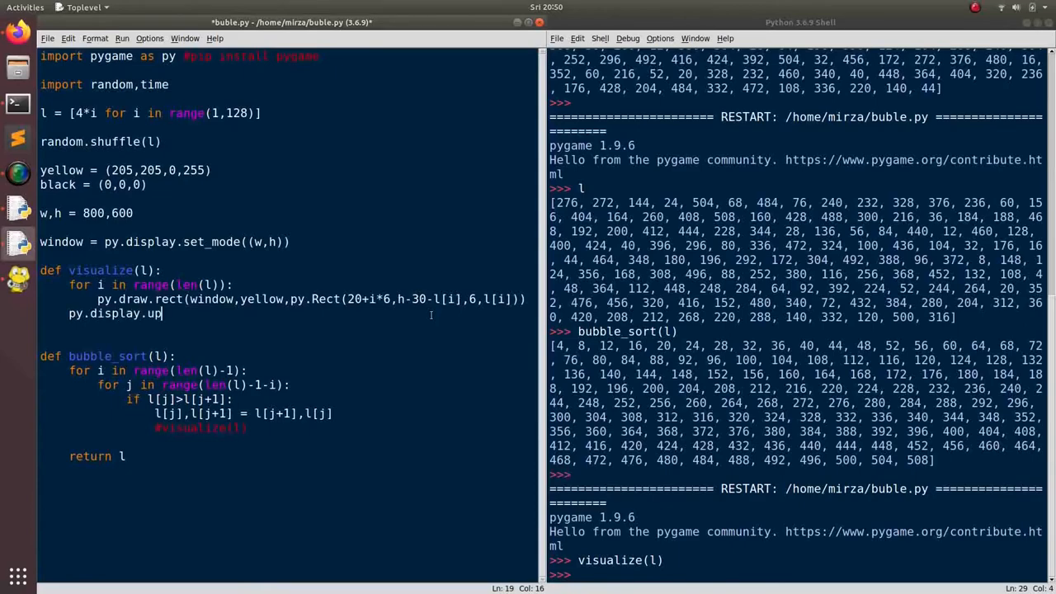
text(date())
click(795, 575)
text(l)
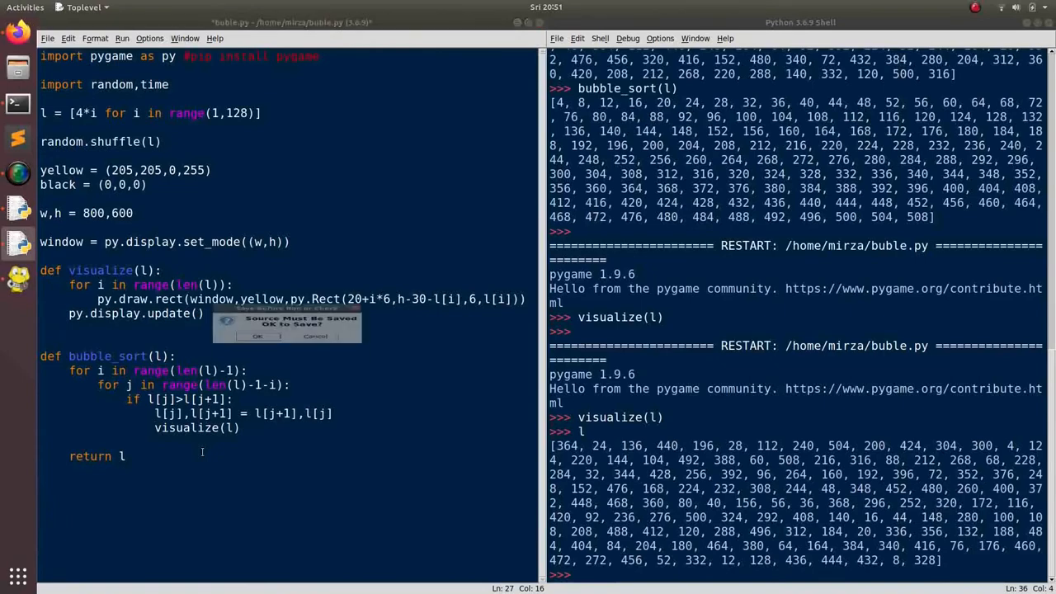
Confirm the save prompt and run bubble_sort(l) in the shell, turning the pygame window yellow.
click(257, 336)
text(bubble_sort(l))
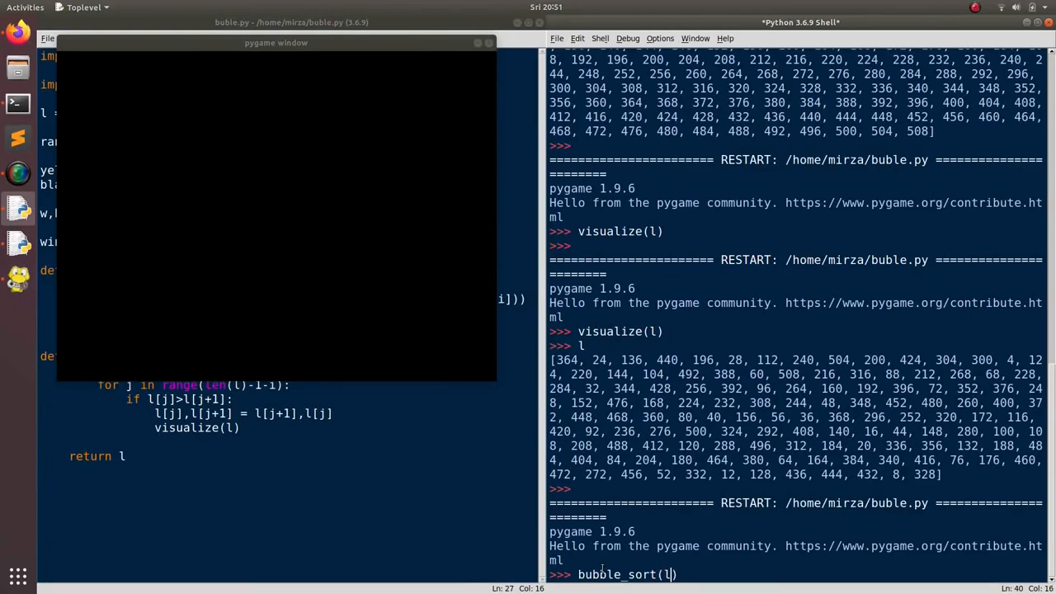
key(Return)
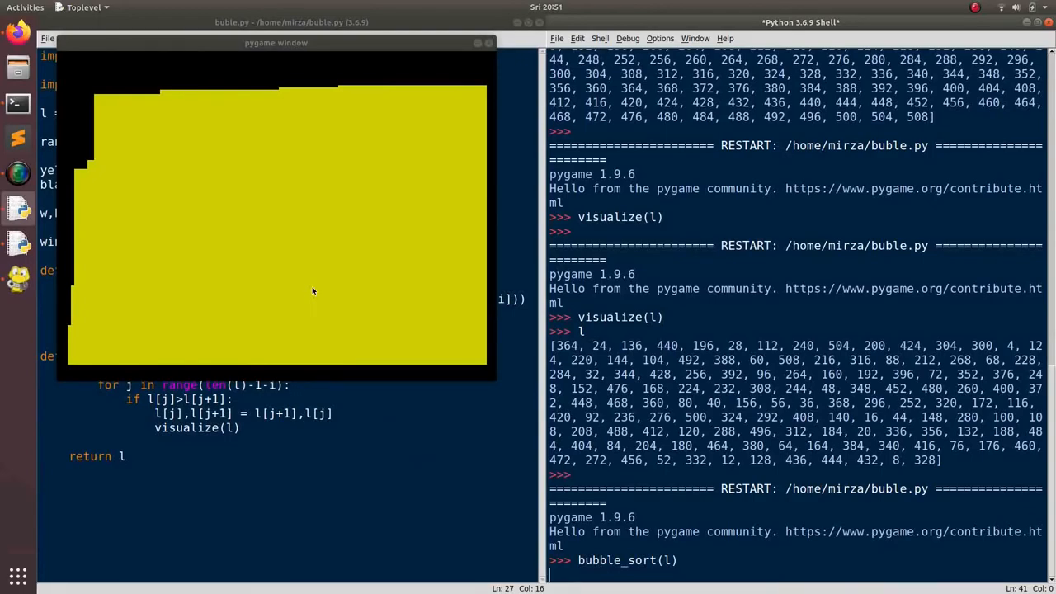
mouse_move(198, 303)
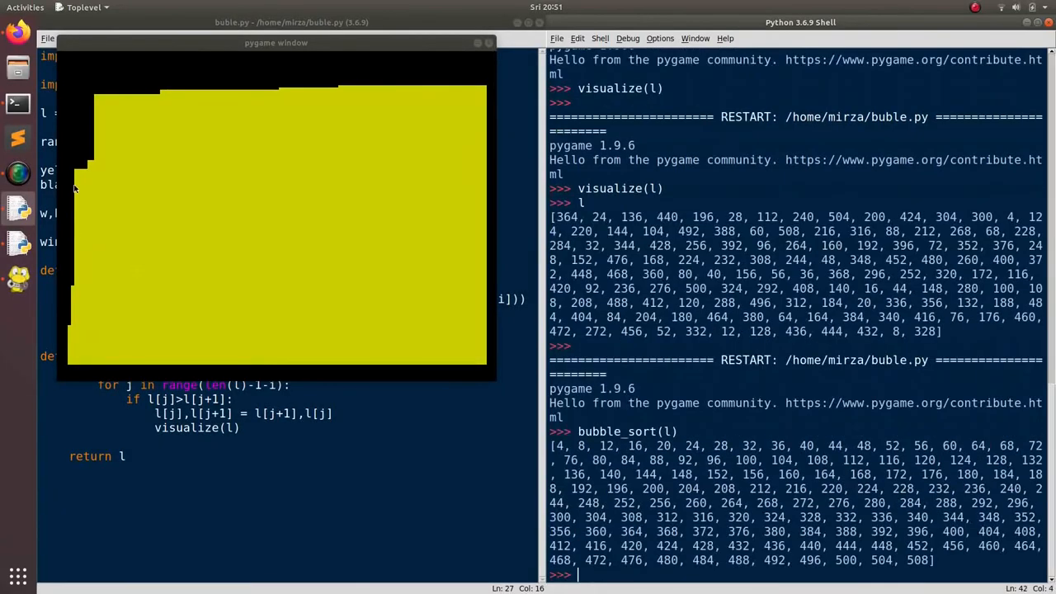
mouse_move(217, 99)
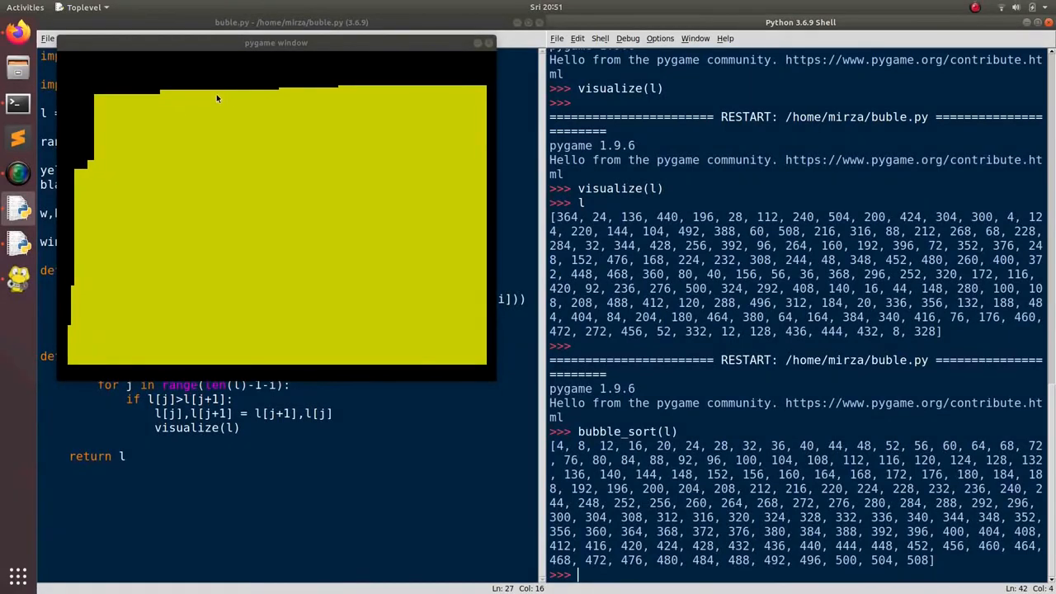
mouse_move(192, 116)
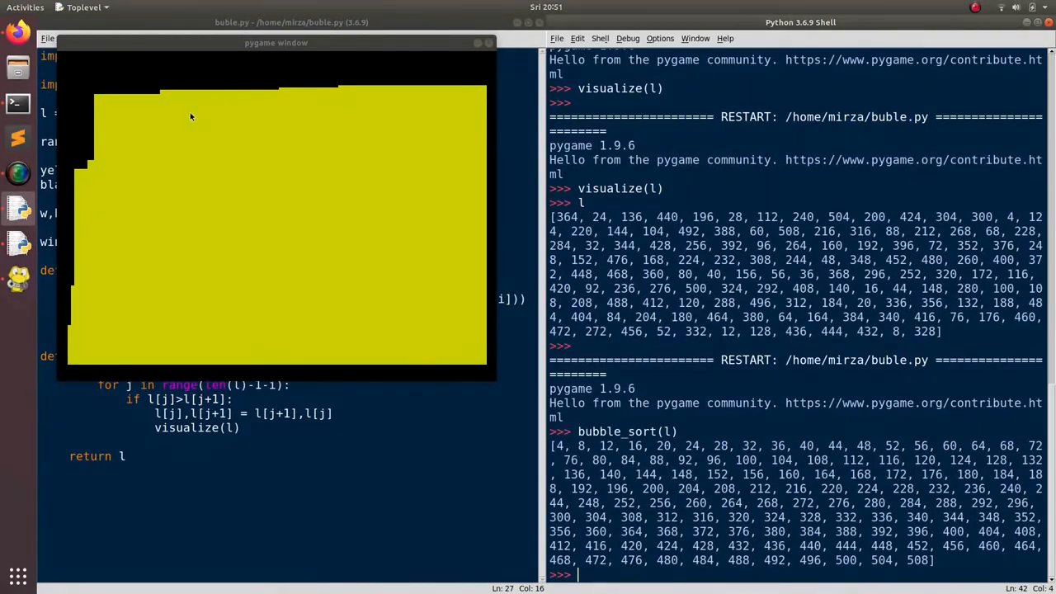
mouse_move(195, 170)
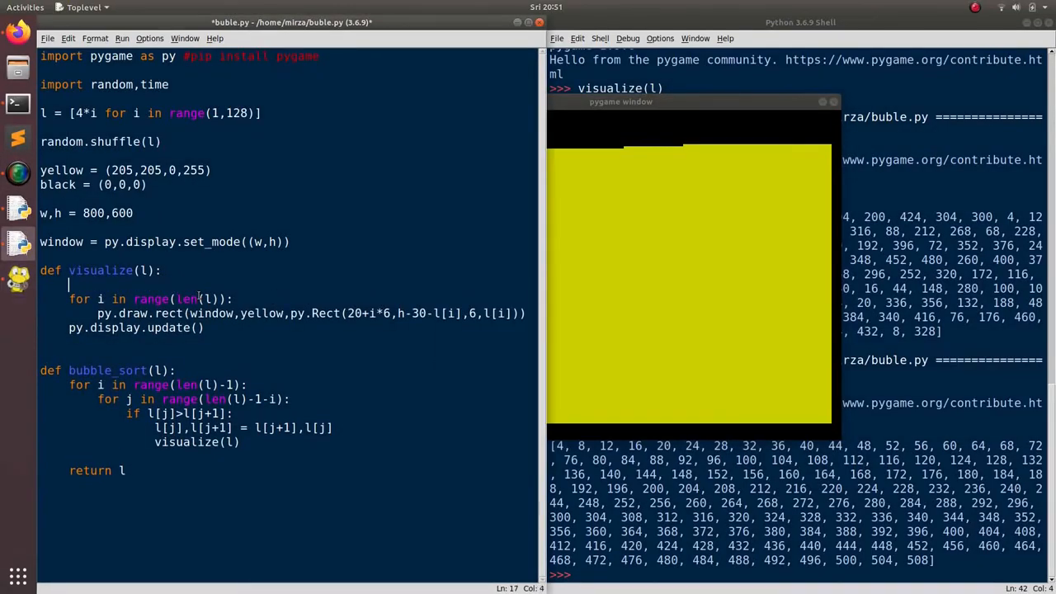
Start visualize with window.fill(black) and rerun bubble_sort(l), printing the sorted list.
text(wido)
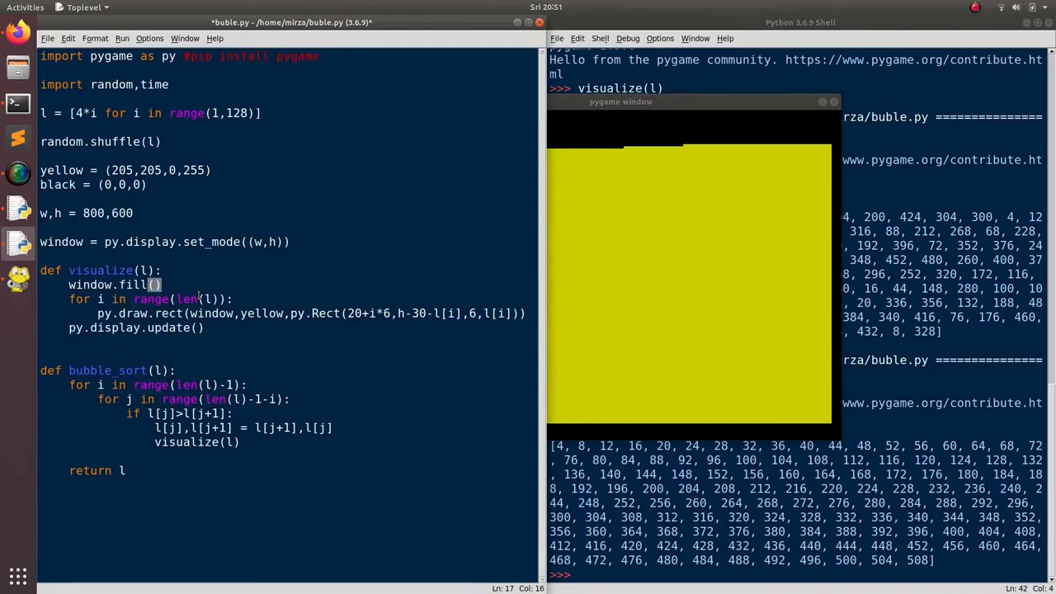
text(black)
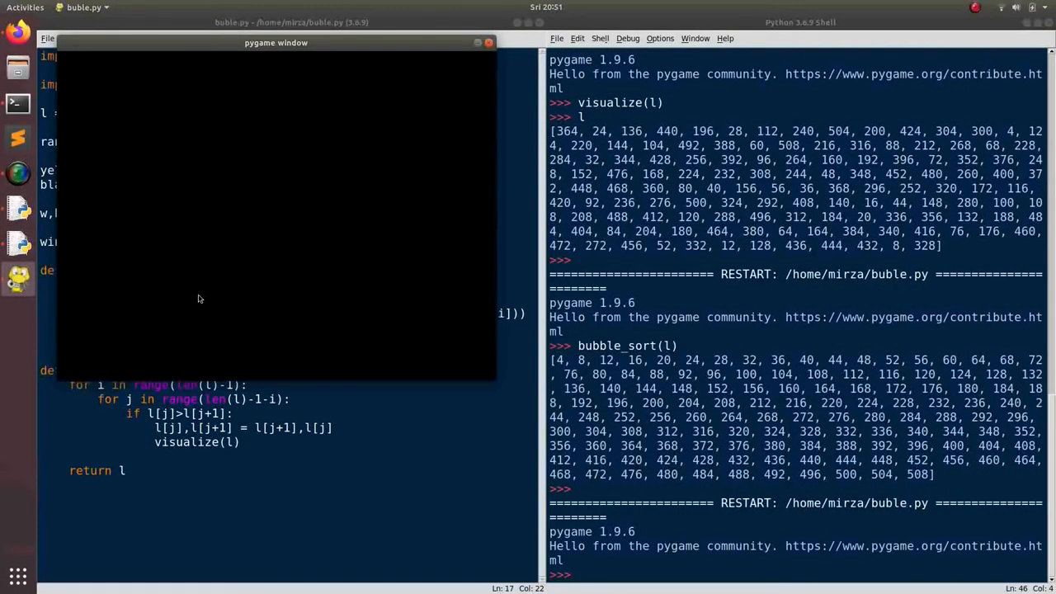
text(bubble_sort(l))
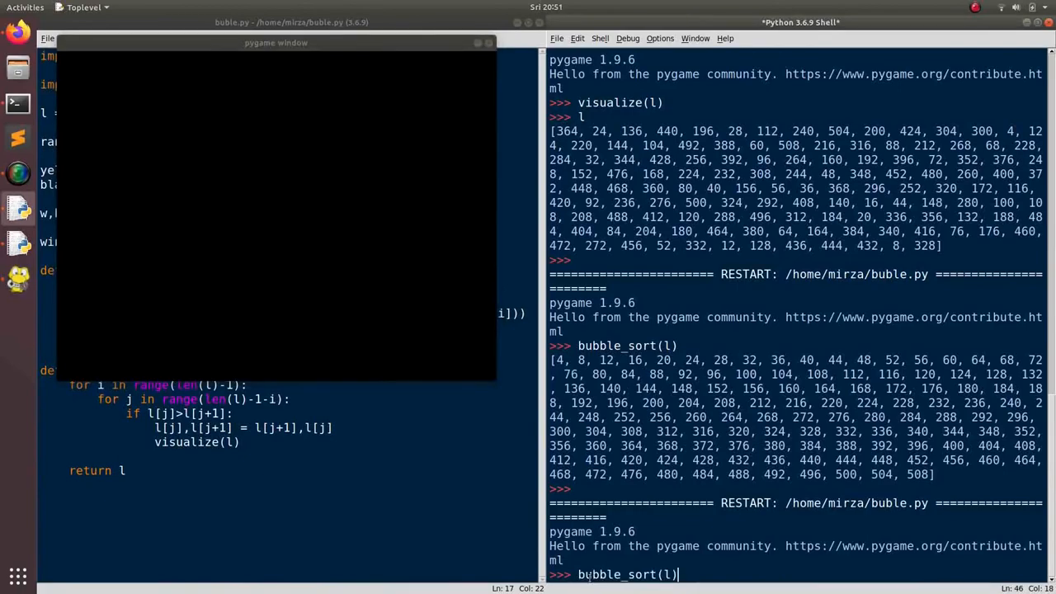
key(Return)
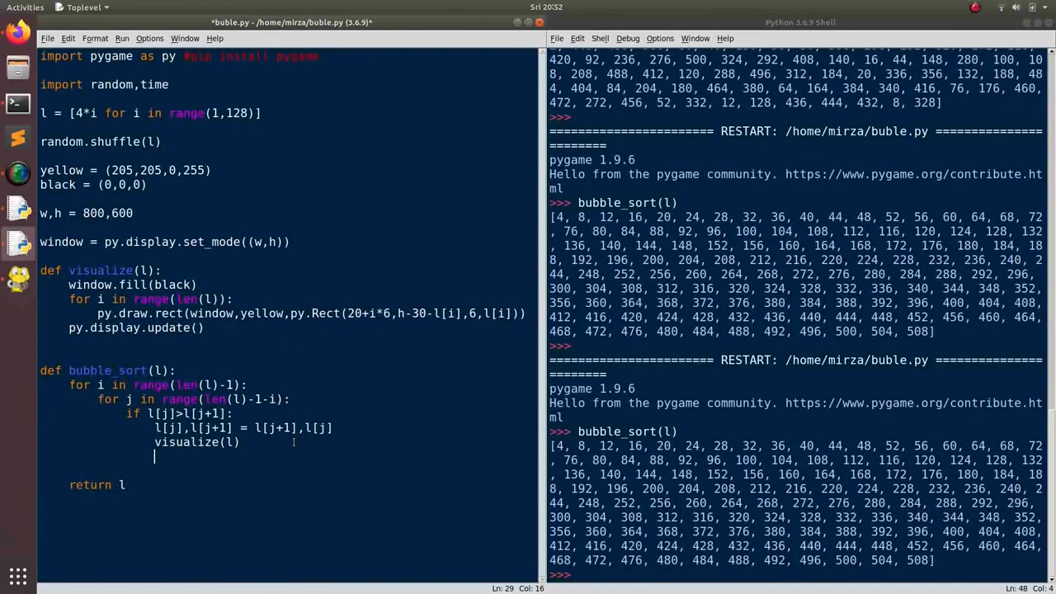
Add time.sleep(0.01) after visualize(l) and rerun bubble_sort(l) to watch the bars sort.
text(time.)
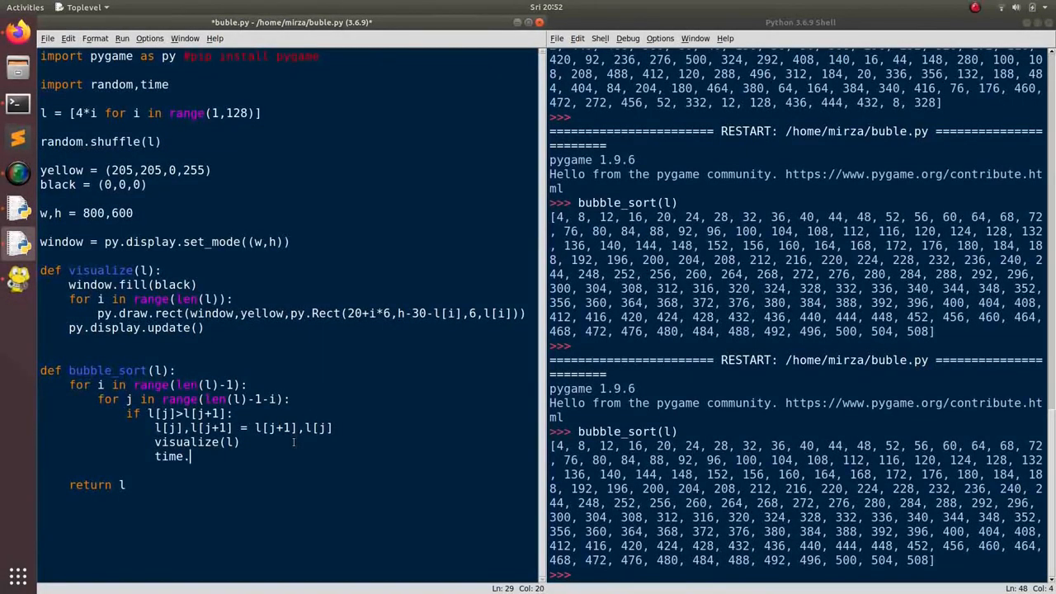
text(sleep())
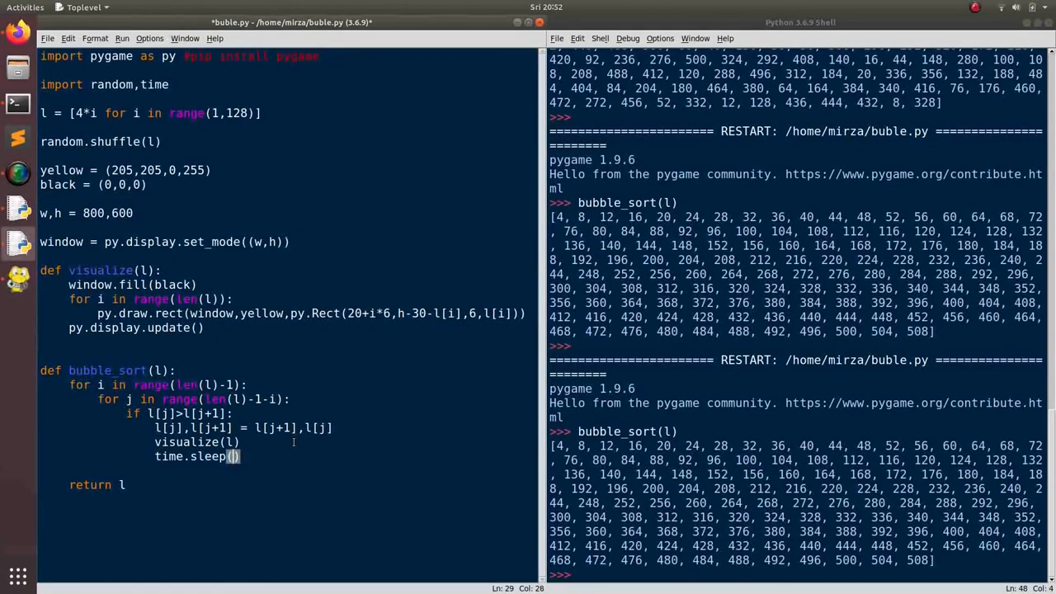
text(0.01)
click(795, 575)
text(bubble_sort(l))
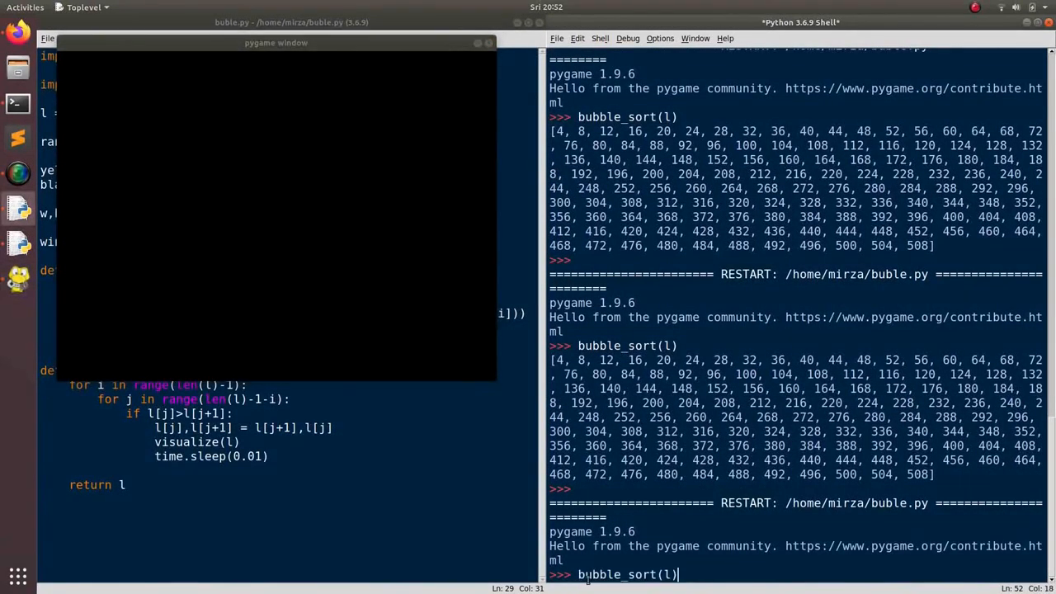
key(Return)
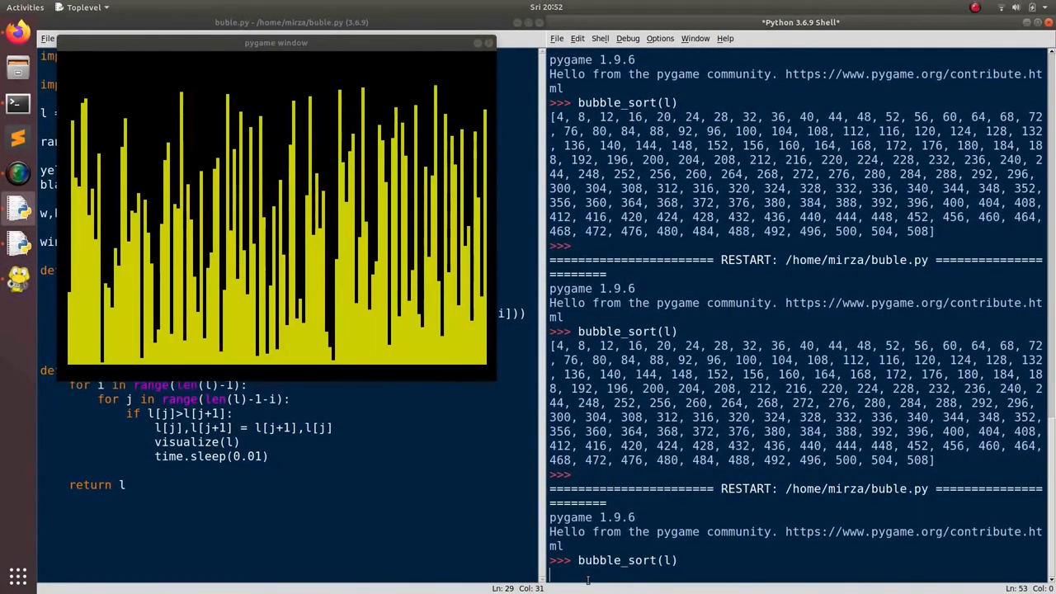